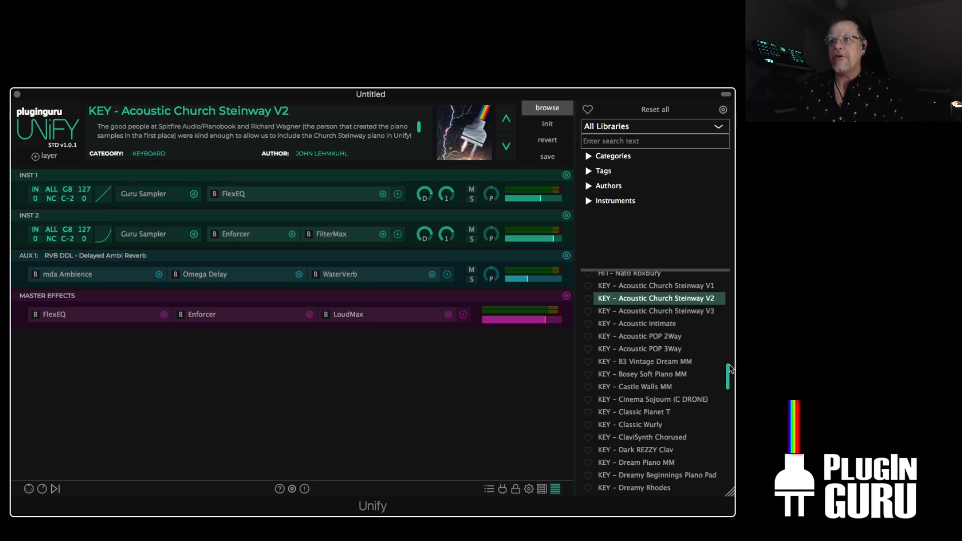
Load the PLUCK - Harpy String Pluck patch from the browser list, replacing Church Steinway
scroll("down", 3)
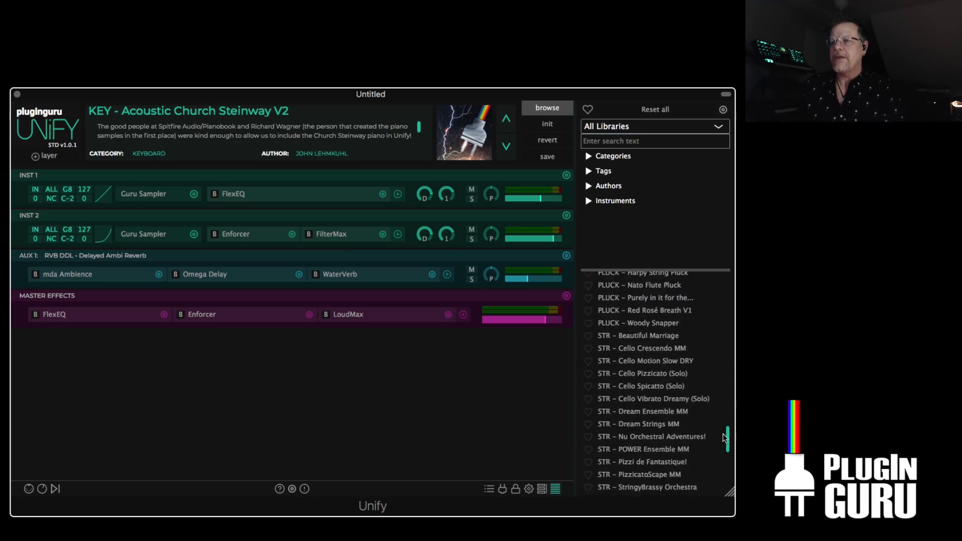
scroll("up", 3)
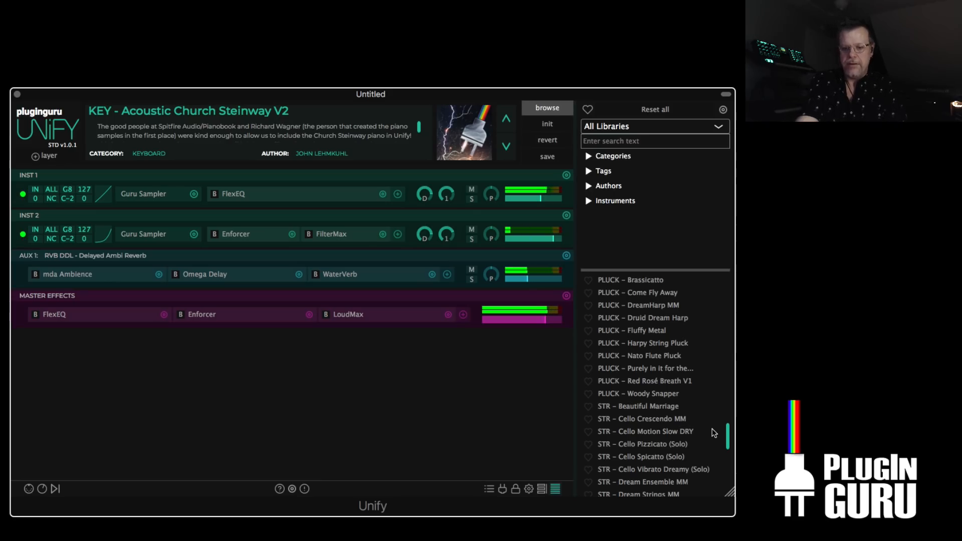
mouse_move(673, 362)
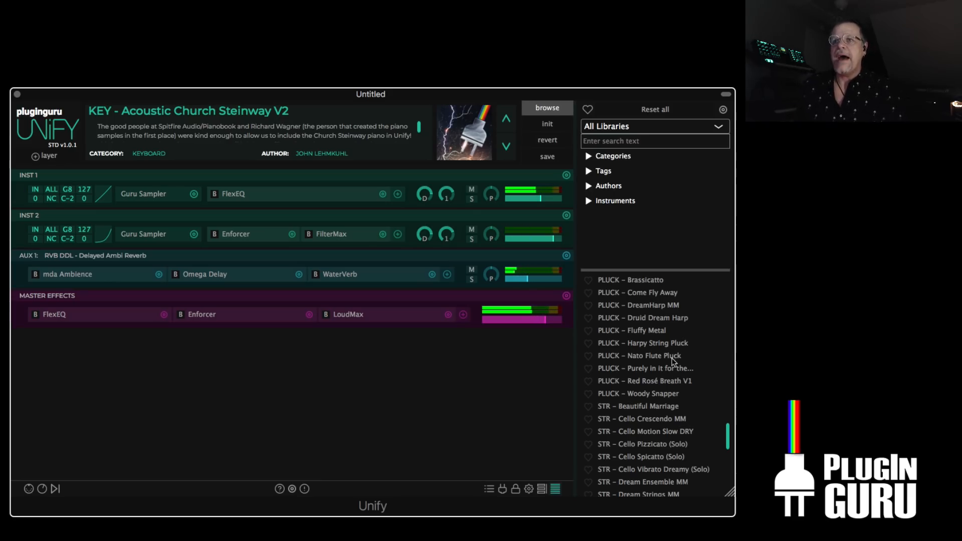
left_click(642, 343)
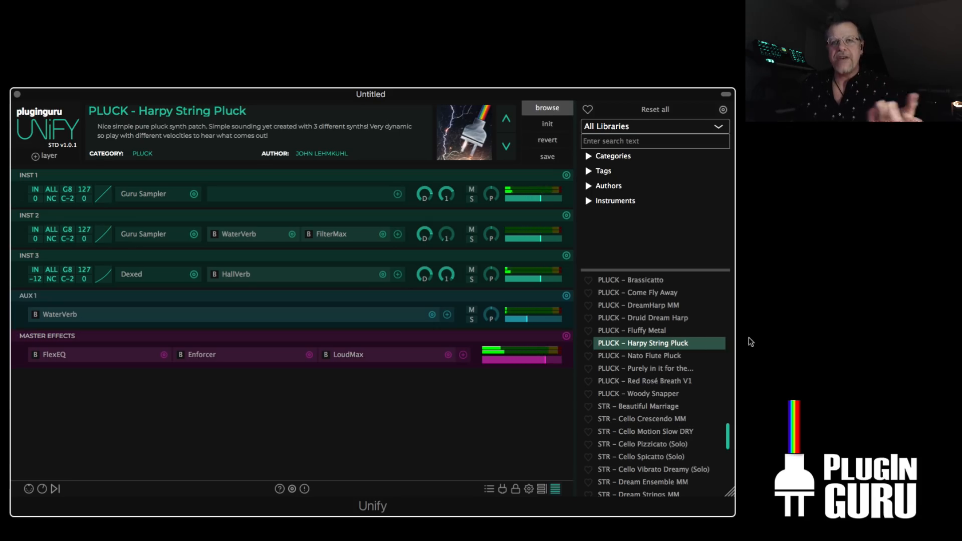
scroll("down", 3)
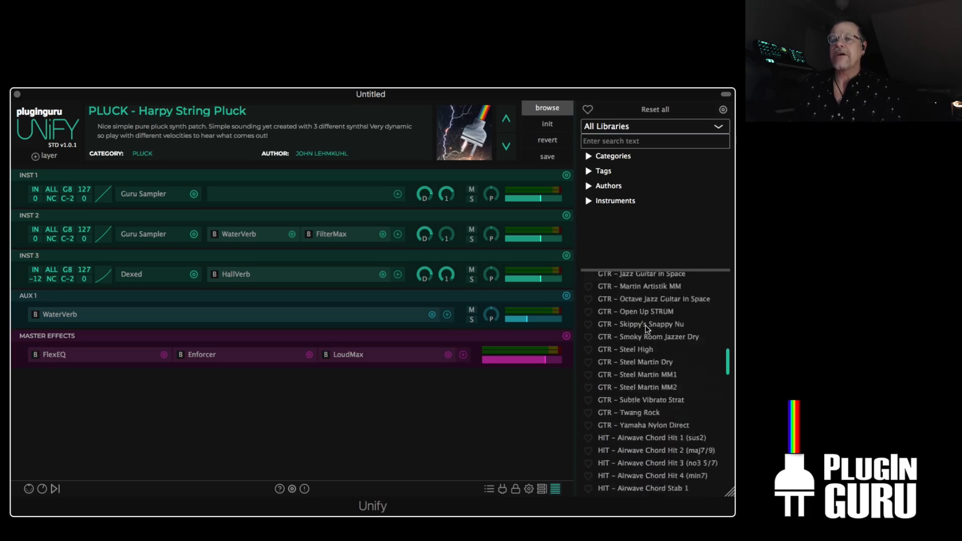
scroll("up", 3)
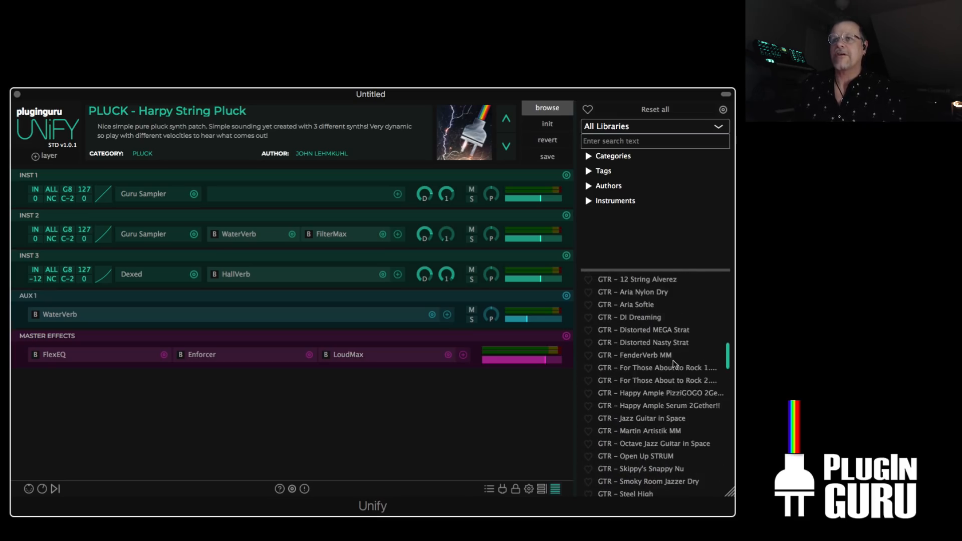
Load the GTR - For Those About to Rock 2 patch
left_click(656, 368)
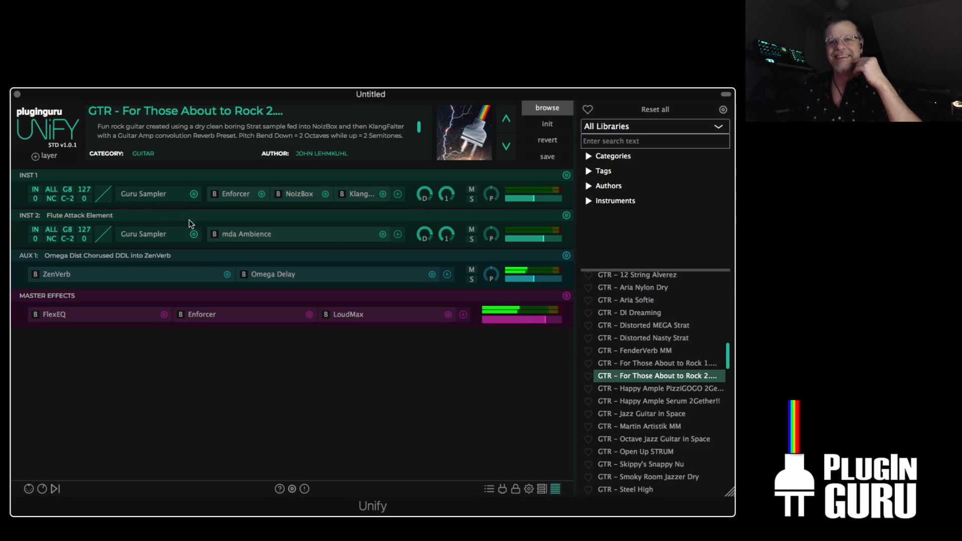
mouse_move(472, 230)
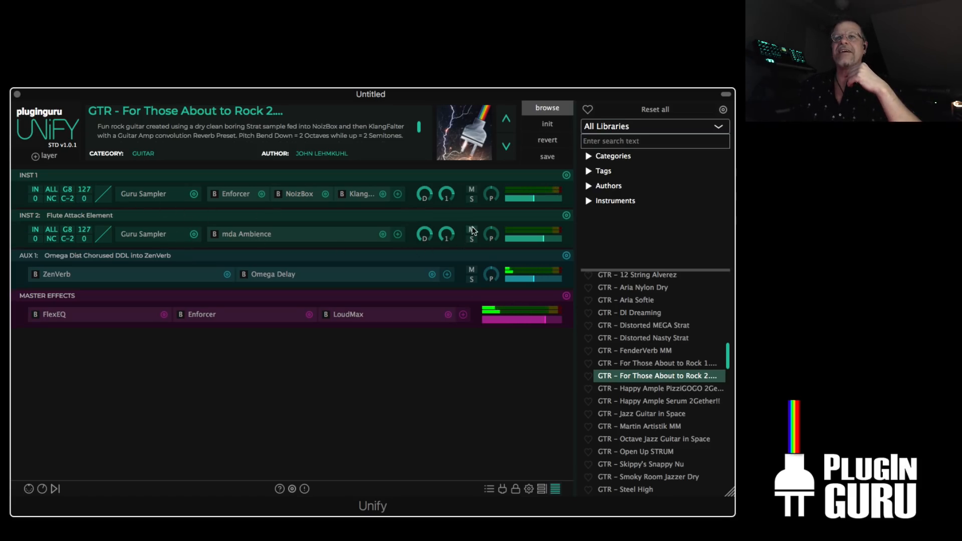
Inspect the NoizBox effect's distortion curve editor on the first guitar layer
left_click(298, 194)
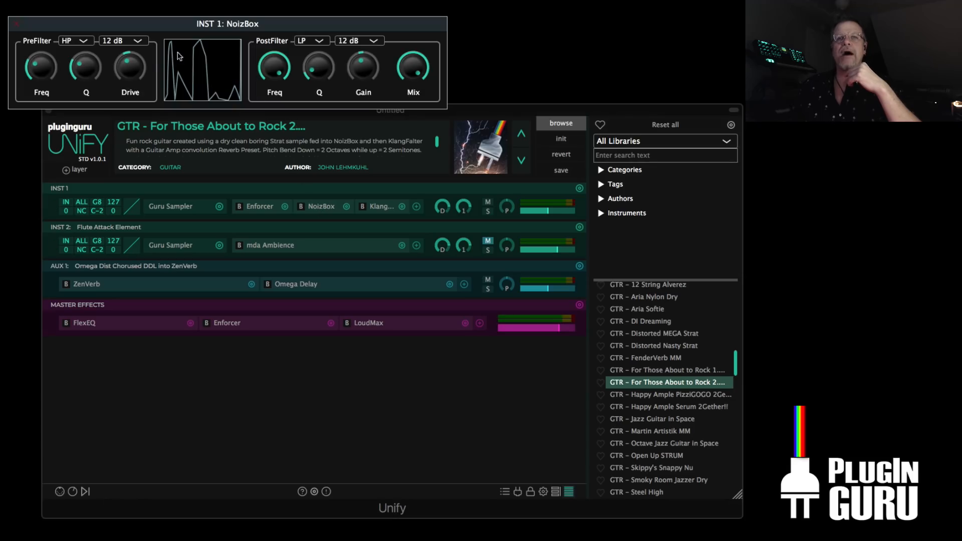
mouse_move(196, 76)
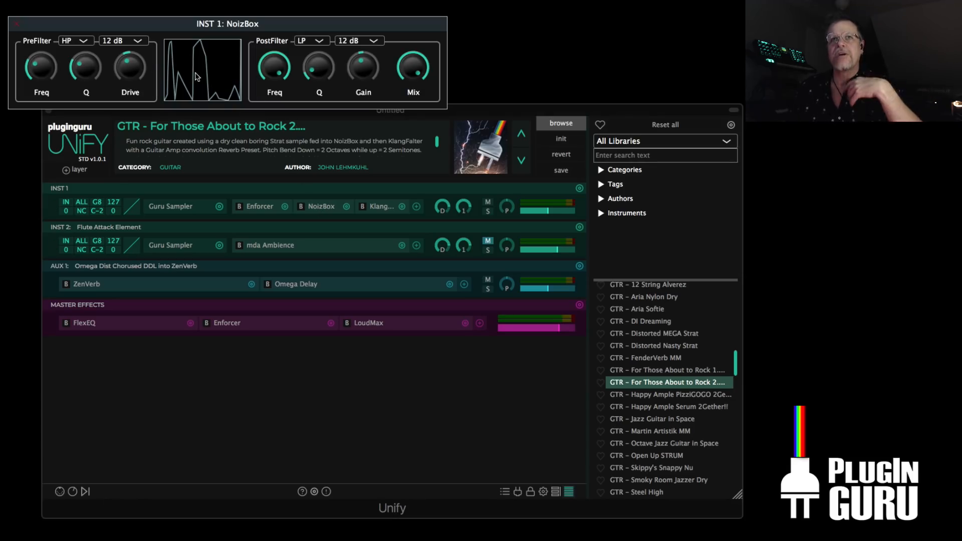
left_click(201, 69)
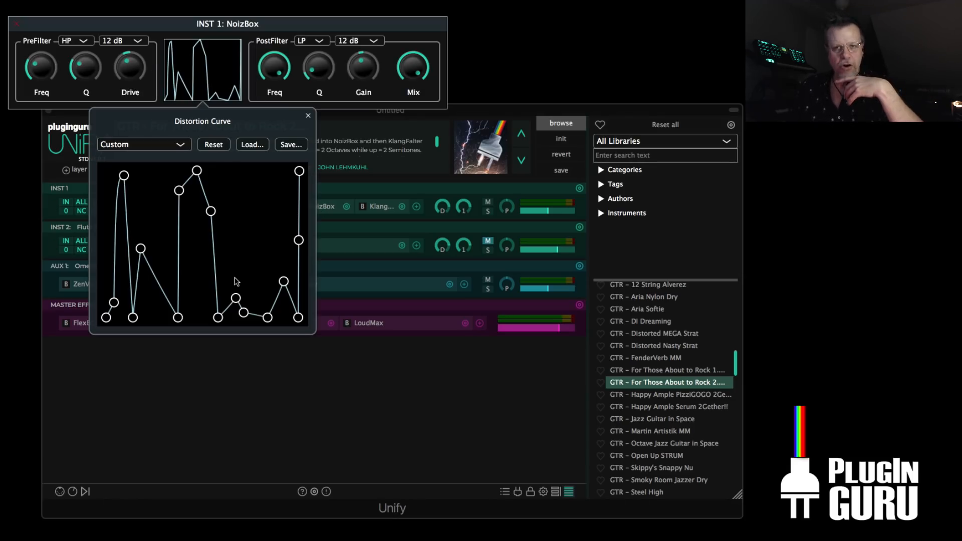
mouse_move(59, 69)
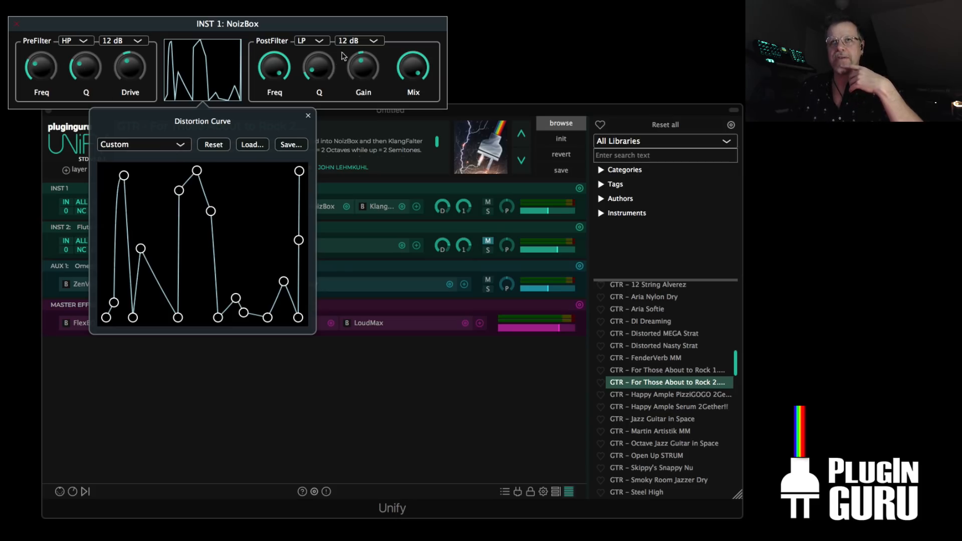
left_click(308, 115)
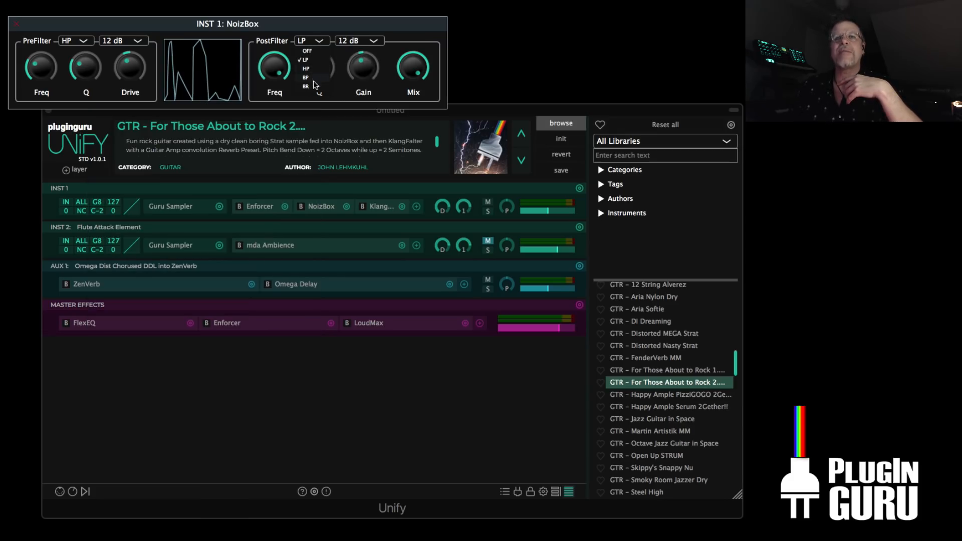
Keep the low-pass post filter, toggle NoizBox on/off and adjust its post-filter frequency
left_click(304, 59)
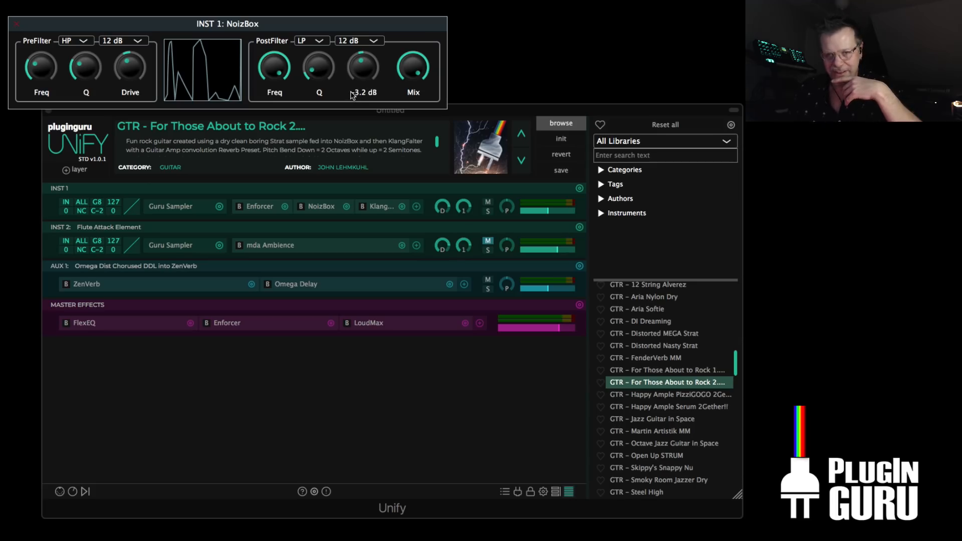
mouse_move(466, 109)
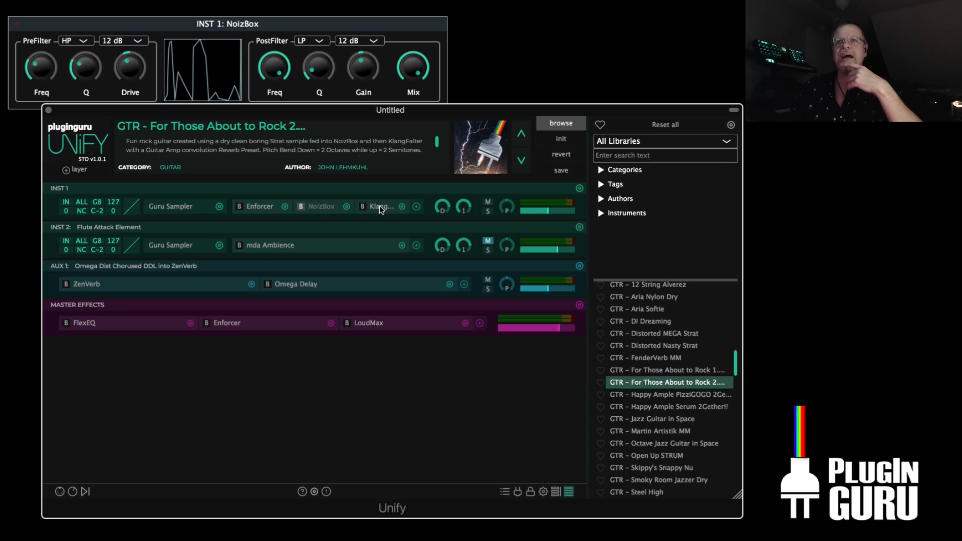
left_click(381, 206)
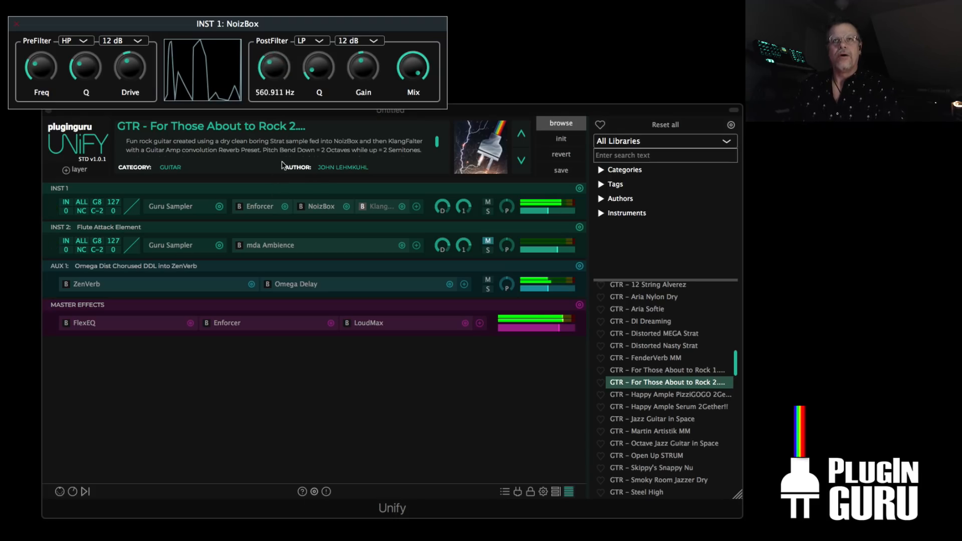
left_click_drag(274, 66, 274, 58)
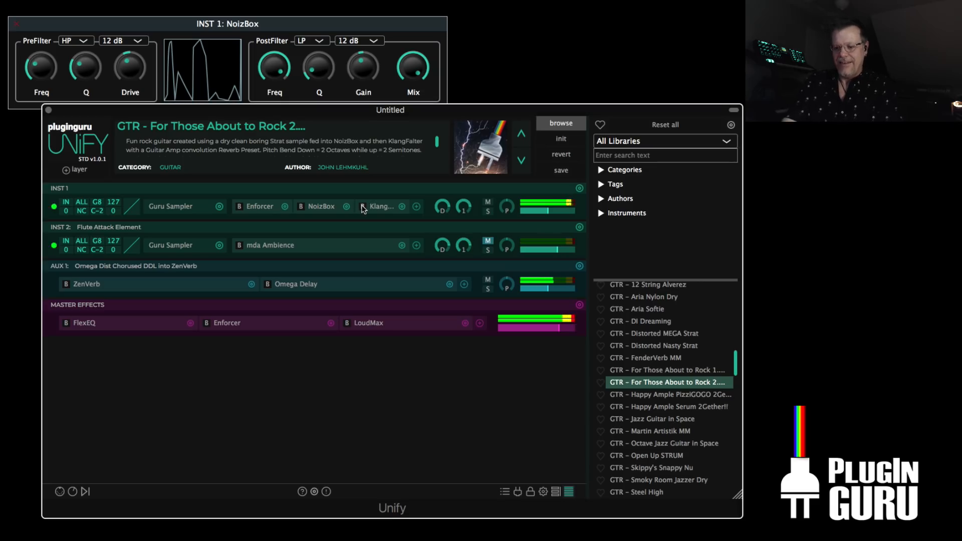
scroll("up", 3)
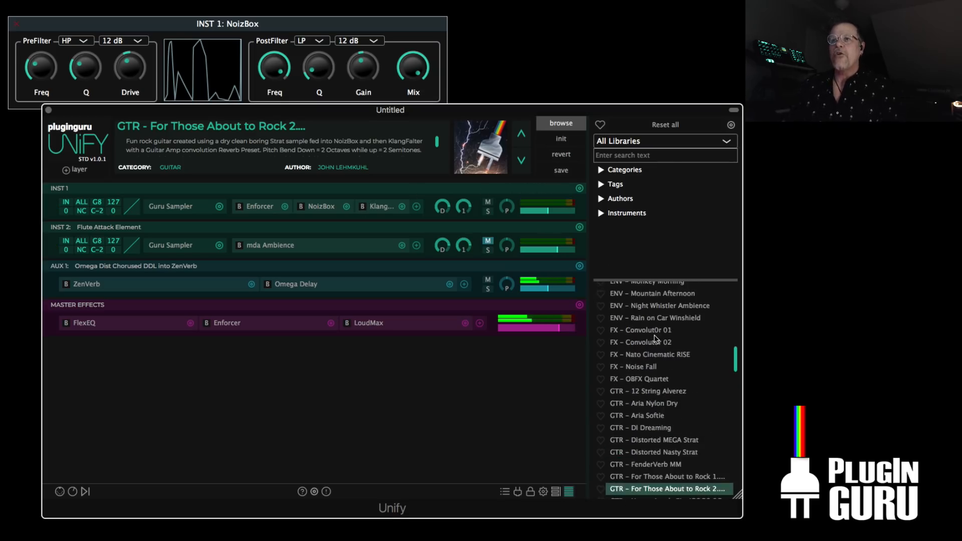
Load GTR - Happy Ample PizziGOGO 2Gether!! and leave the Ample Guitar hold pedal on
left_click(670, 339)
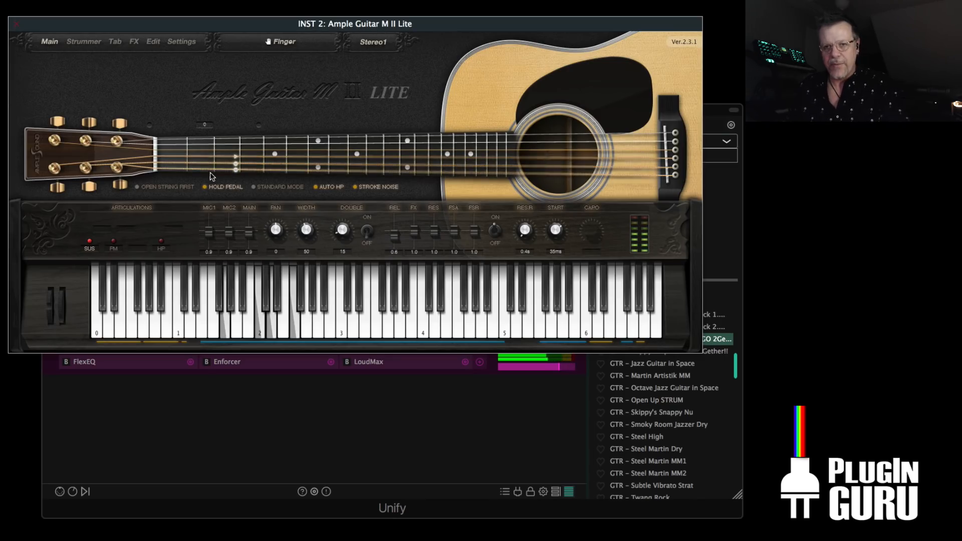
left_click(223, 187)
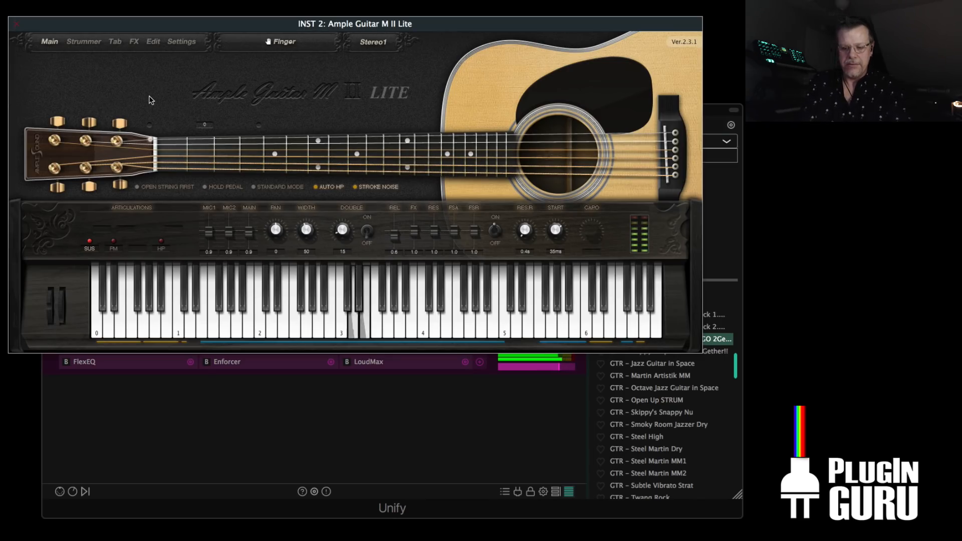
left_click(206, 187)
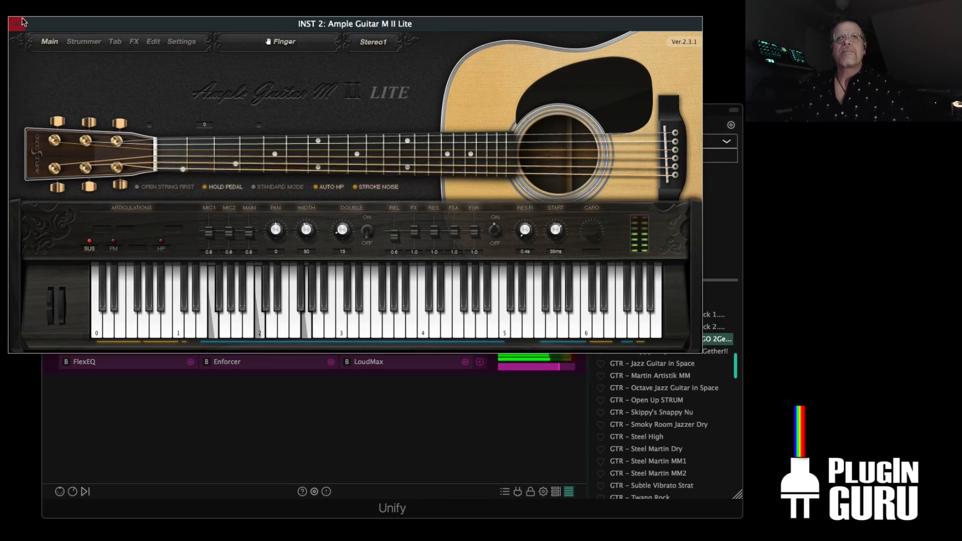
left_click(17, 23)
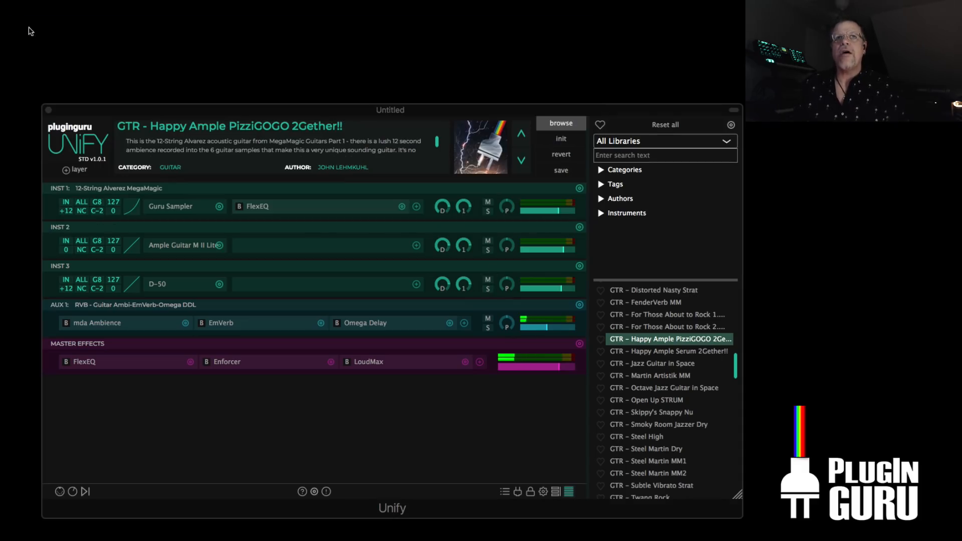
Mute and unmute the D-50 layer to audition it
left_click(487, 201)
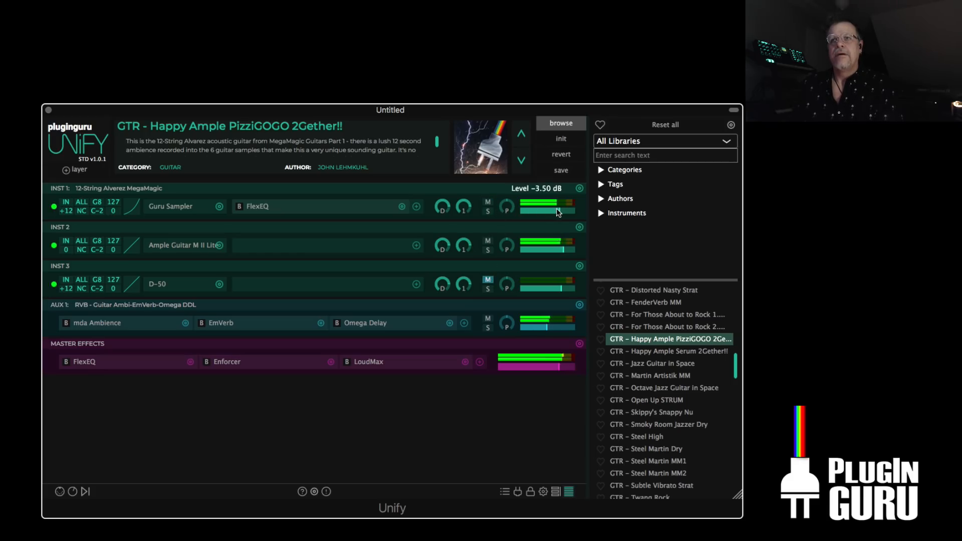
left_click(487, 283)
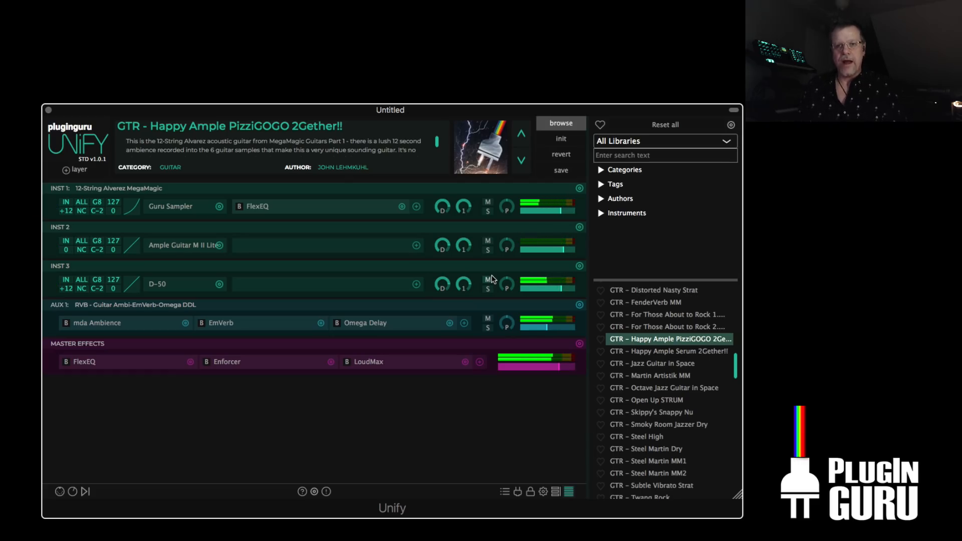
mouse_move(653, 333)
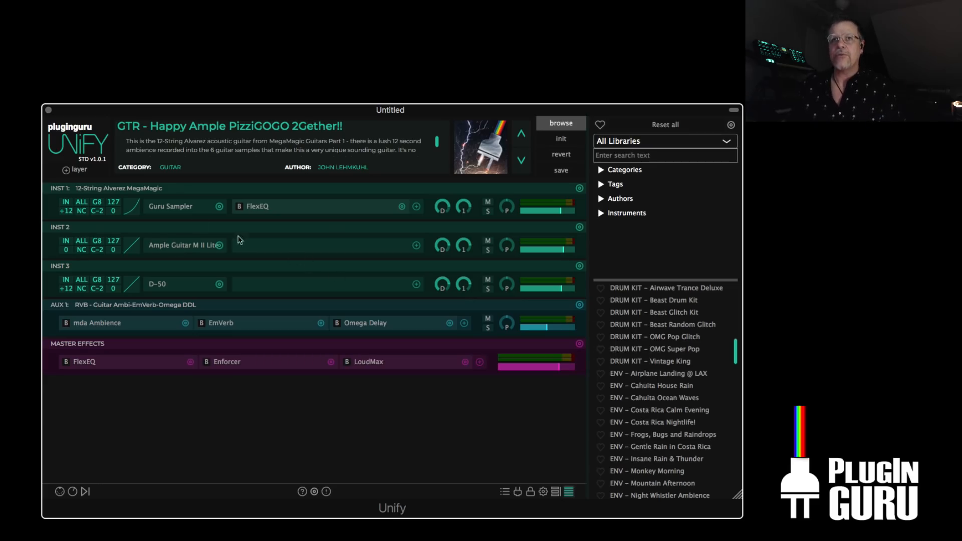
mouse_move(572, 238)
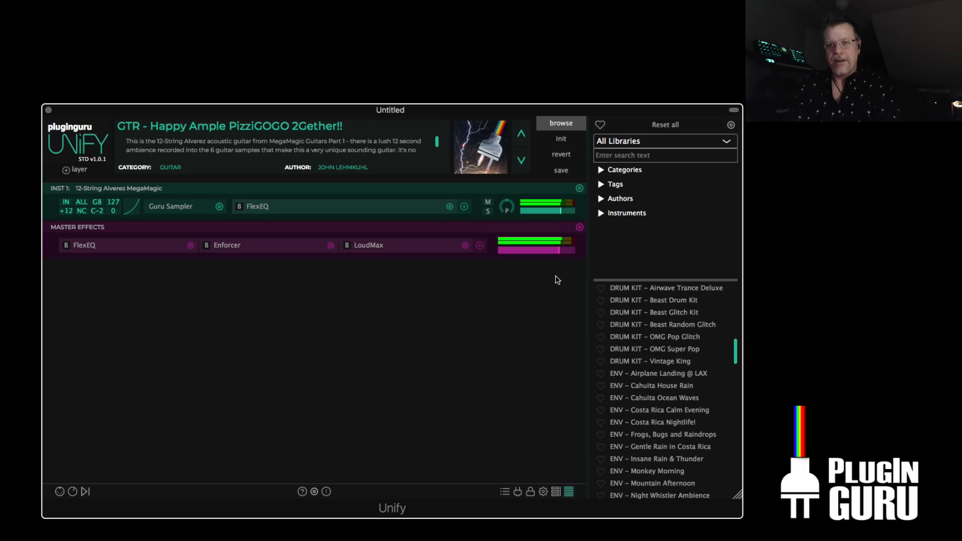
mouse_move(545, 349)
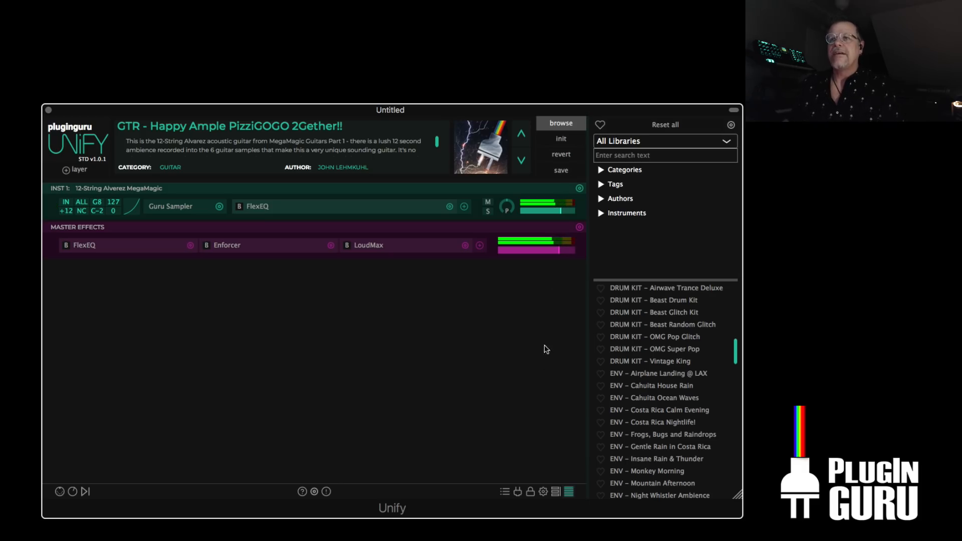
scroll("down", 3)
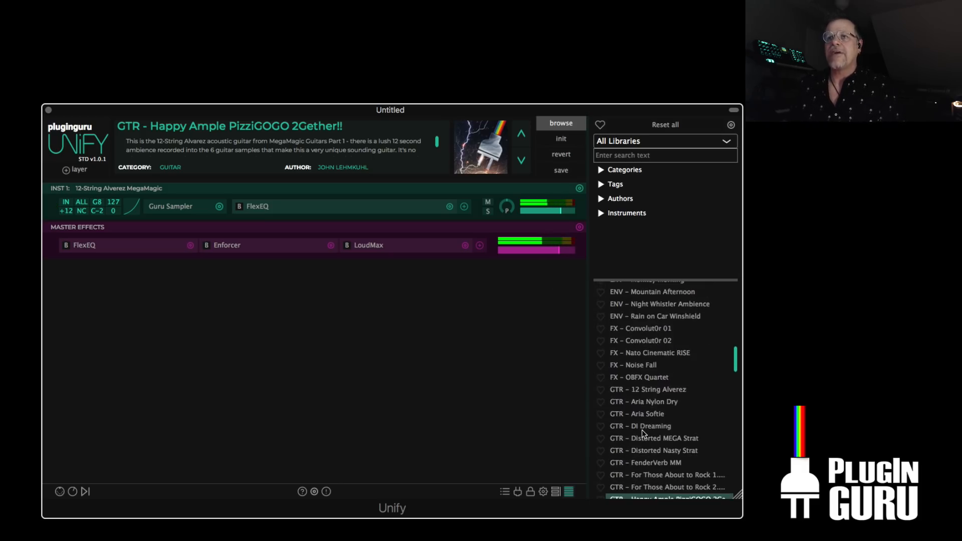
left_click(647, 389)
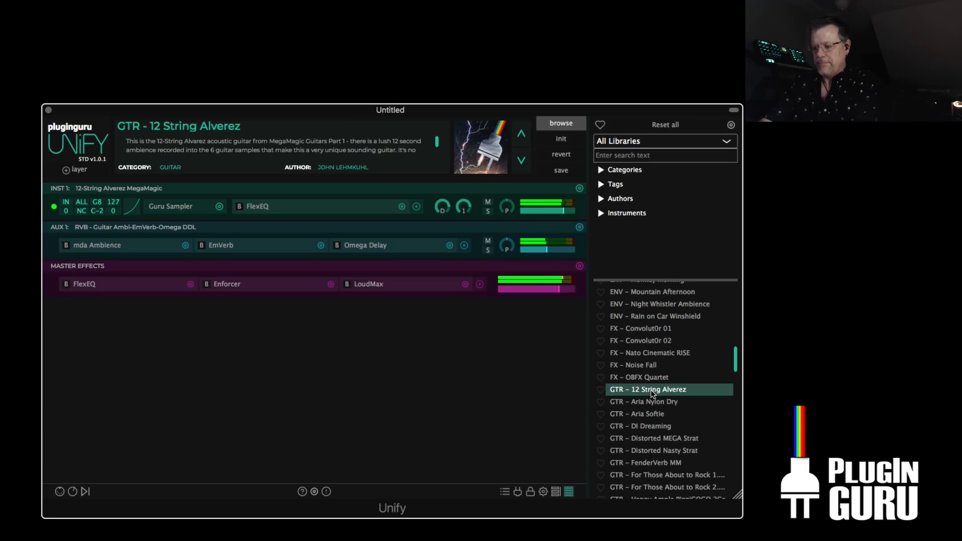
mouse_move(672, 329)
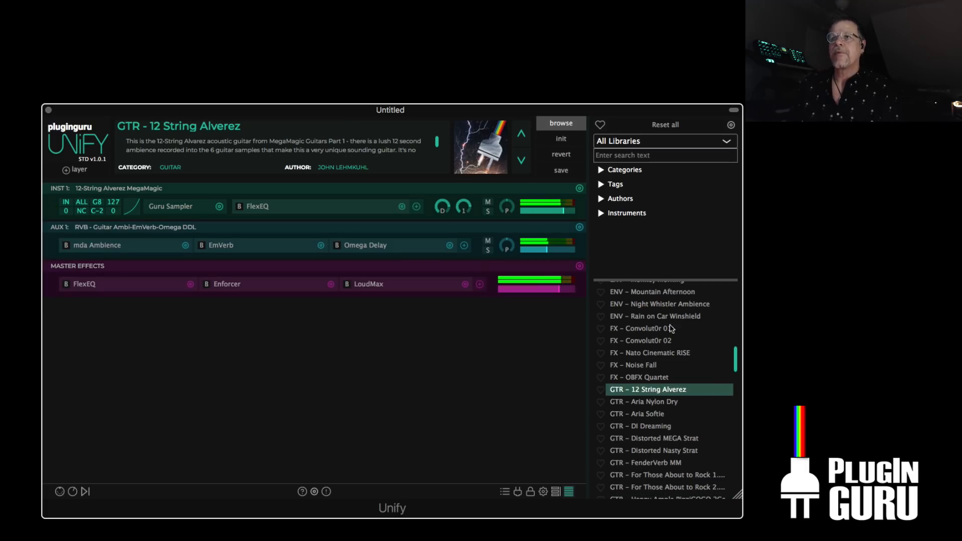
scroll("up", 3)
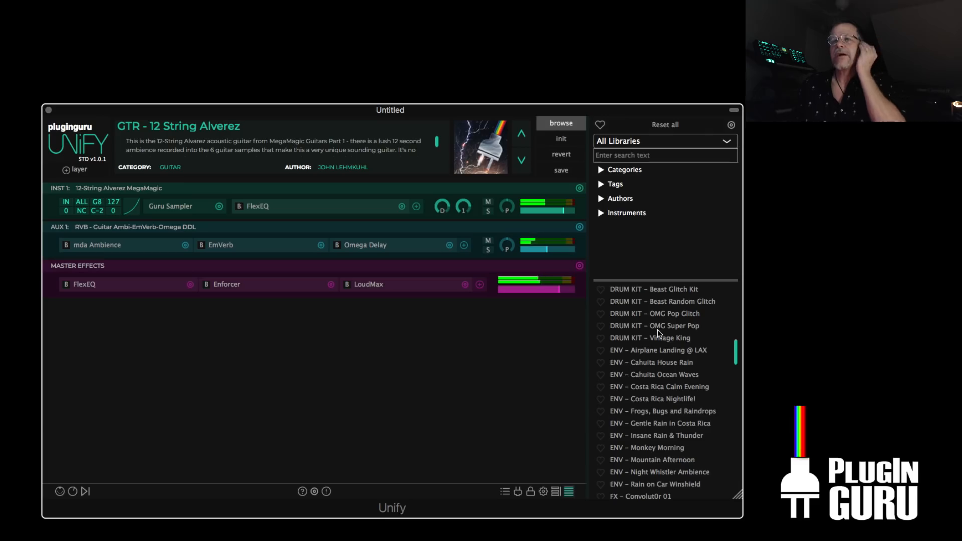
scroll("up", 3)
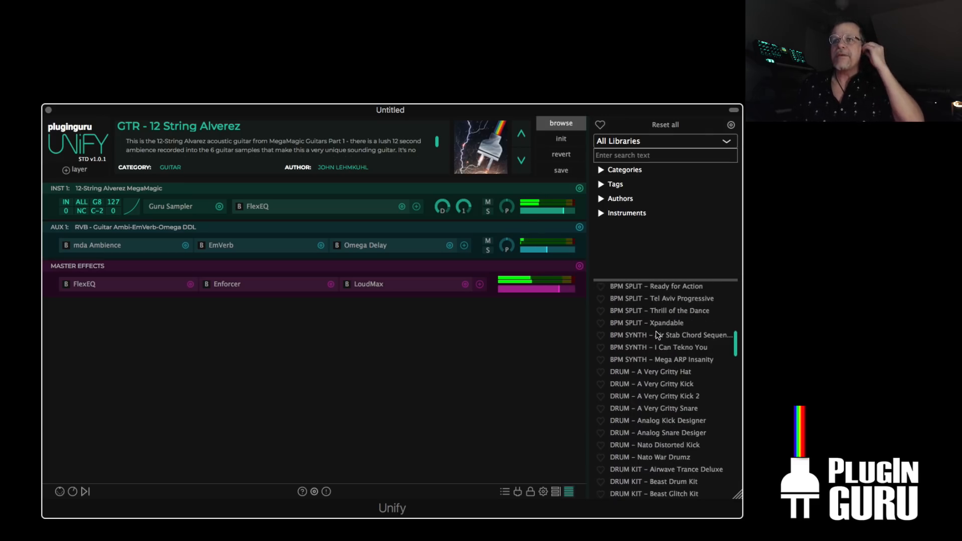
scroll("up", 3)
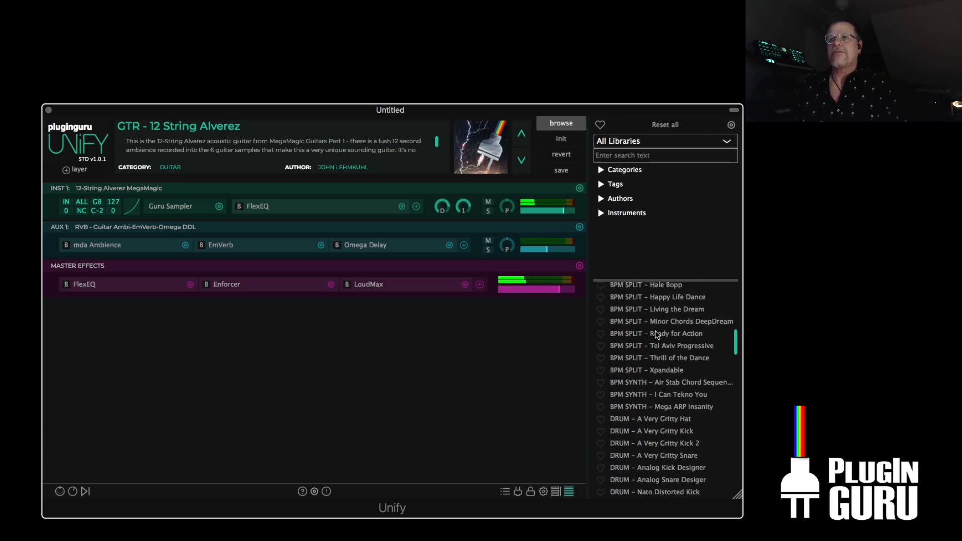
scroll("up", 3)
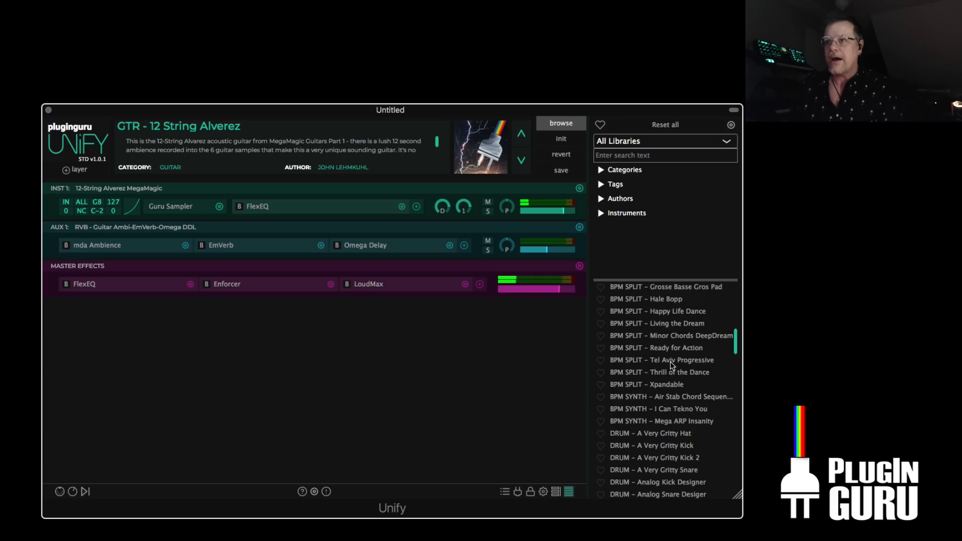
Load BPM SPLIT - Tel Aviv Progressive and expand all layers with the macro knobs
left_click(669, 359)
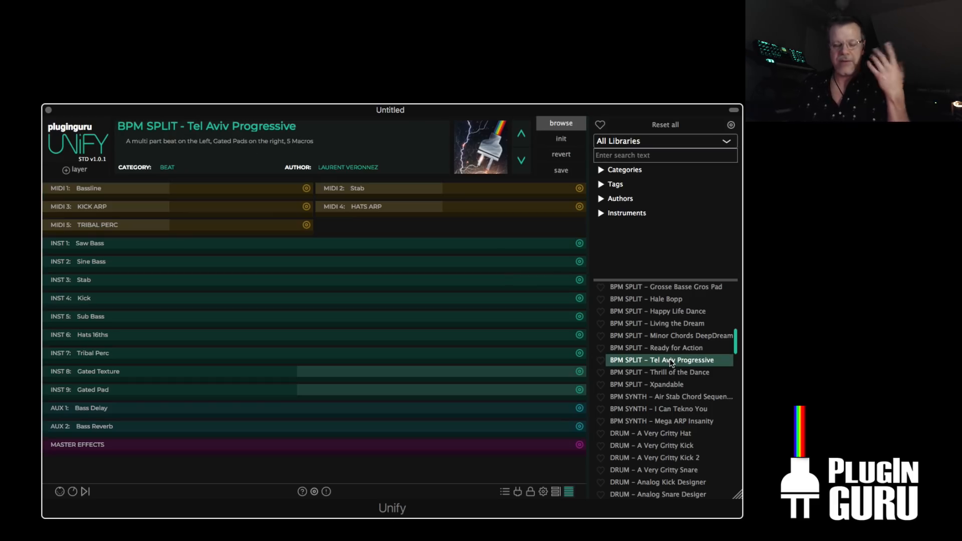
mouse_move(625, 406)
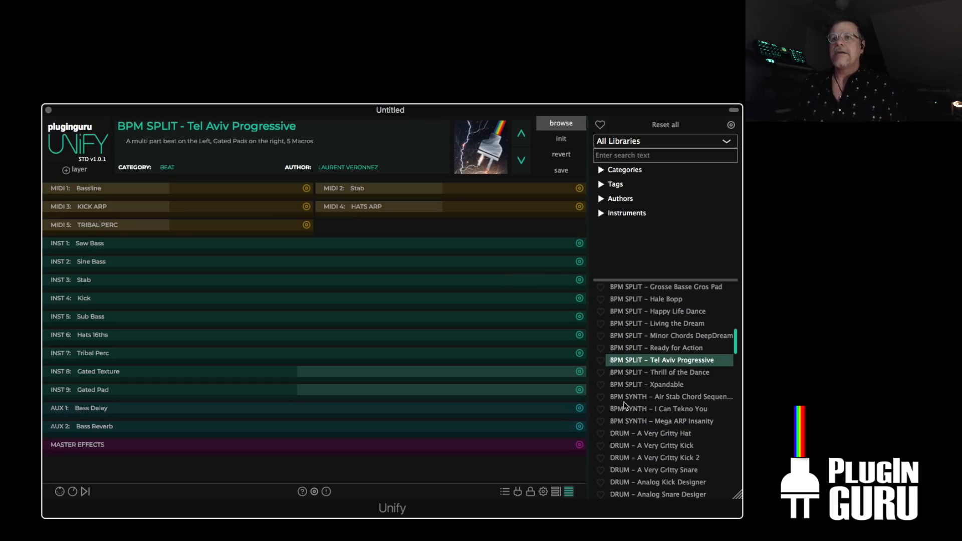
left_click(555, 491)
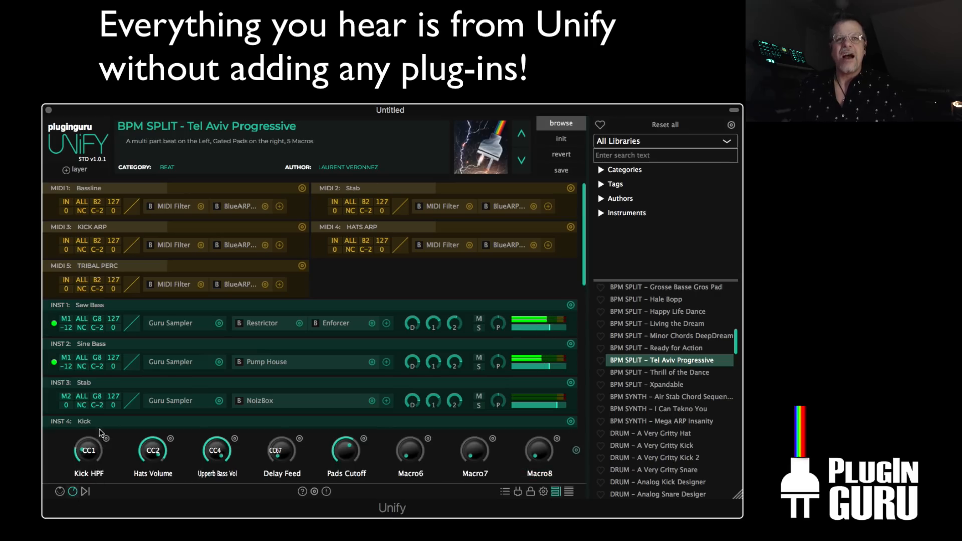
mouse_move(293, 404)
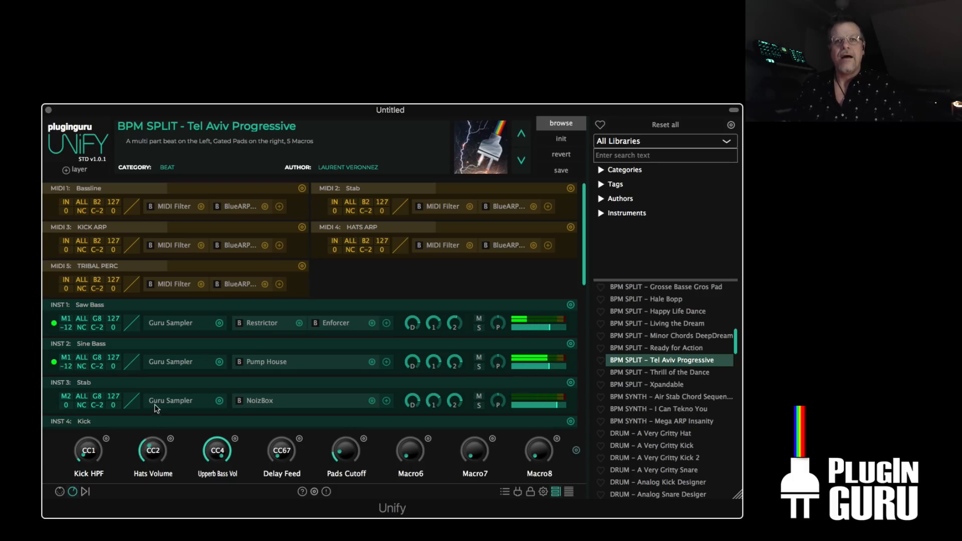
mouse_move(318, 430)
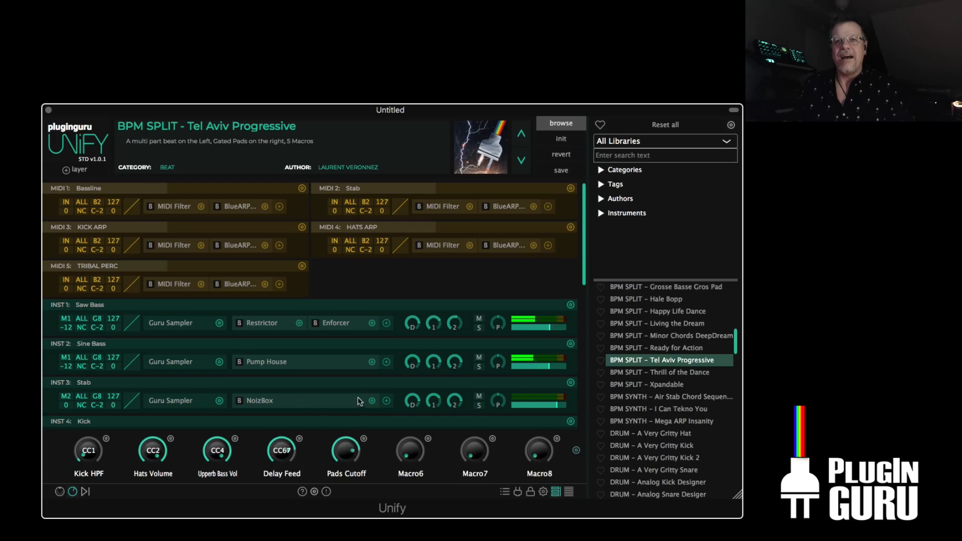
mouse_move(313, 402)
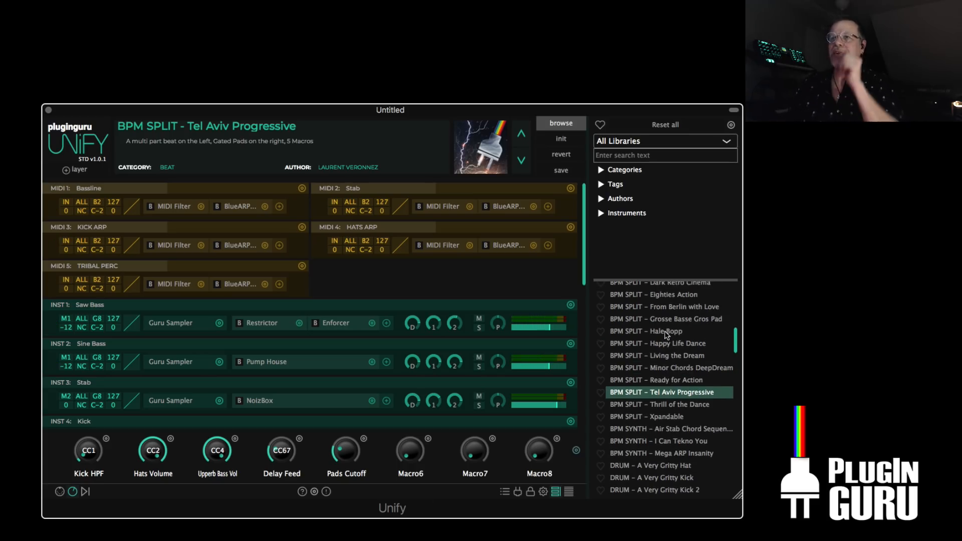
Load the BPM SPLIT - Hale Bopp patch
left_click(646, 331)
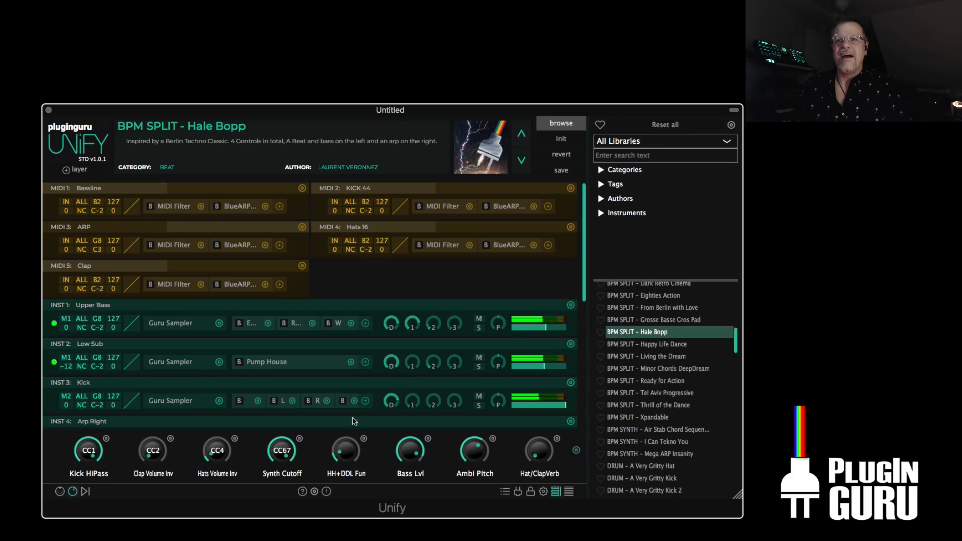
mouse_move(173, 448)
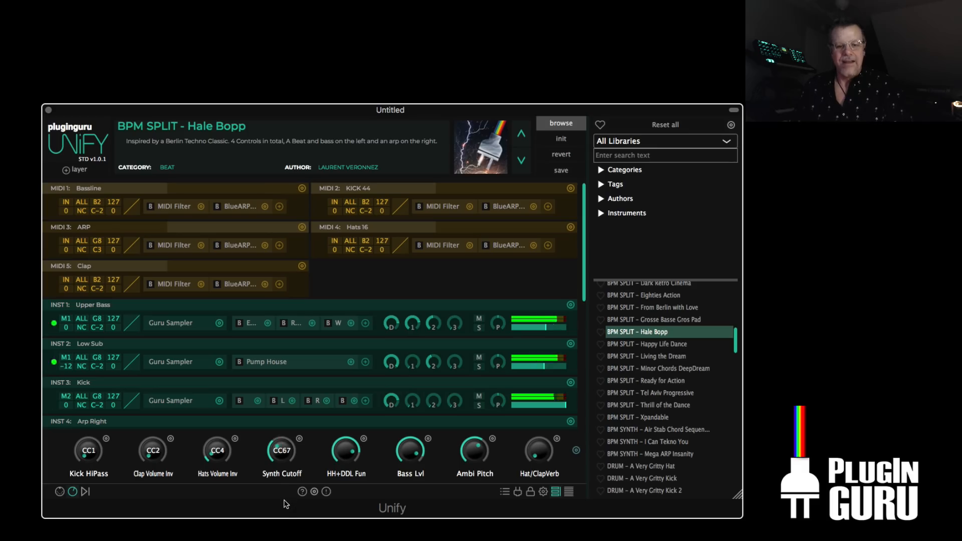
scroll("up", 3)
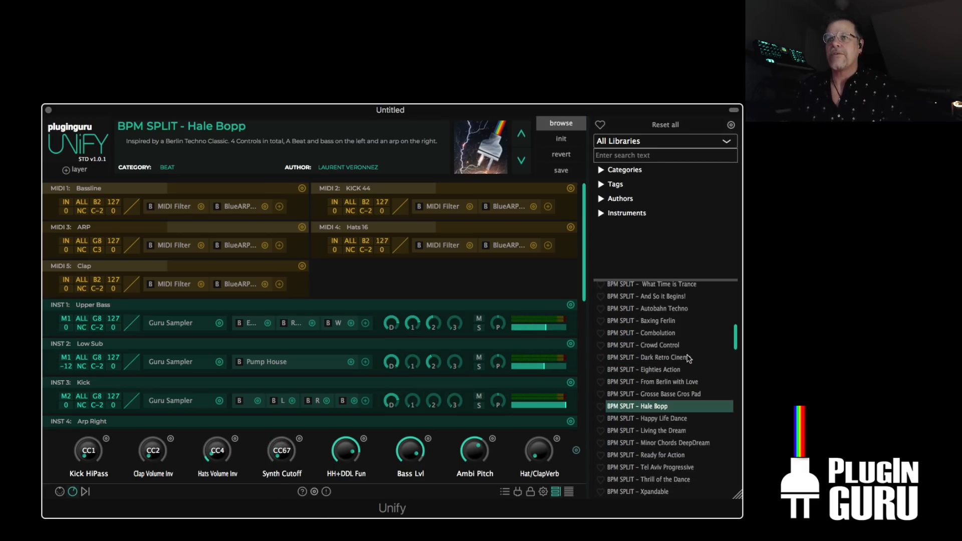
Load the BPM SPLIT - Combolution patch
left_click(650, 332)
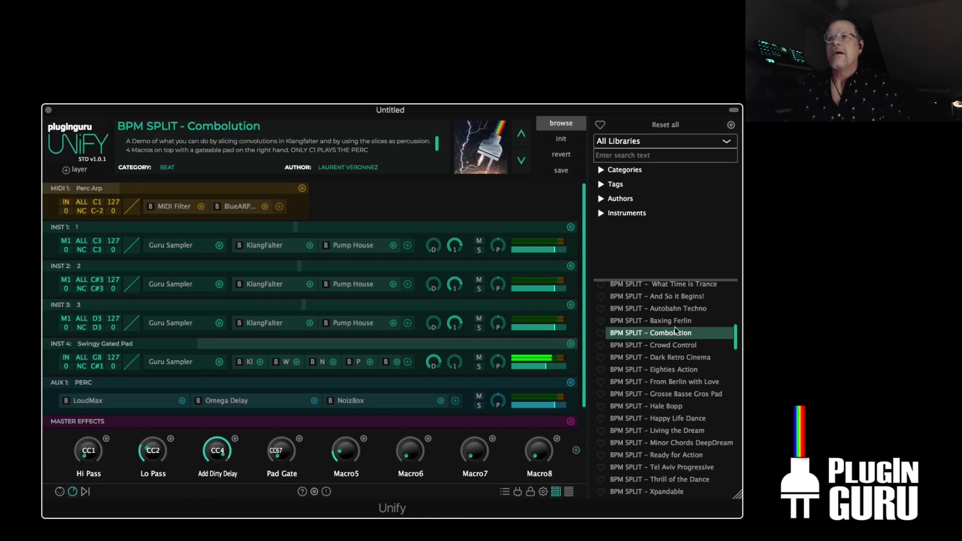
scroll("up", 3)
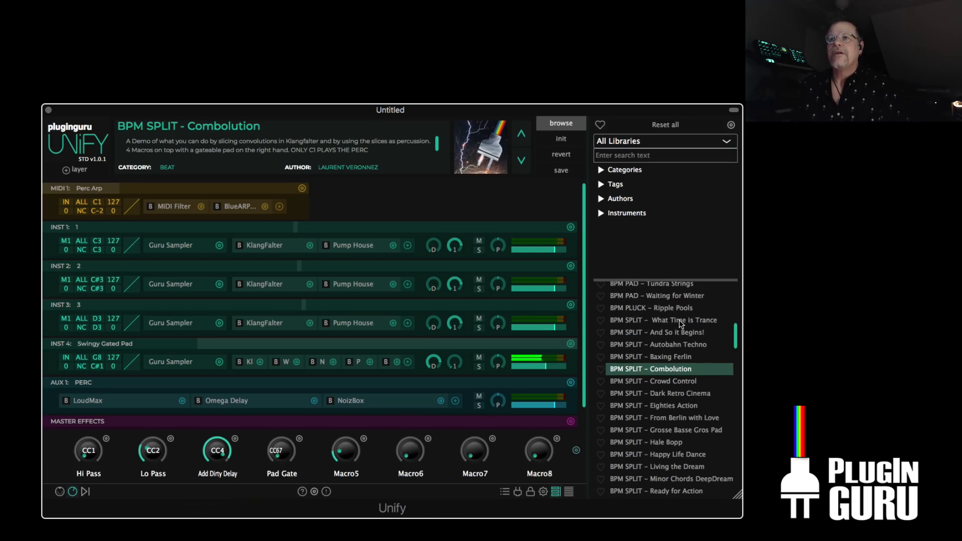
Load the BPM SPLIT - What Time is Trance patch
left_click(662, 319)
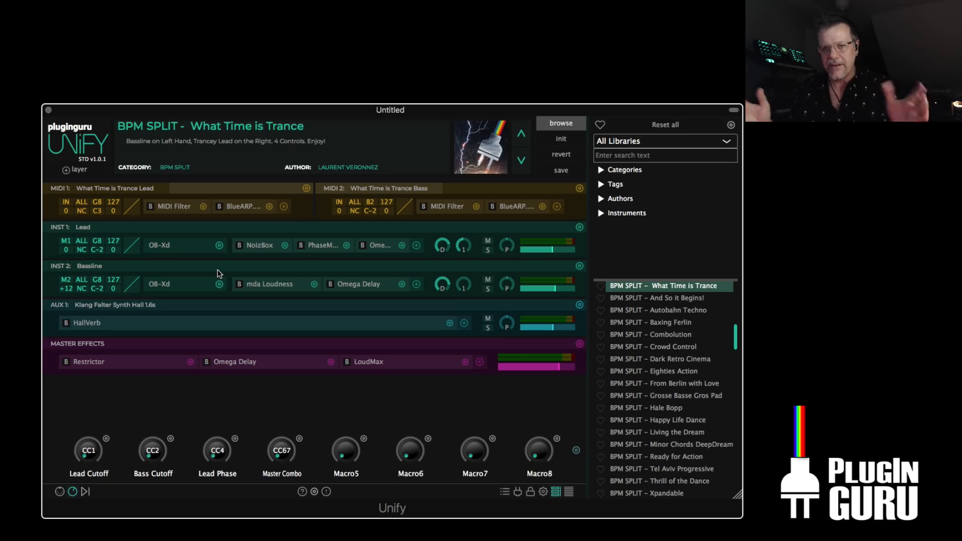
mouse_move(477, 493)
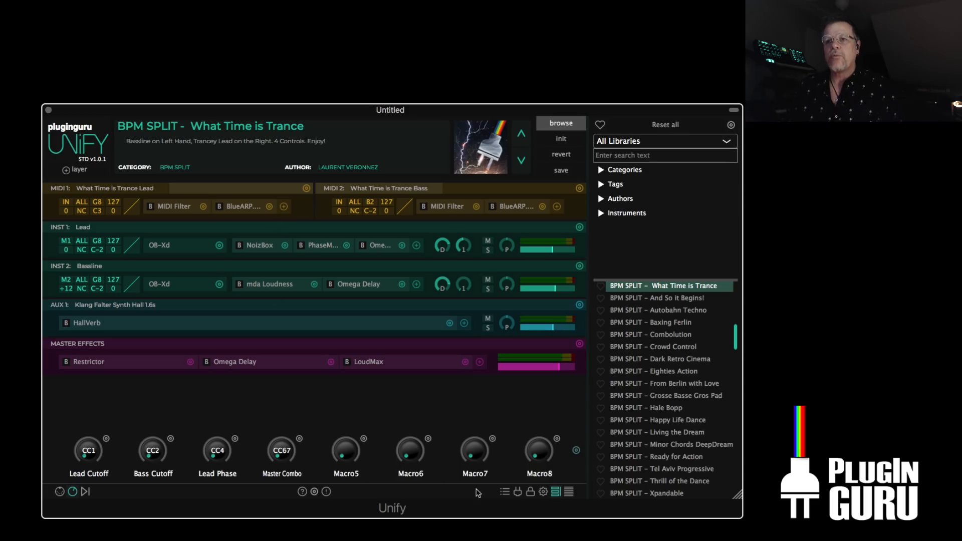
Show Unify's data folder in Finder via settings and expand its VST subfolder
left_click(542, 491)
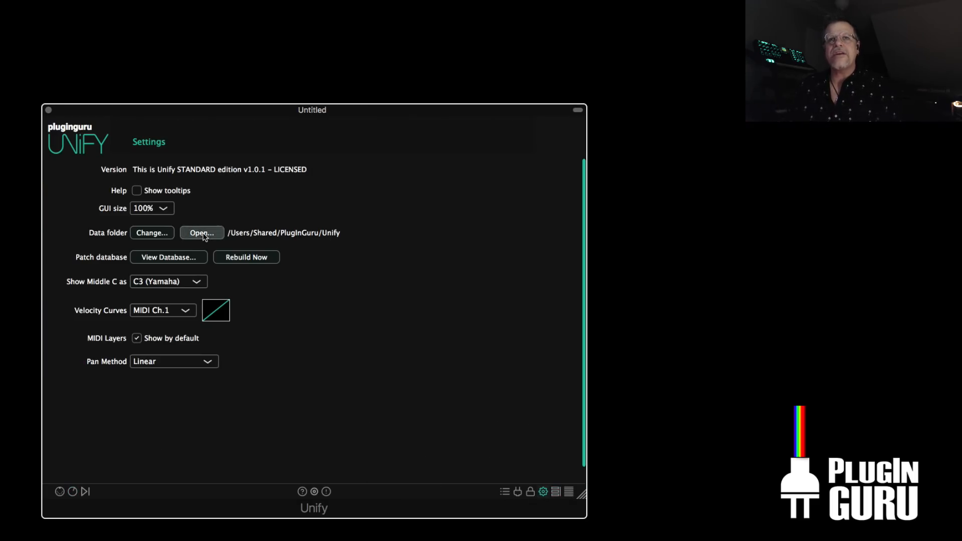
left_click(201, 232)
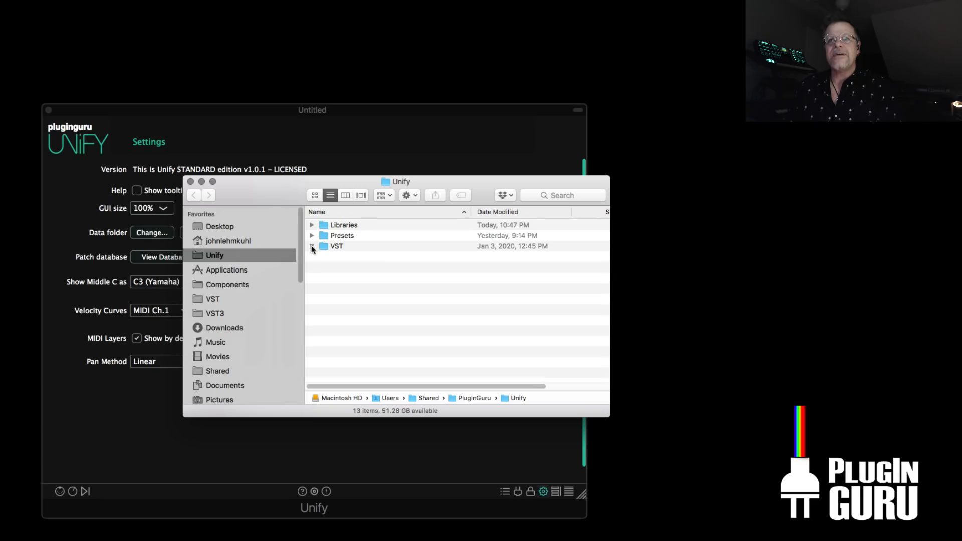
left_click(311, 246)
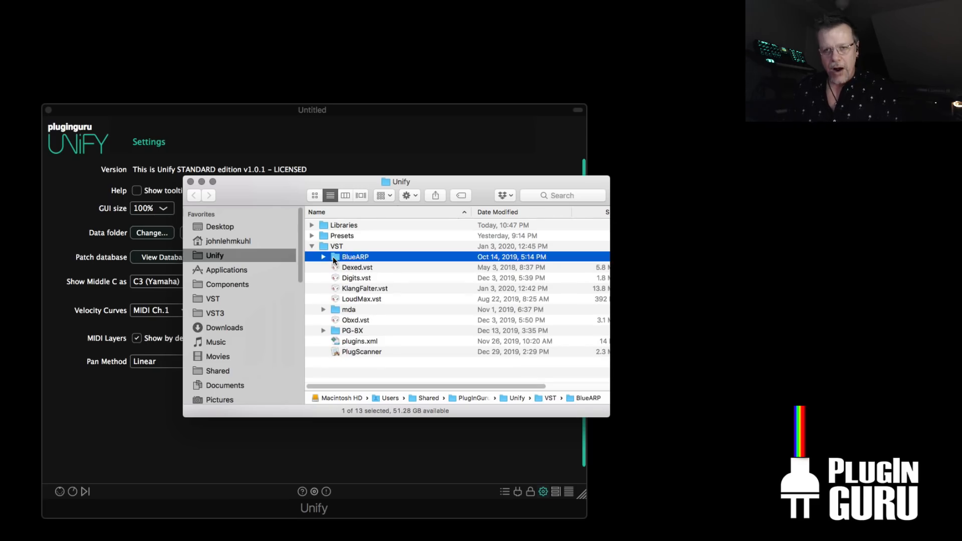
mouse_move(347, 269)
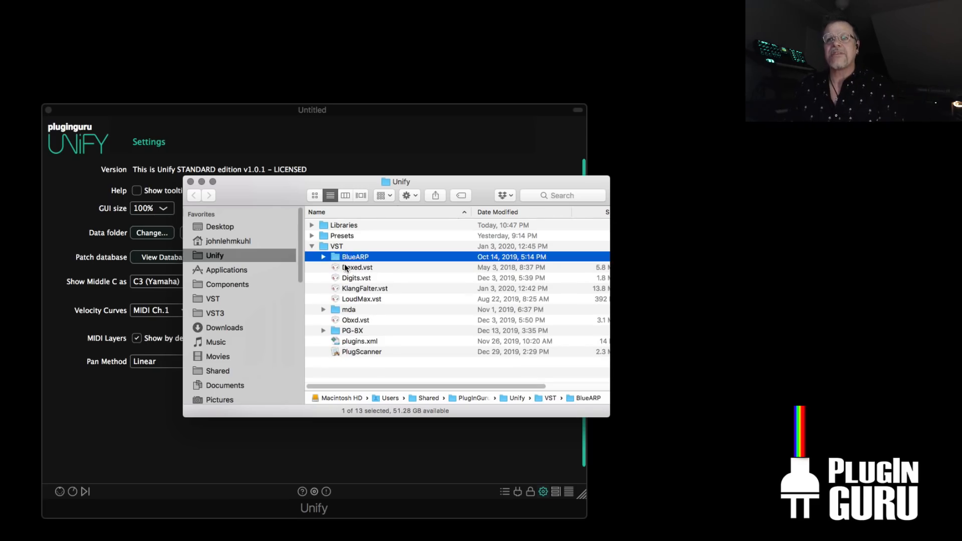
Look through the bundled plug-ins Dexed, Digits and KlangFalter in the VST folder
left_click(357, 267)
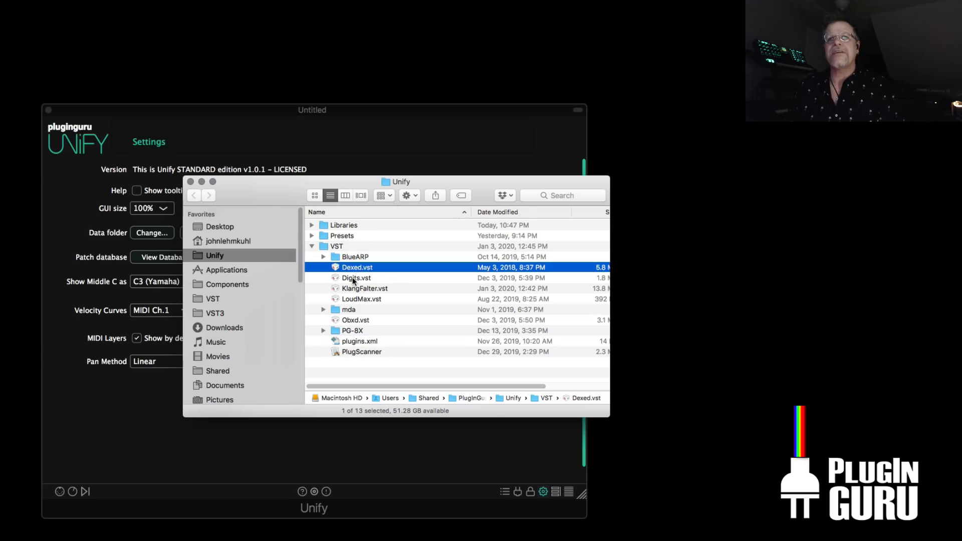
left_click(356, 277)
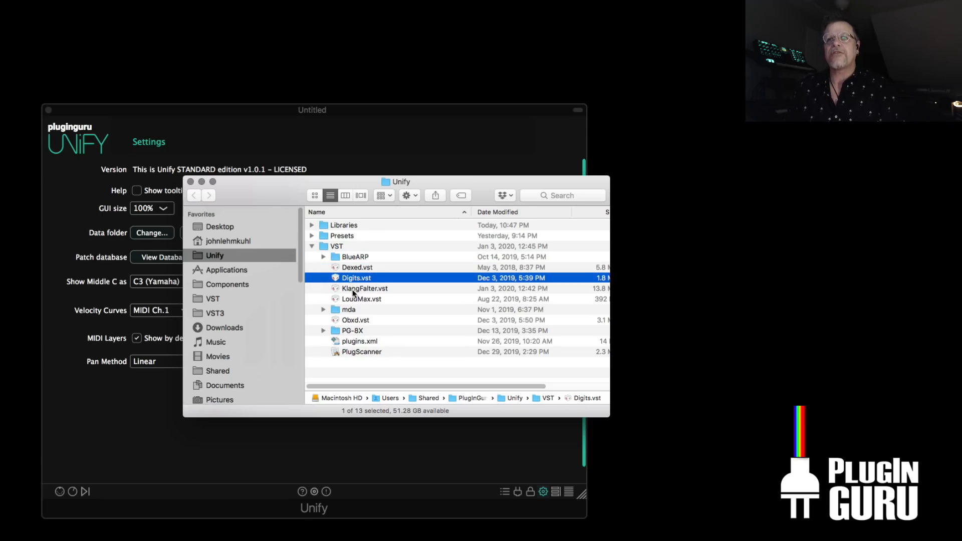
left_click(363, 289)
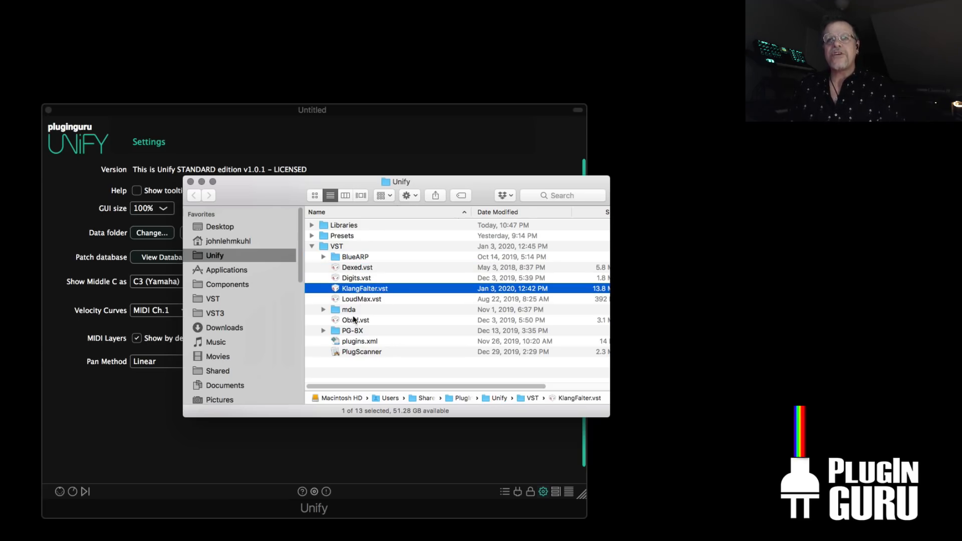
left_click(355, 319)
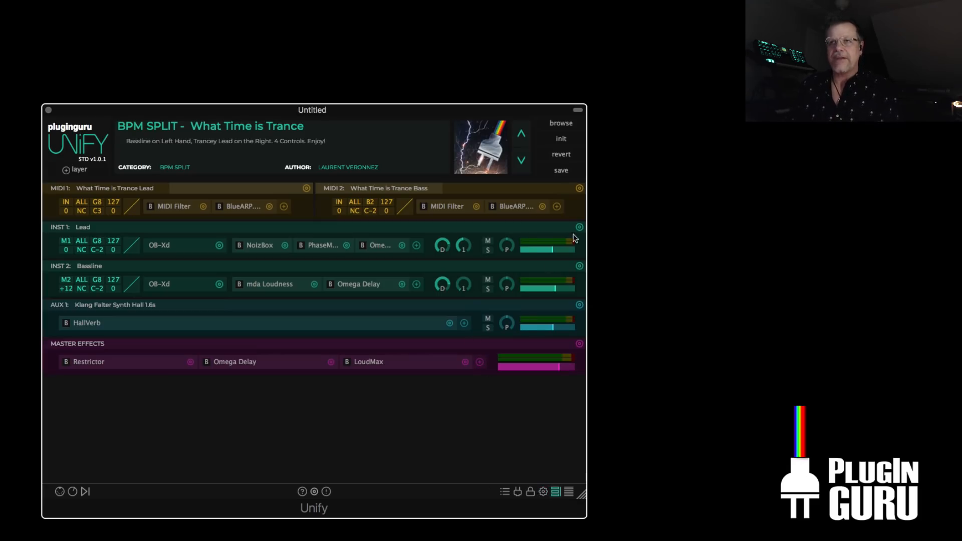
Reopen the patch browser listing the BPM SPLIT patches beside What Time is Trance
left_click(560, 123)
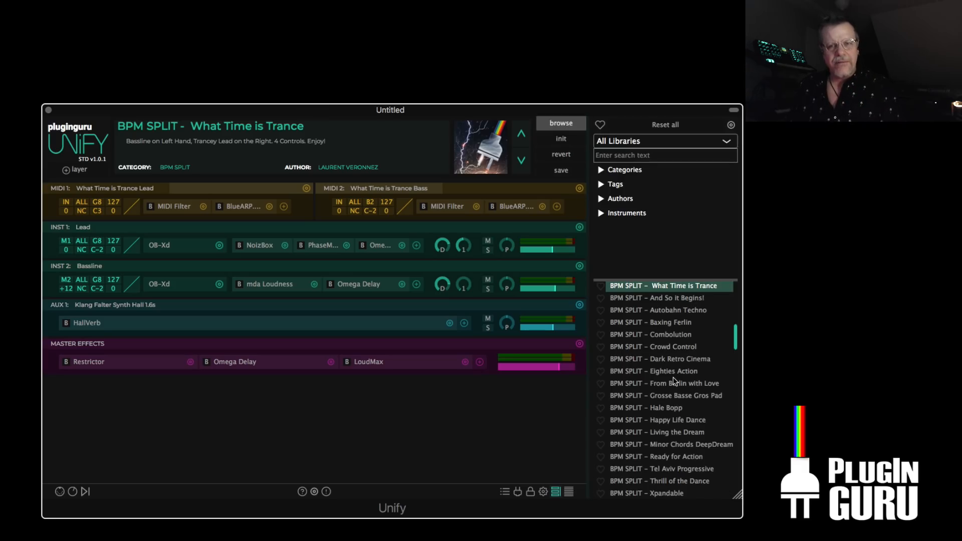
mouse_move(680, 389)
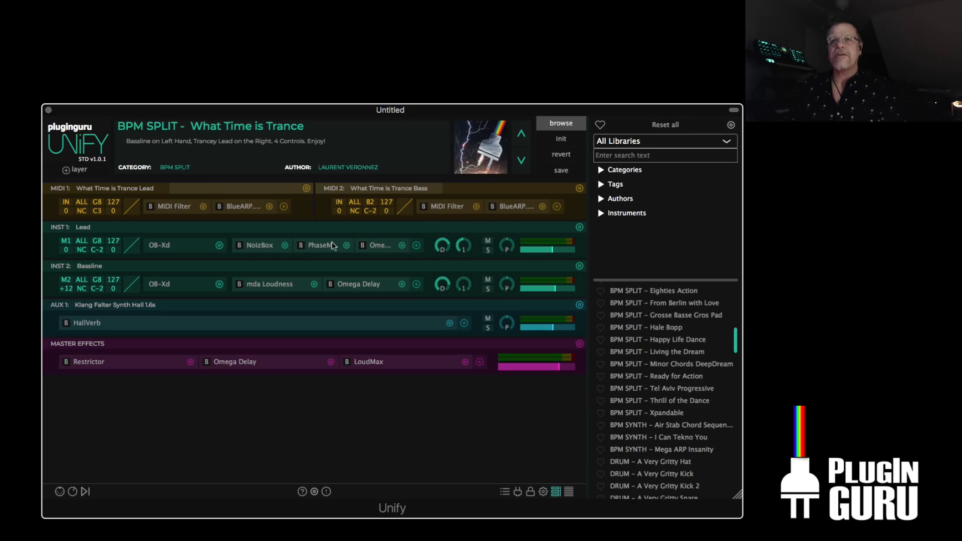
Swap the Lead layer's NoizBox for Pump House and inspect its gain curve and 1 Beat length
right_click(318, 244)
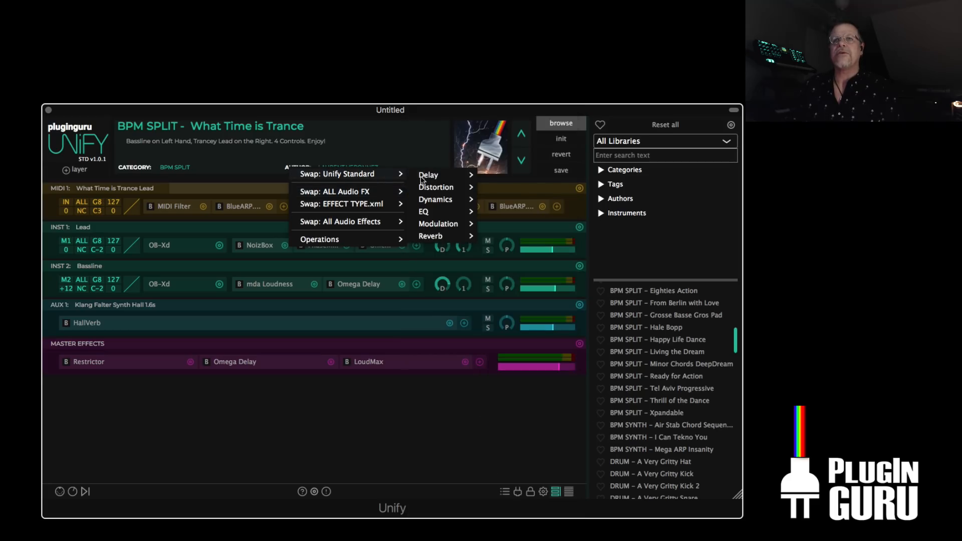
mouse_move(436, 187)
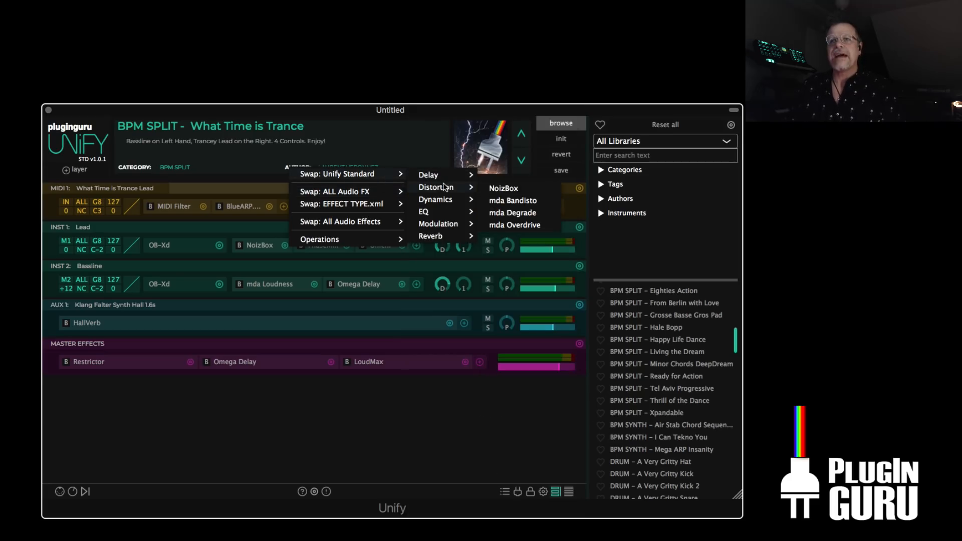
mouse_move(504, 187)
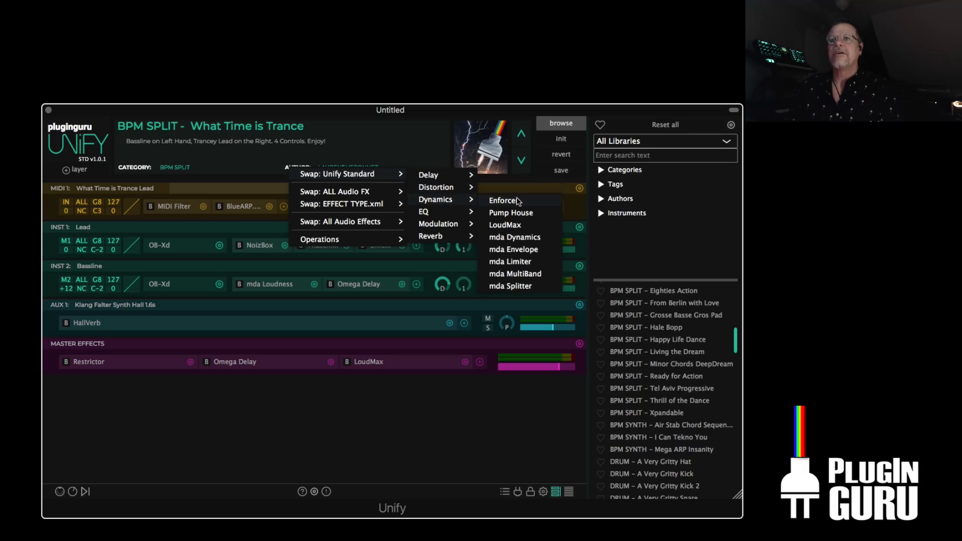
mouse_move(518, 212)
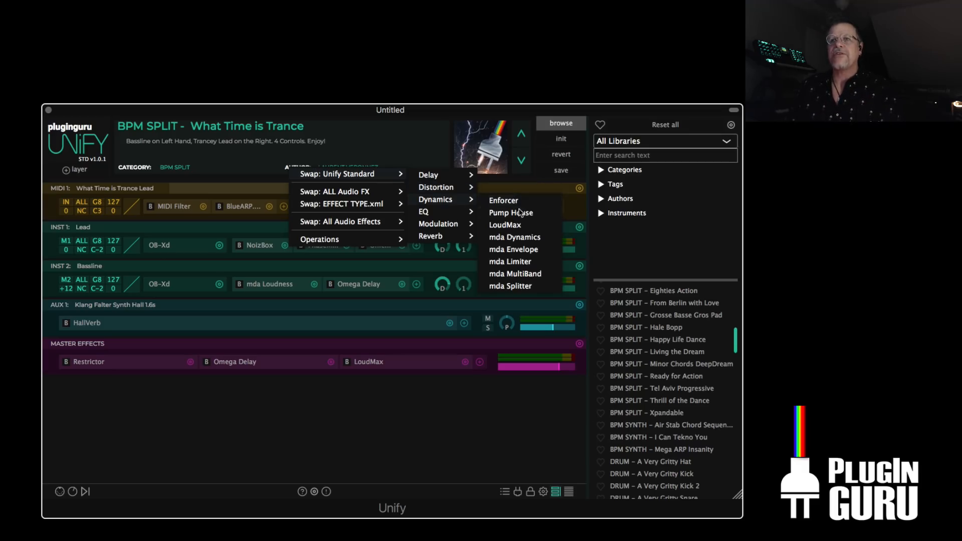
left_click(510, 212)
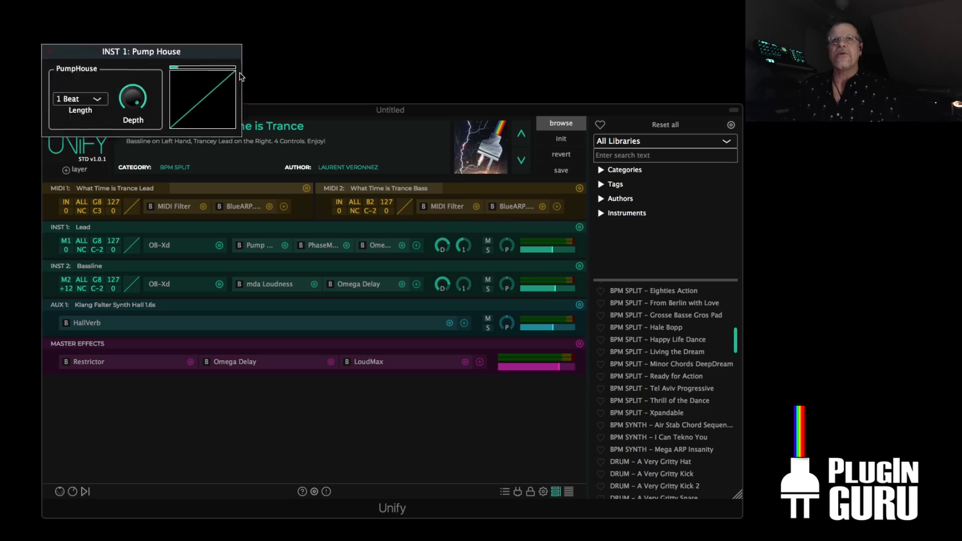
left_click(203, 99)
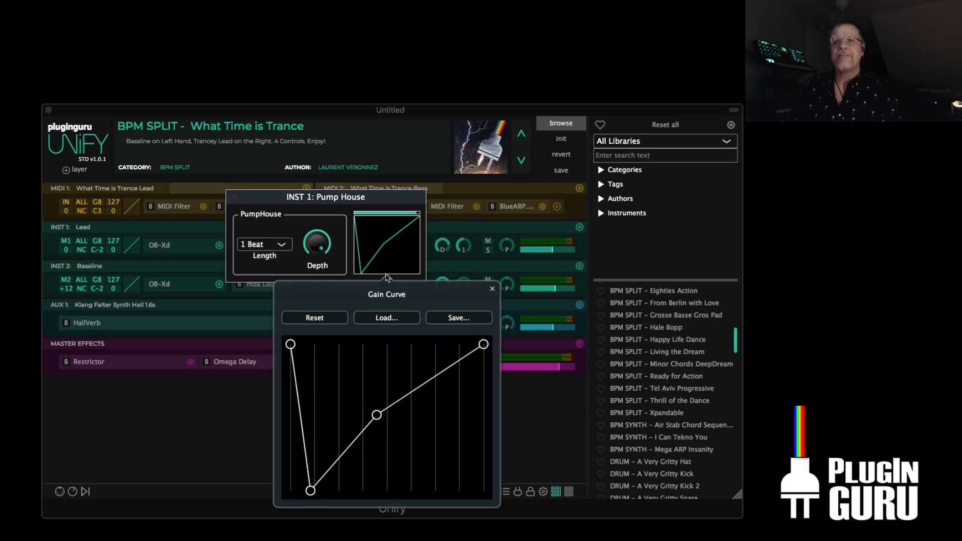
left_click(263, 244)
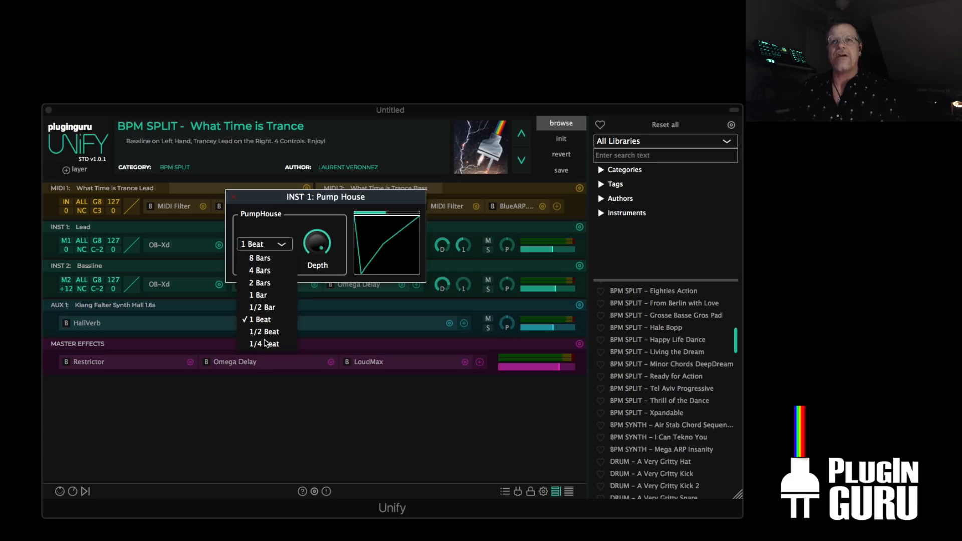
mouse_move(311, 331)
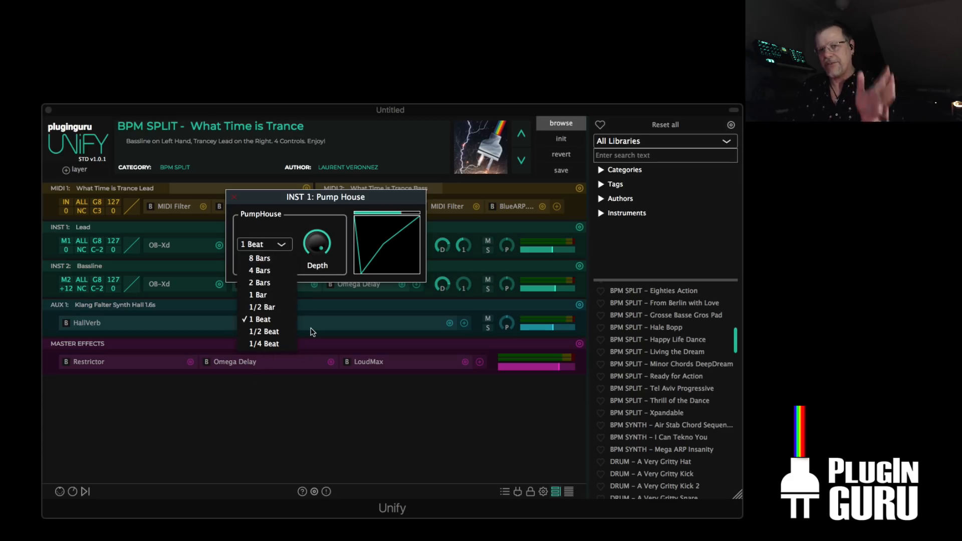
left_click(261, 318)
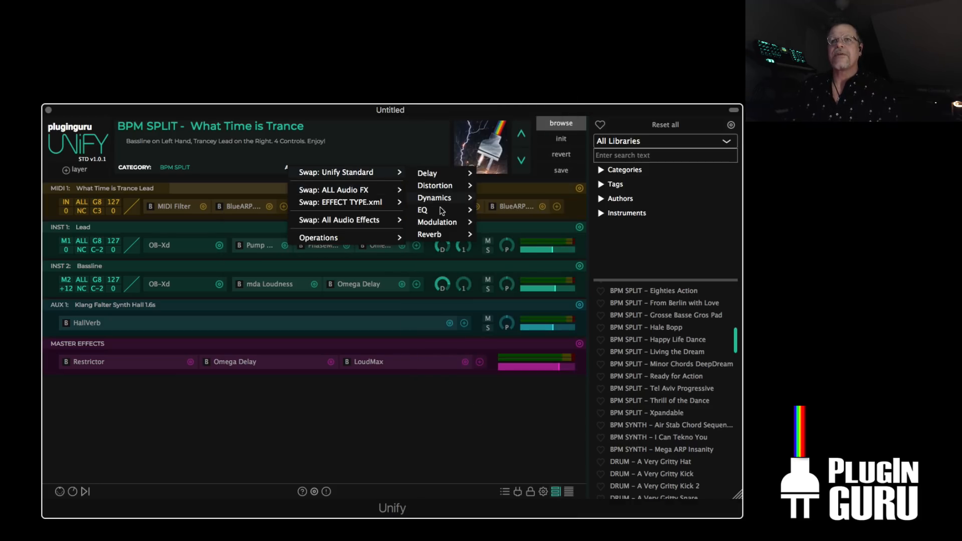
mouse_move(440, 214)
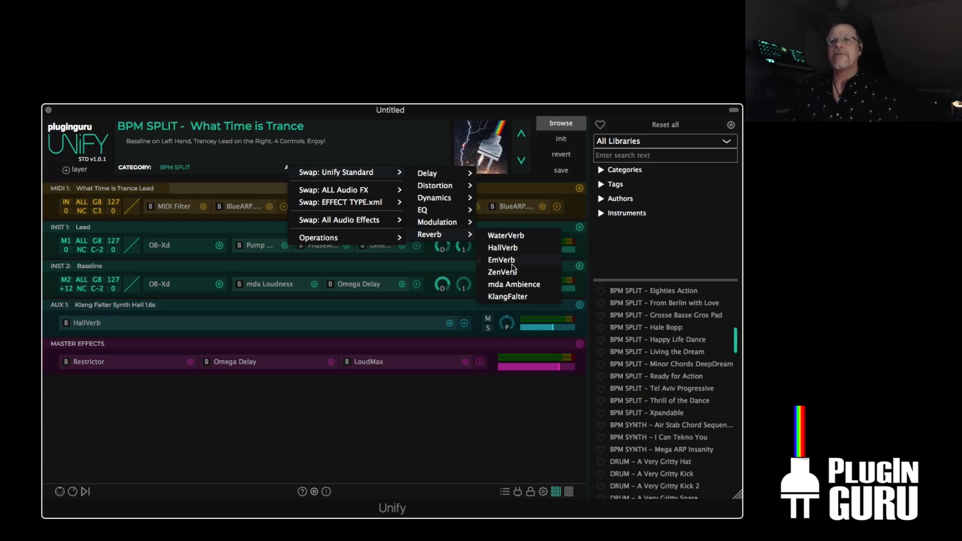
mouse_move(510, 294)
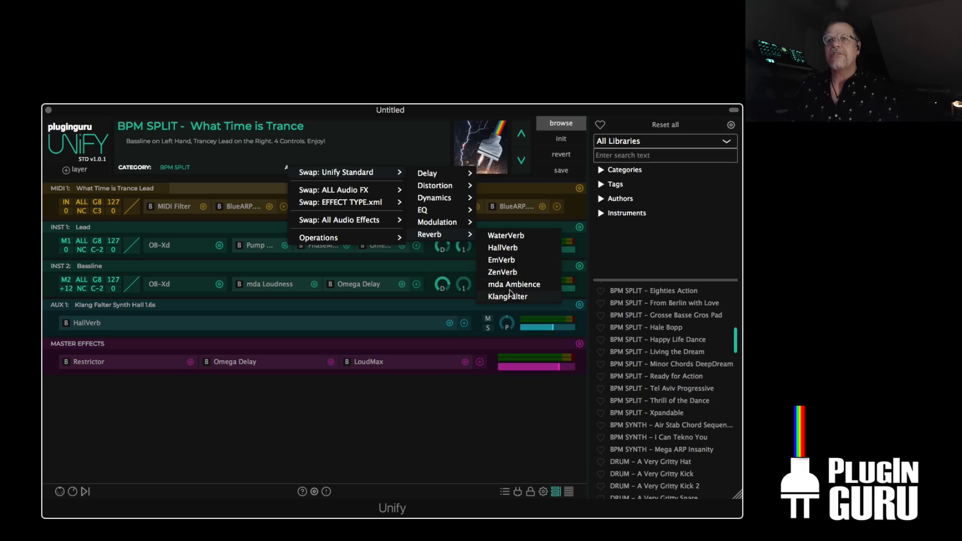
mouse_move(436, 197)
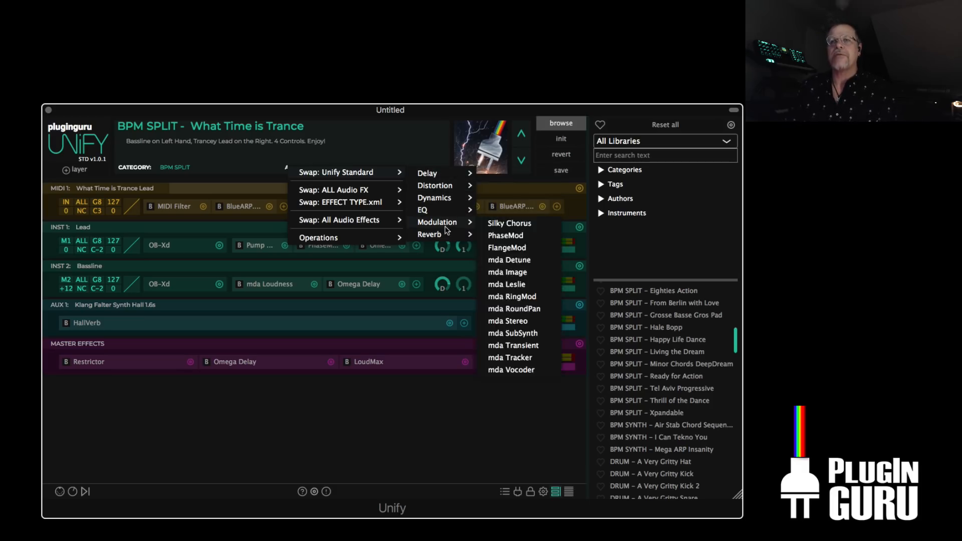
mouse_move(433, 198)
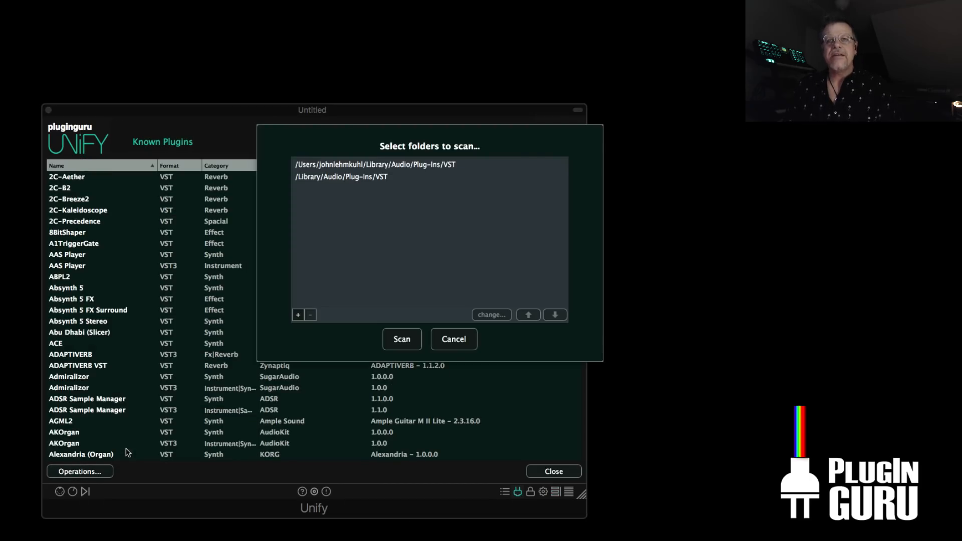
Start scanning the plug-in folders and close the Known Plugins list while it runs
left_click(401, 339)
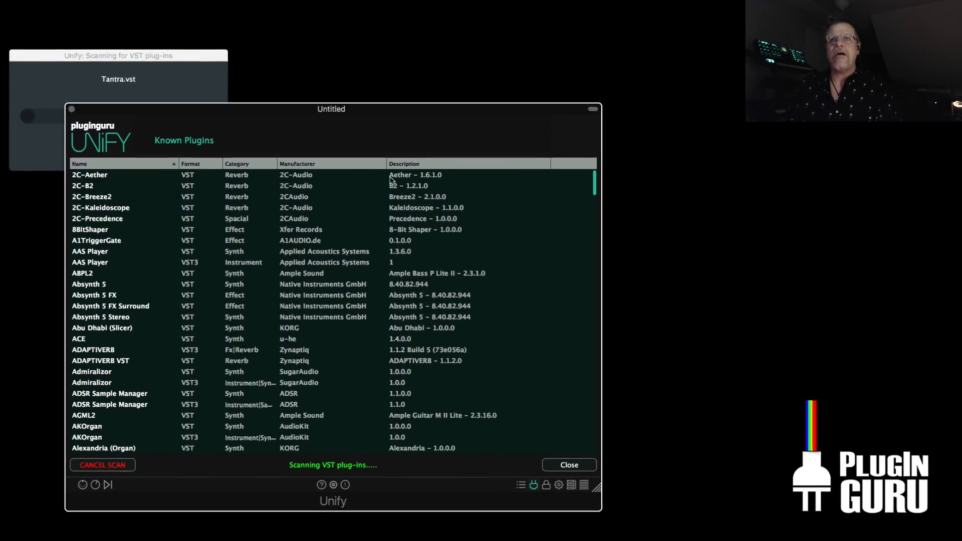
left_click(567, 464)
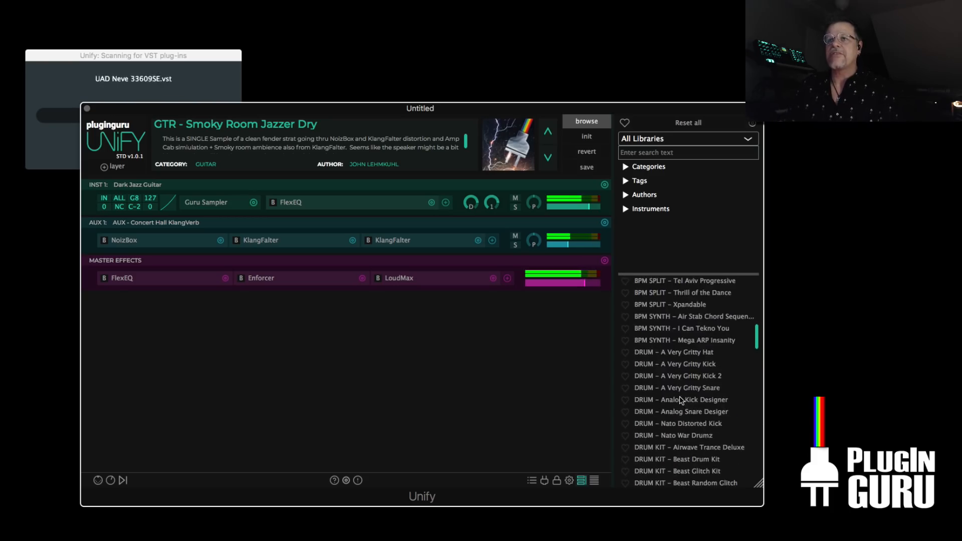
scroll("up", 3)
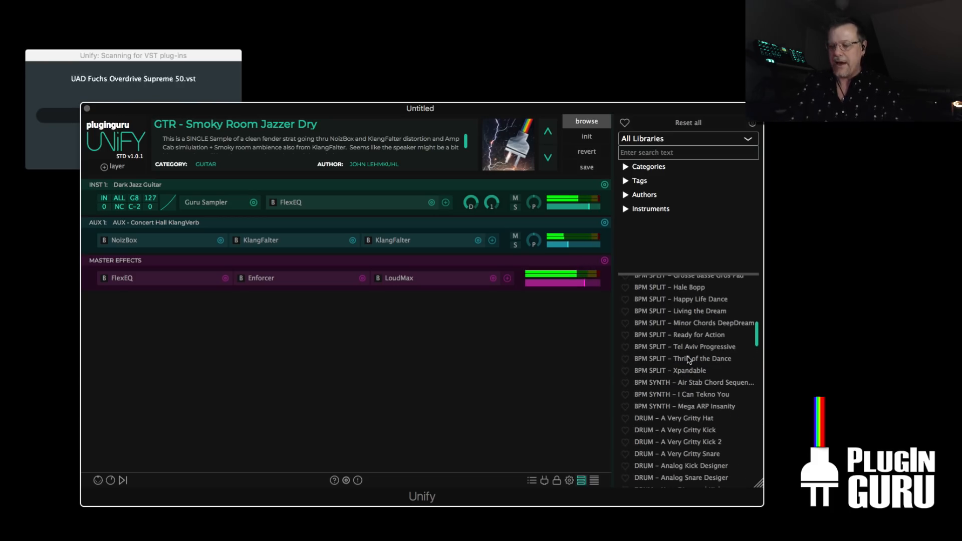
Load BPM SPLIT – Thrill of the Dance and acknowledge the scan complete report
left_click(681, 358)
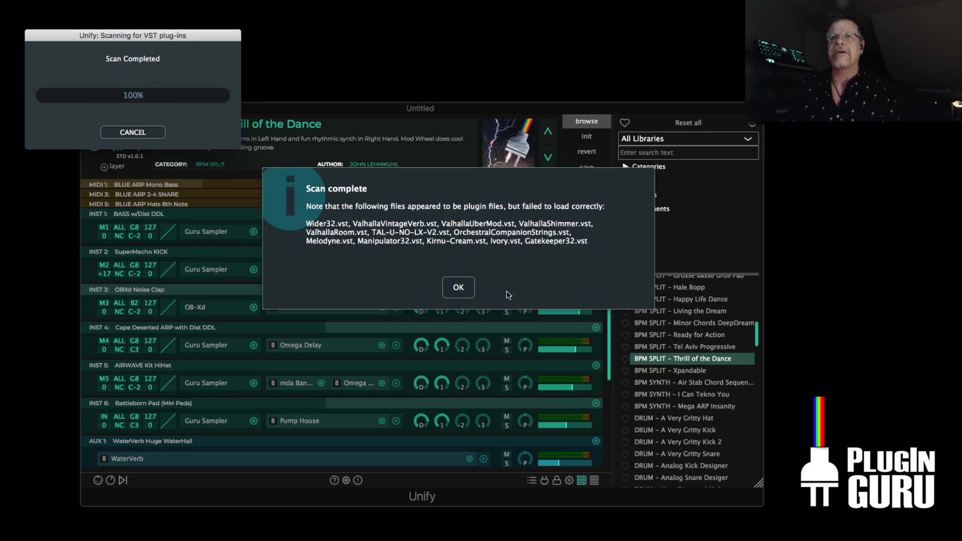
mouse_move(448, 239)
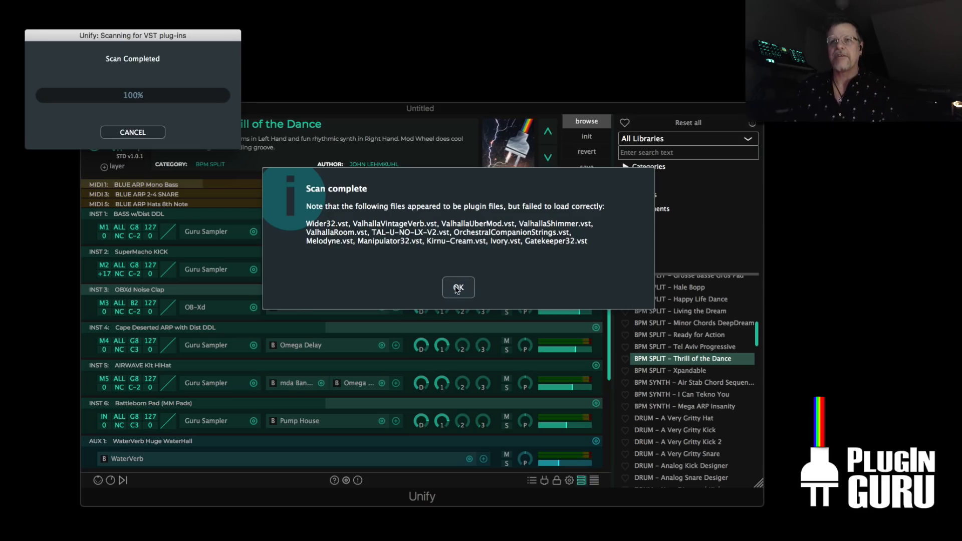
left_click(458, 288)
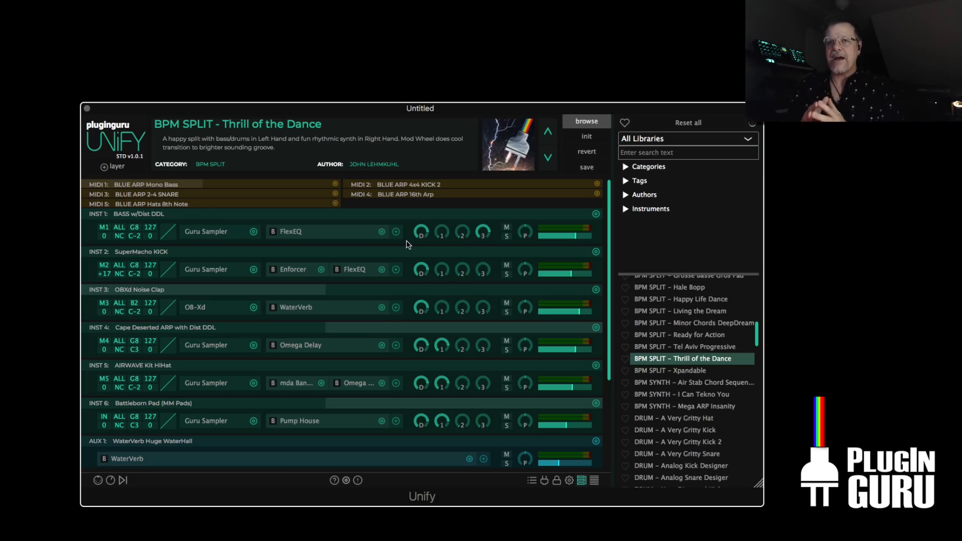
mouse_move(260, 191)
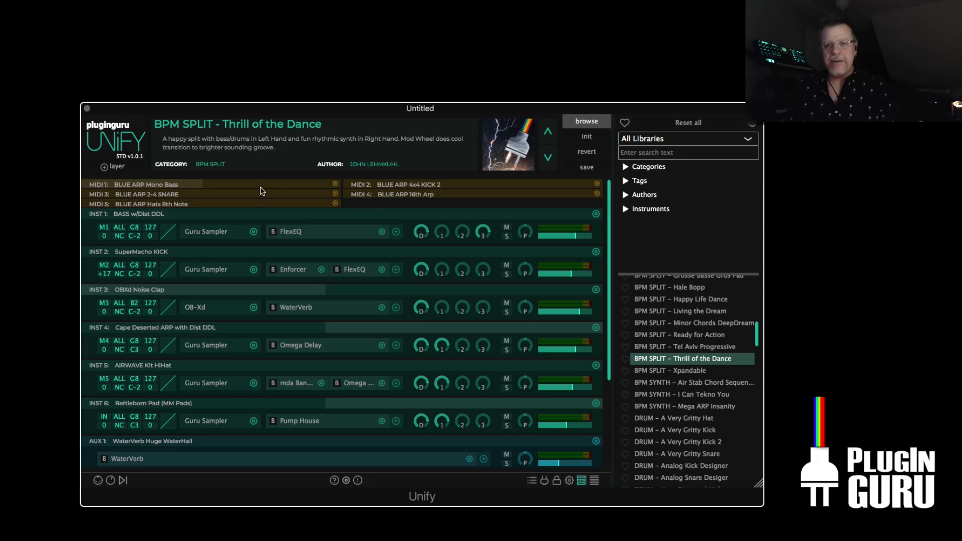
mouse_move(477, 332)
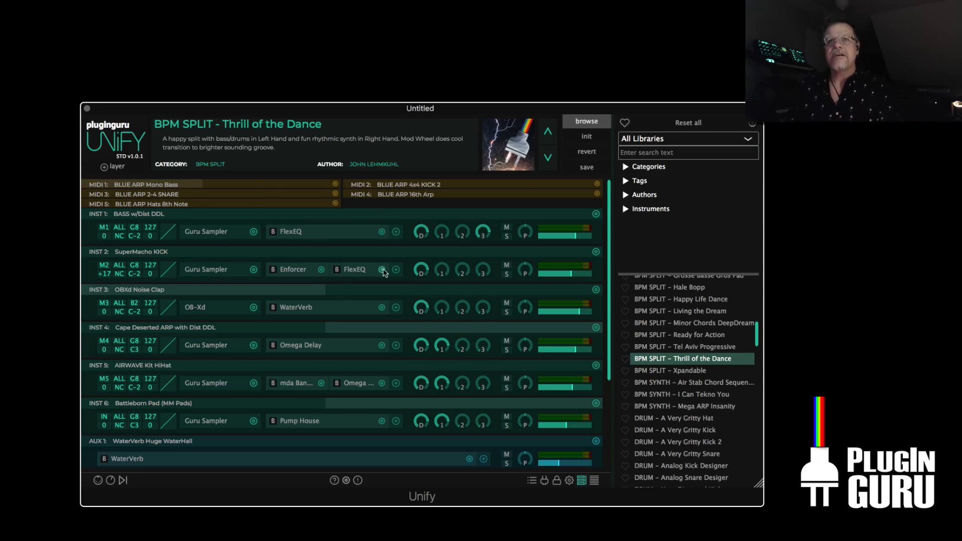
mouse_move(472, 270)
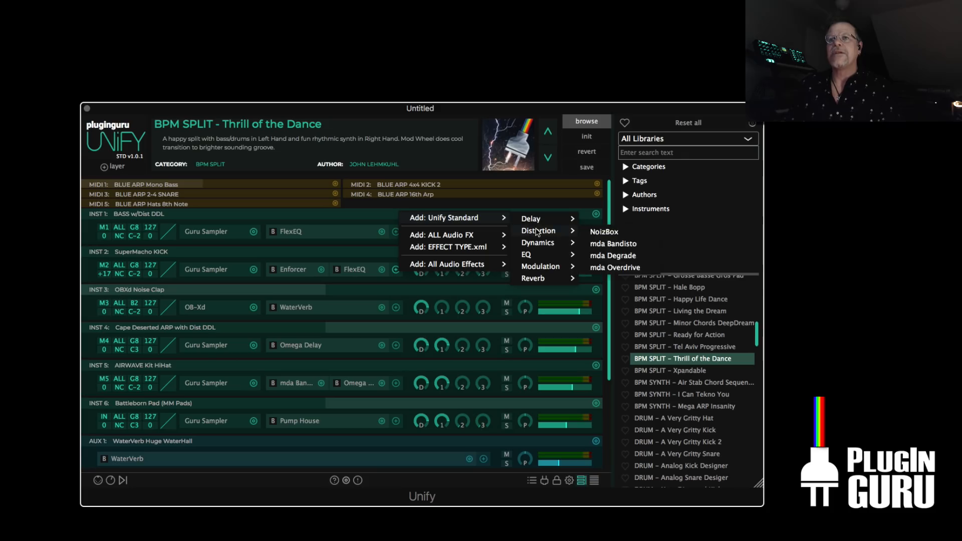
Add NoizBox then an mda distortion to the SuperMacho KICK layer's effects
left_click(603, 231)
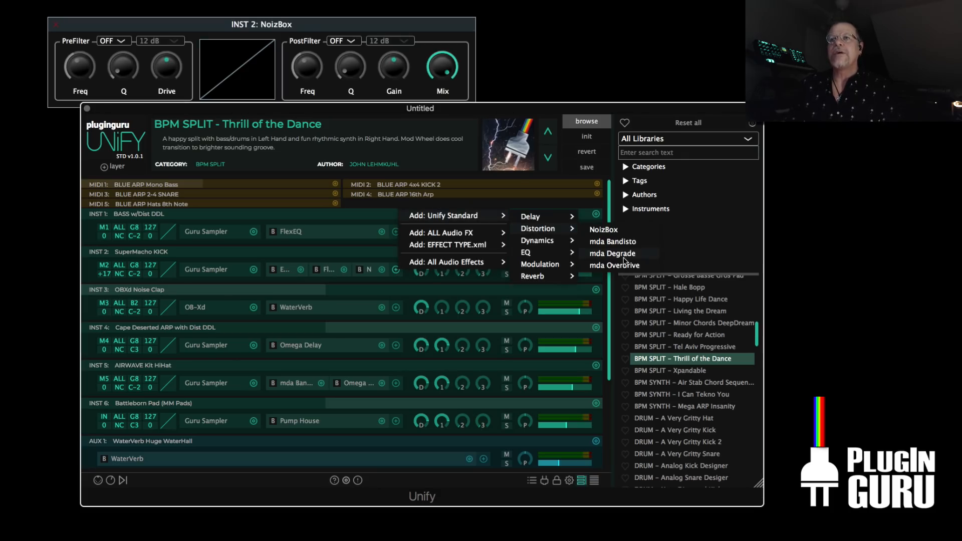
left_click(612, 254)
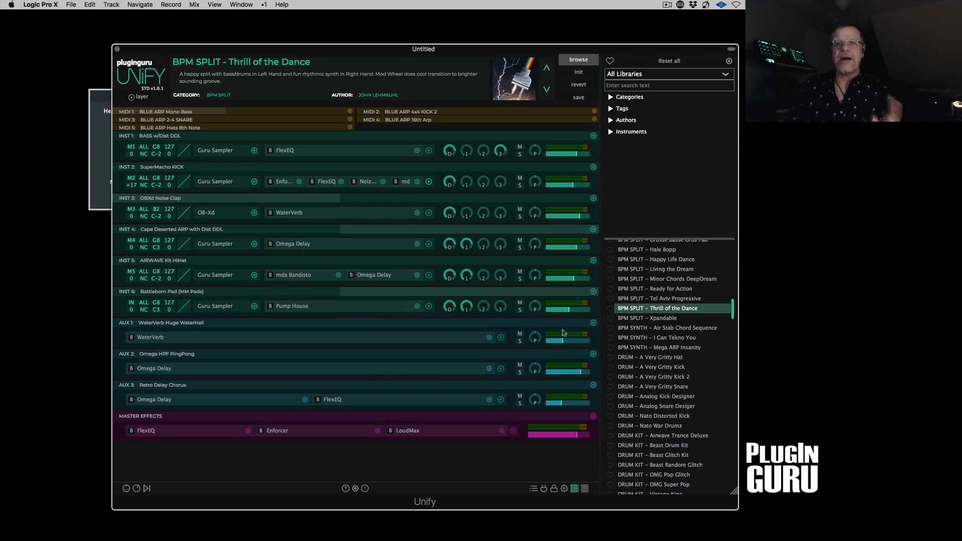
mouse_move(264, 362)
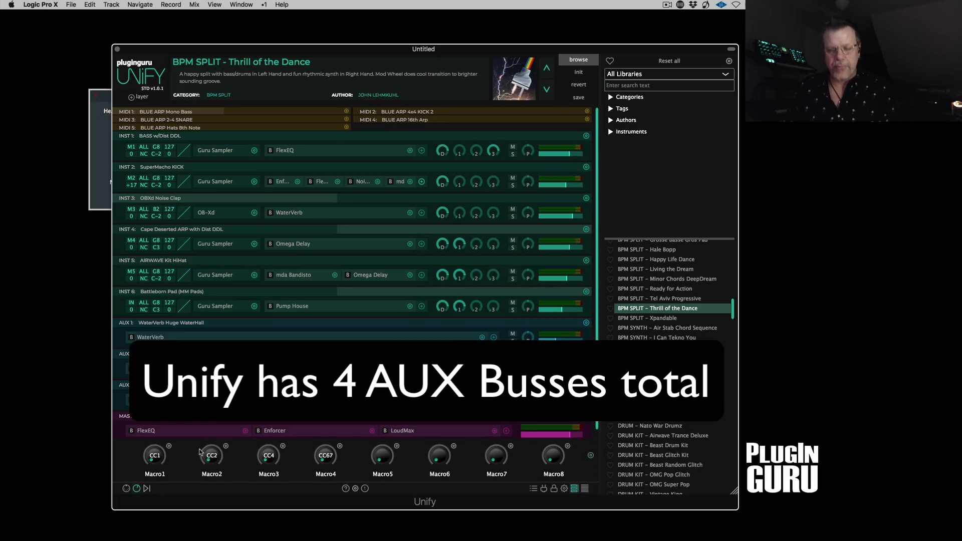
Show Macro 1's linked parameters and begin adding another link target
left_click(154, 455)
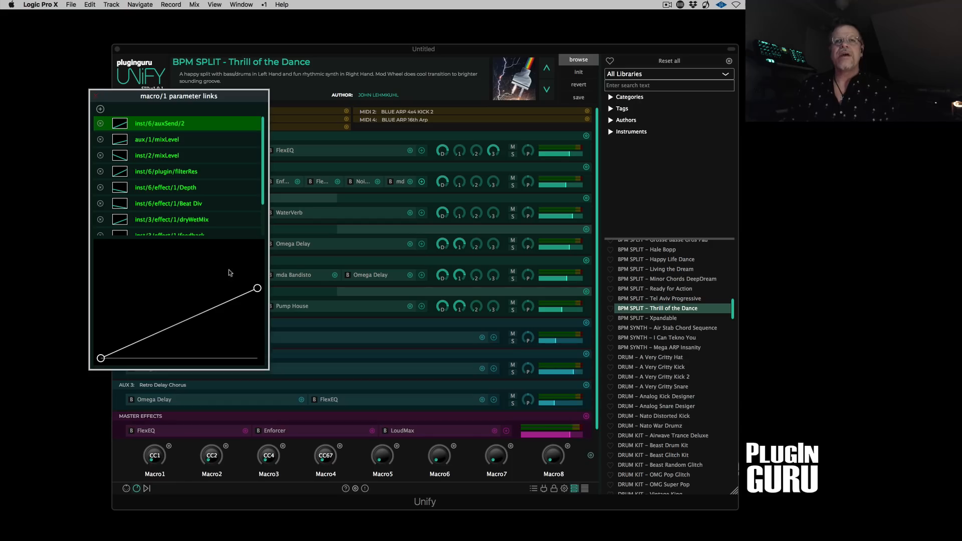
scroll("down", 3)
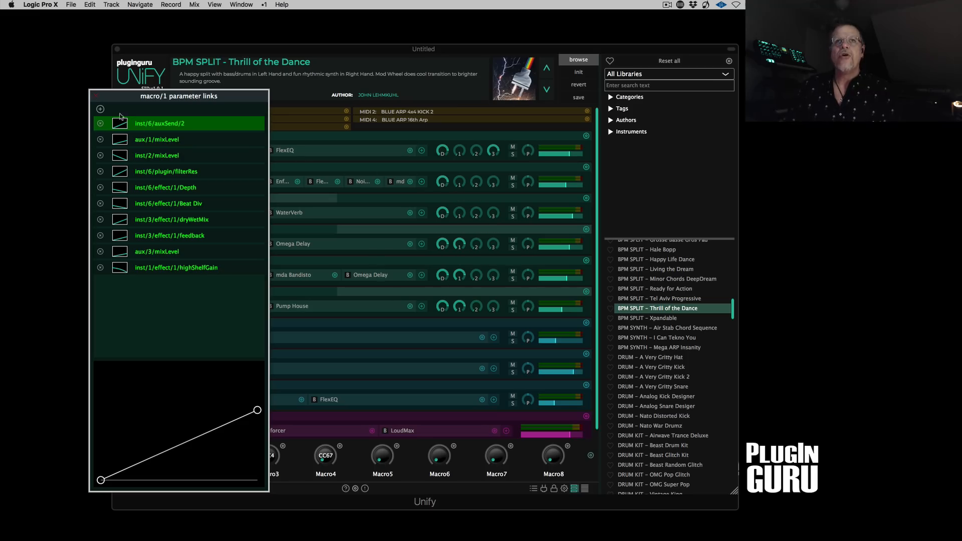
left_click(99, 108)
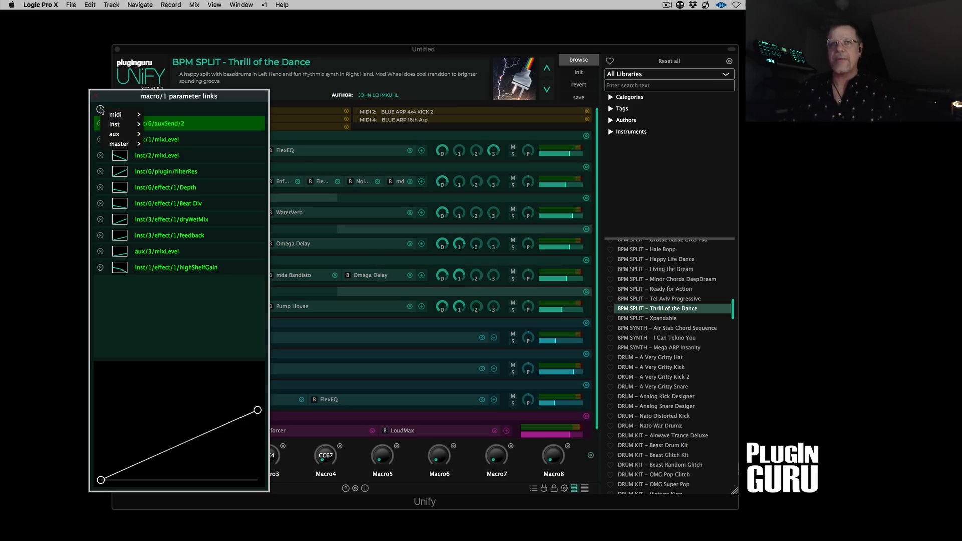
left_click(114, 124)
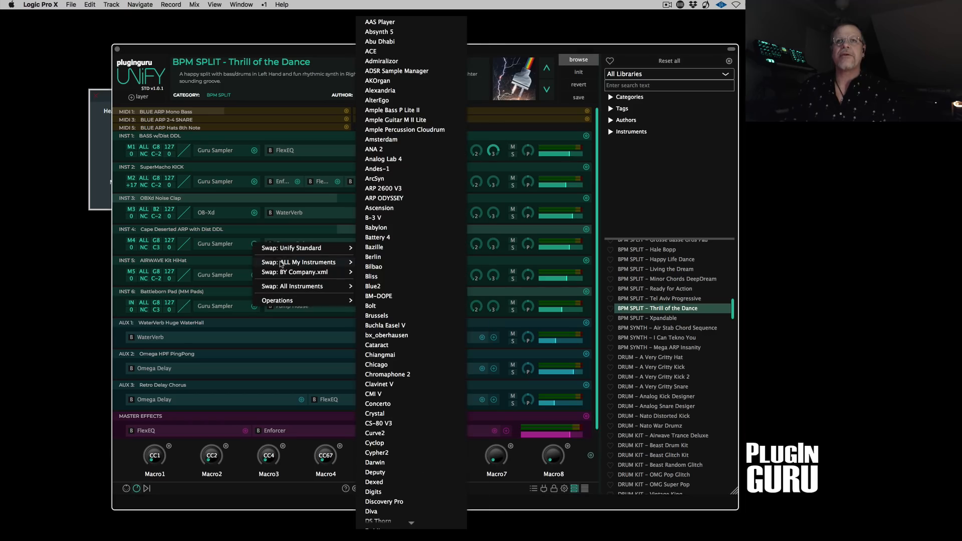
Load Serum into the Battleborn Pad layer from the All Instruments list
scroll("down", 3)
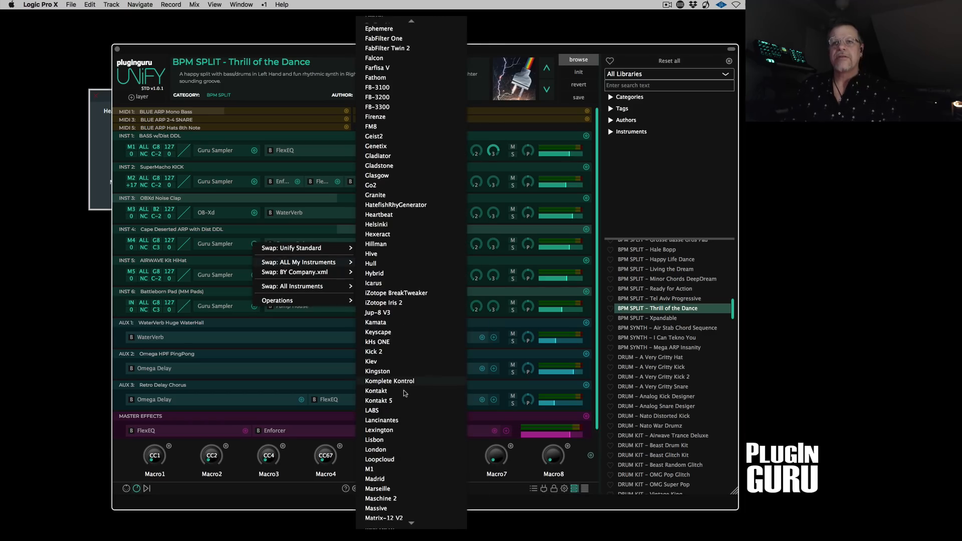
scroll("down", 3)
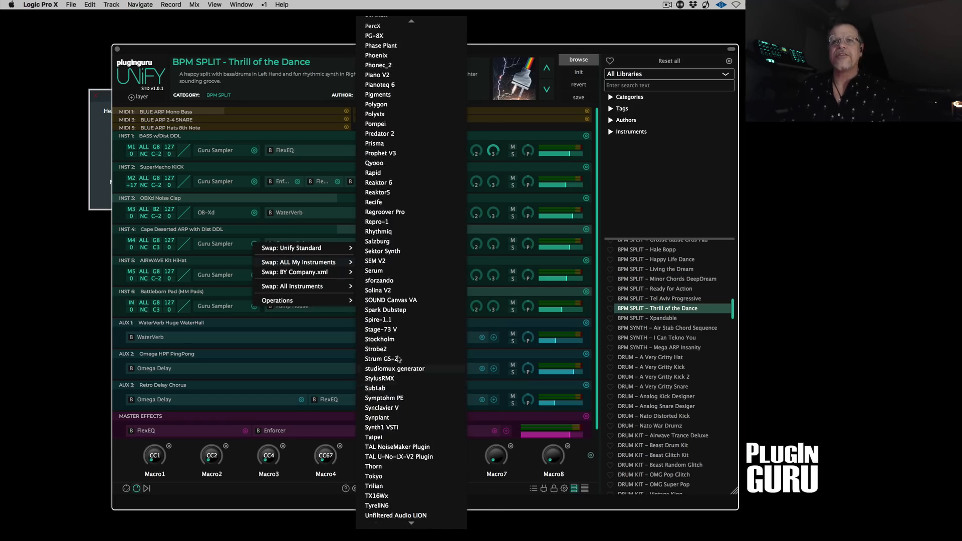
mouse_move(372, 271)
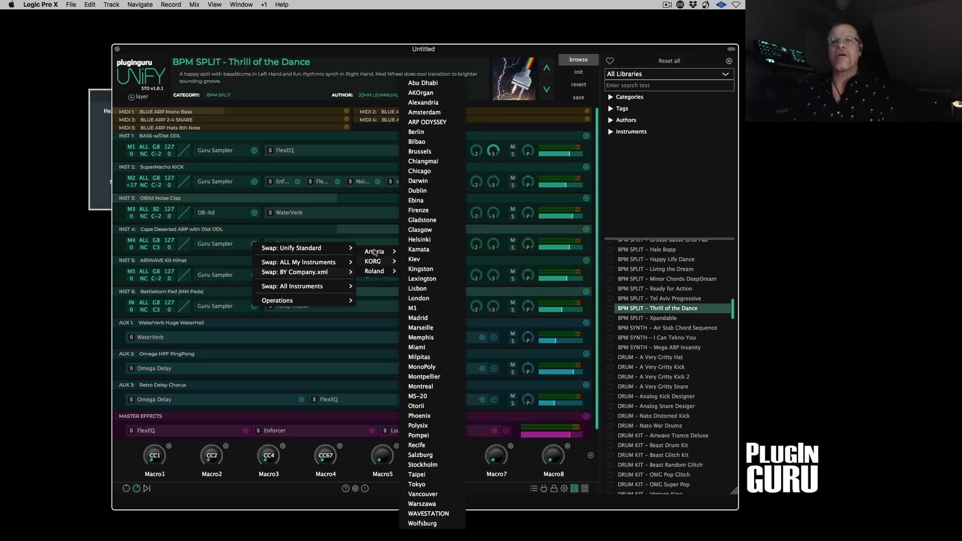
left_click(300, 262)
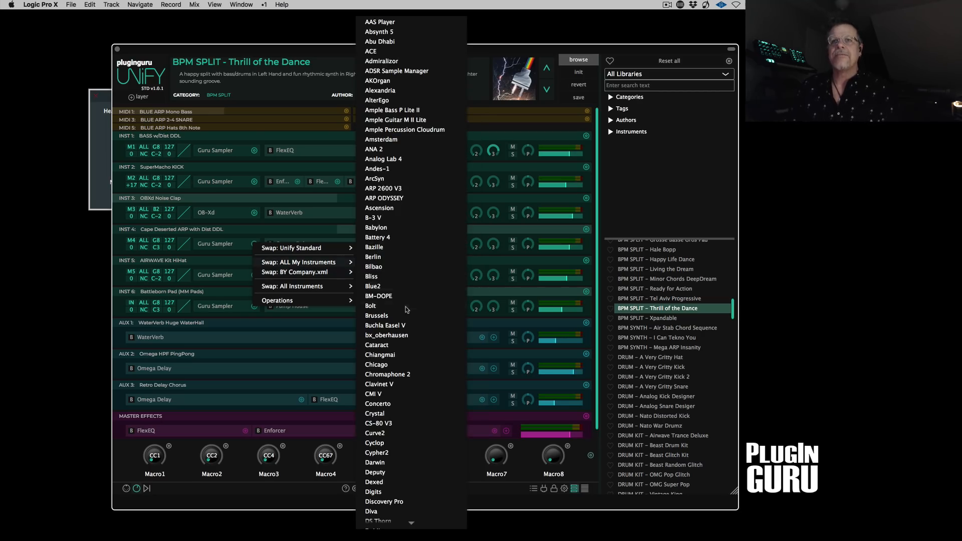
scroll("down", 3)
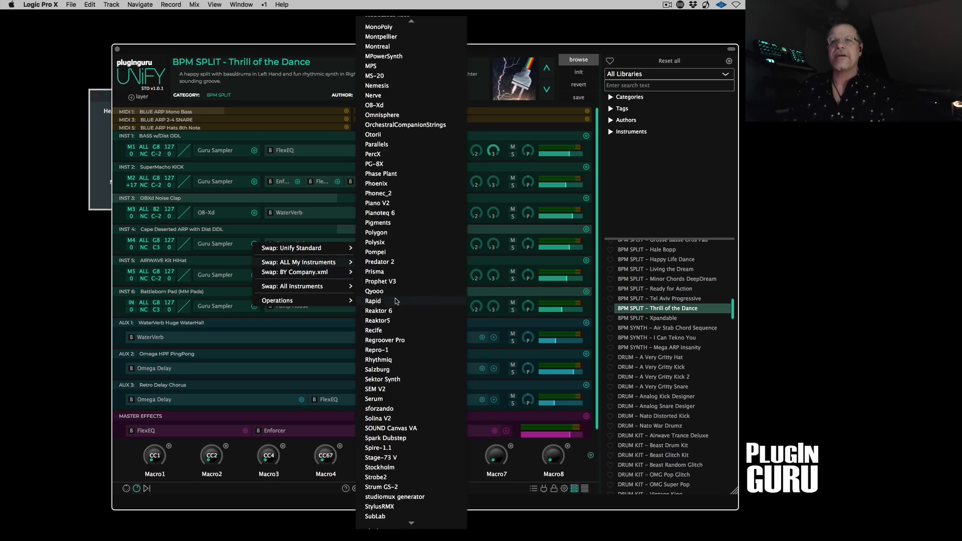
scroll("down", 3)
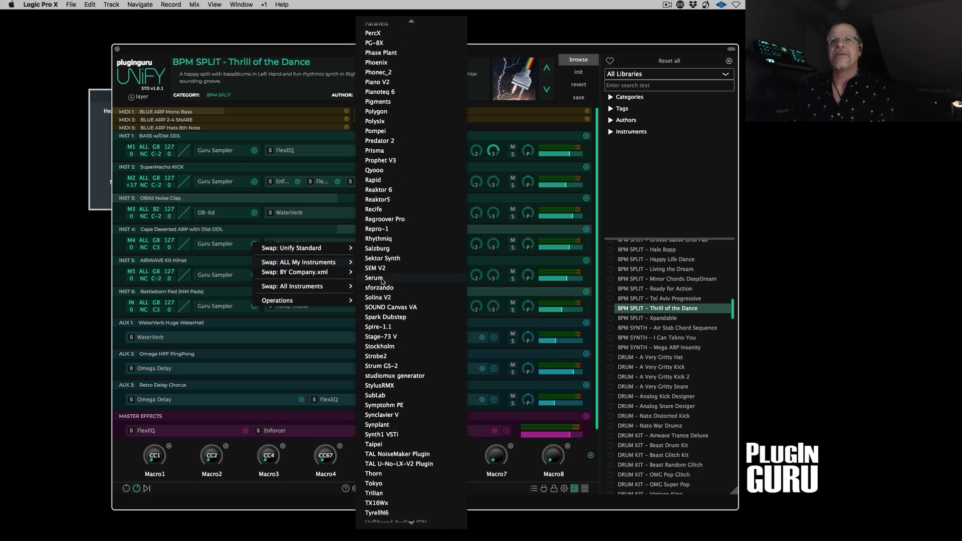
left_click(374, 277)
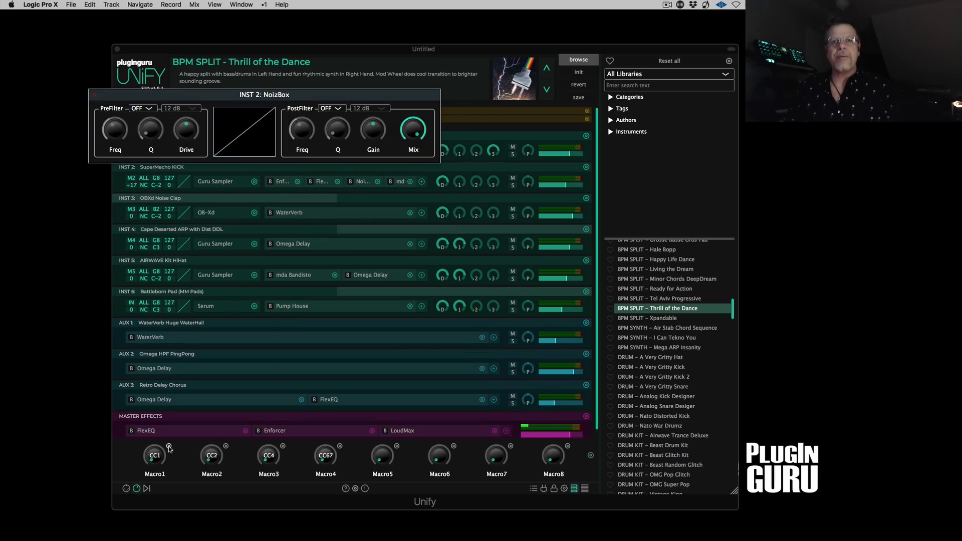
Show Macro1's links and start a new link targeting the Battleborn Pad layer
left_click(155, 456)
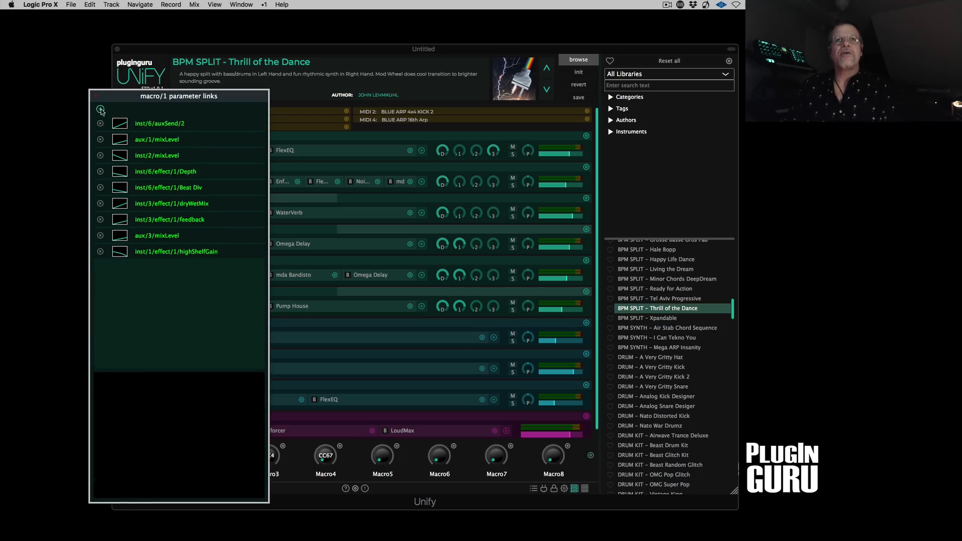
left_click(100, 109)
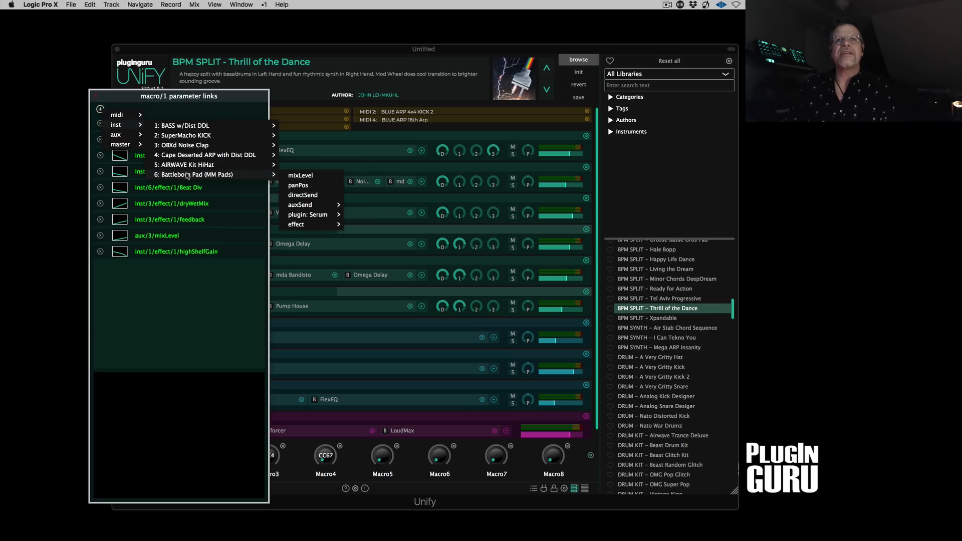
left_click(311, 214)
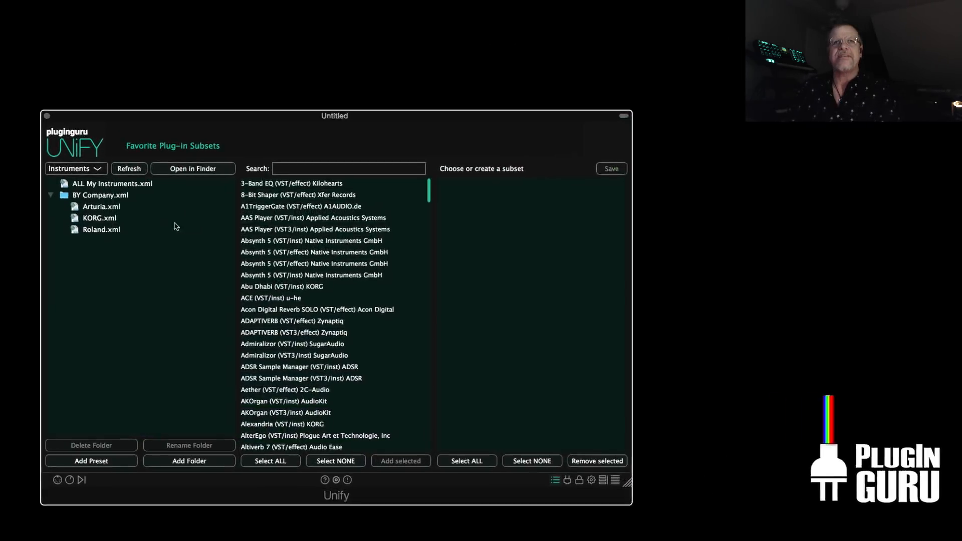
Switch to Audio Effects subsets, open DELAYS.xml and search the plug-in list for 'delay'
left_click(72, 168)
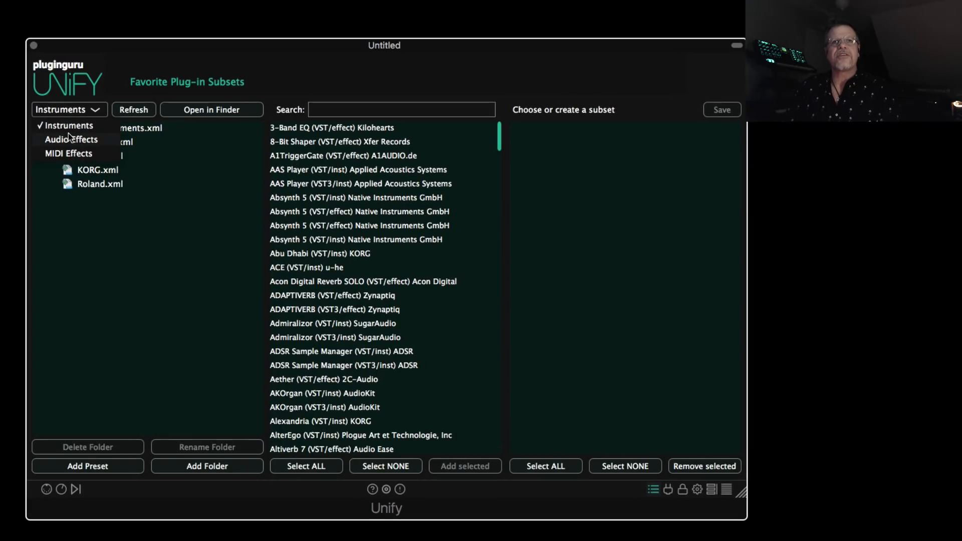
left_click(70, 139)
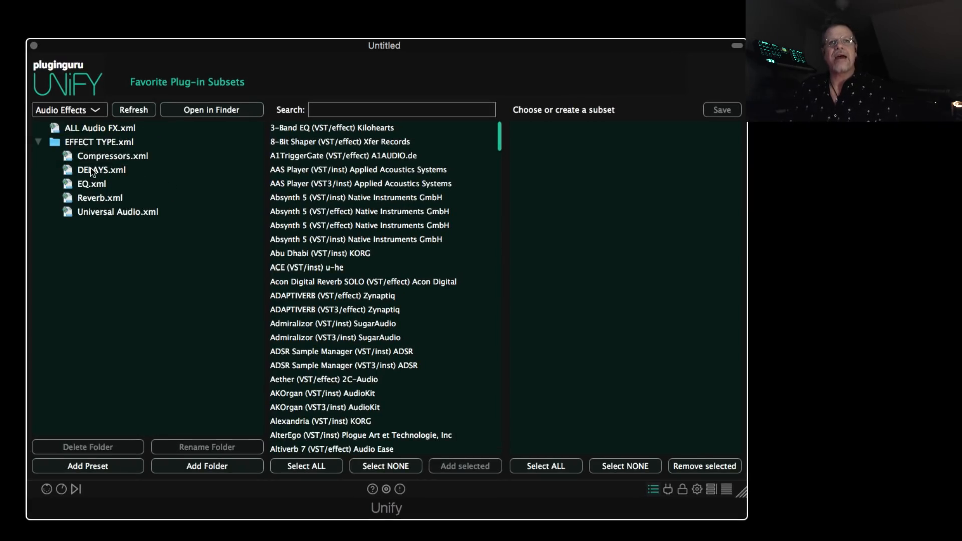
left_click(101, 170)
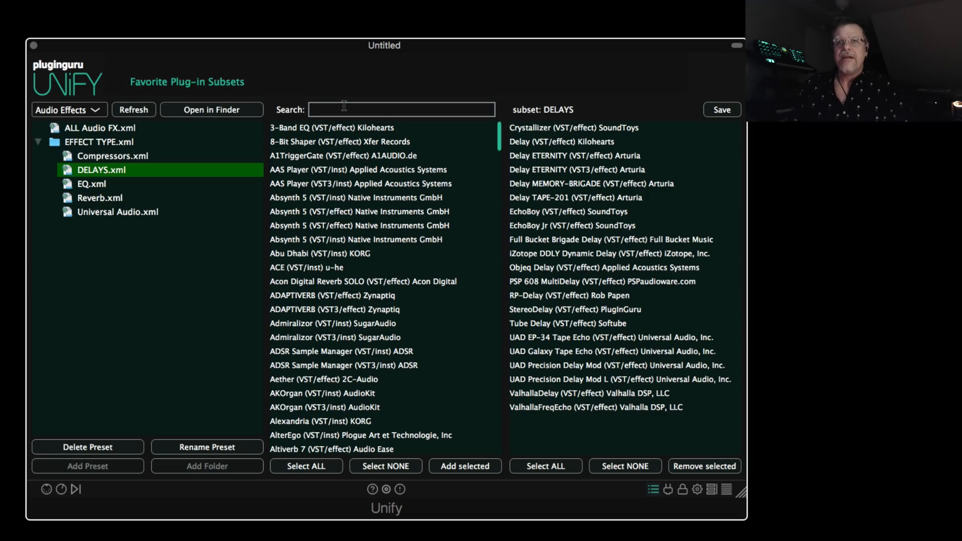
scroll("down", 3)
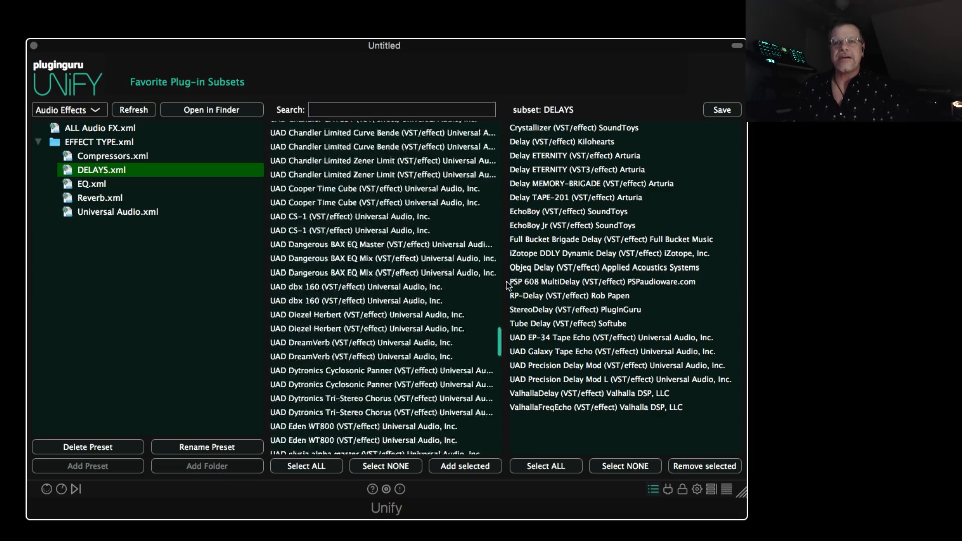
scroll("up", 3)
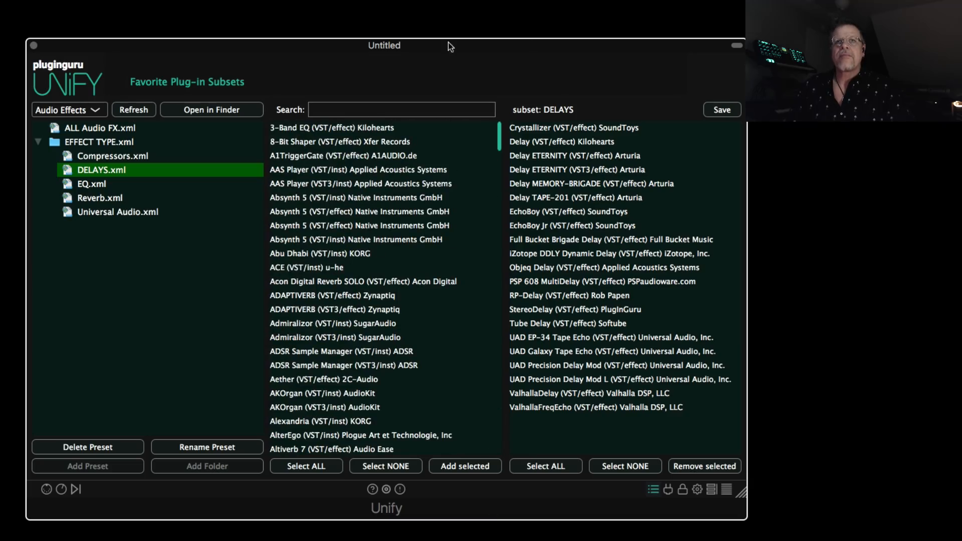
type("d")
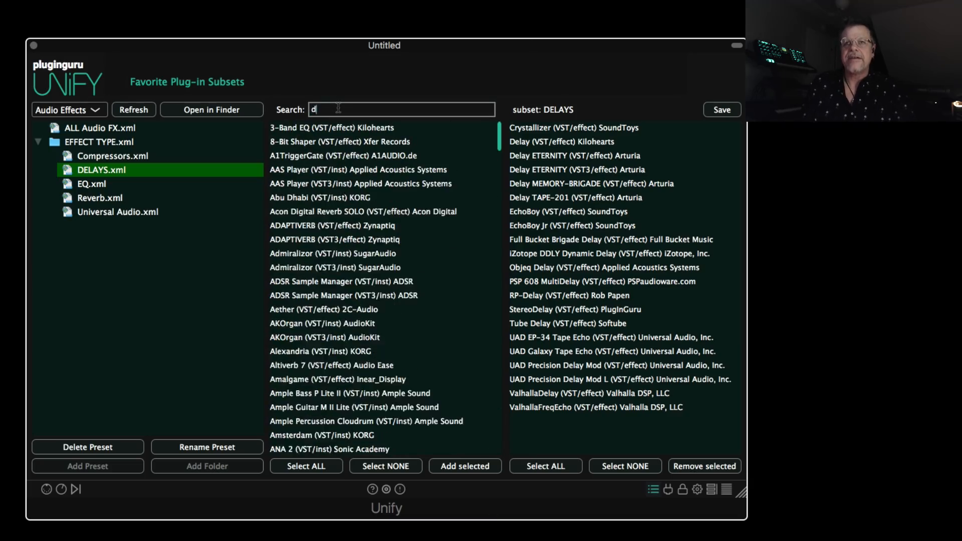
type("elay")
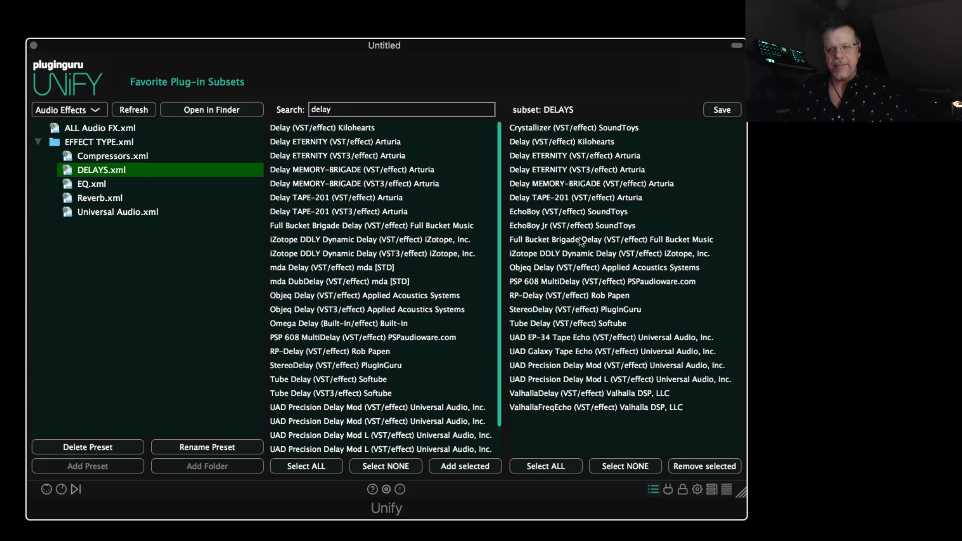
left_click(652, 490)
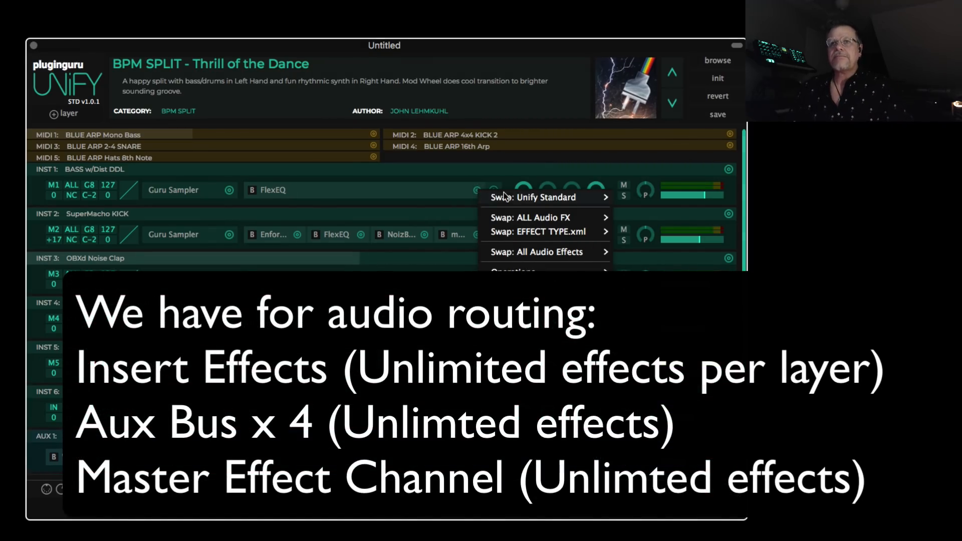
mouse_move(539, 232)
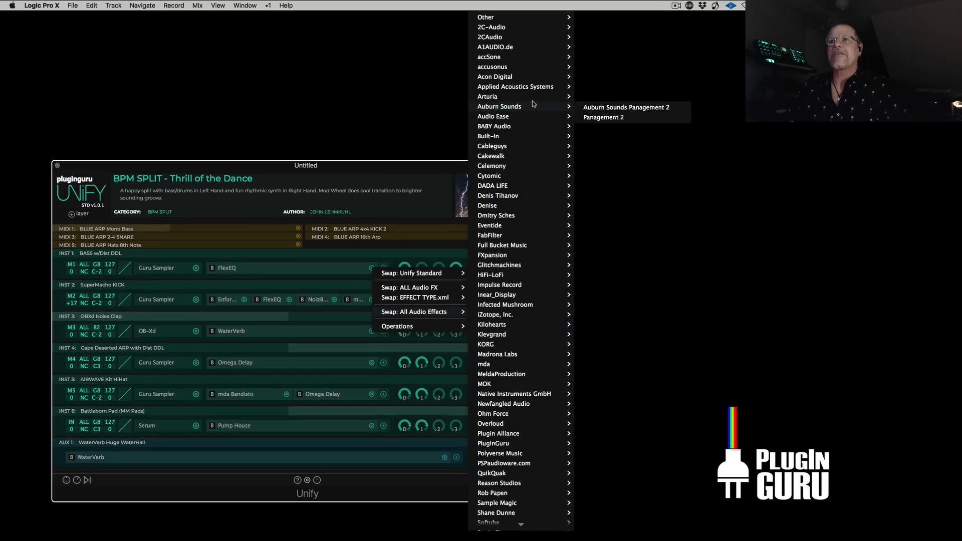
mouse_move(524, 404)
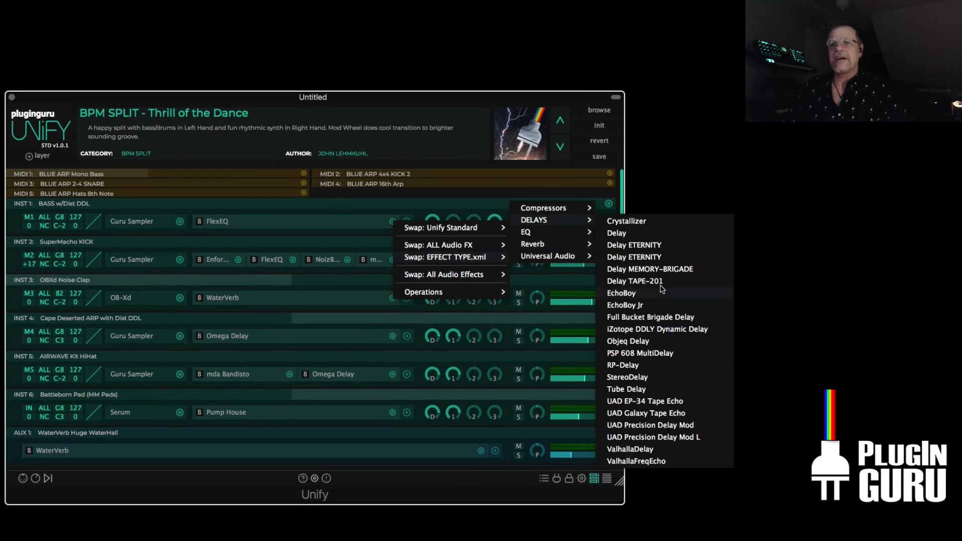
mouse_move(652, 292)
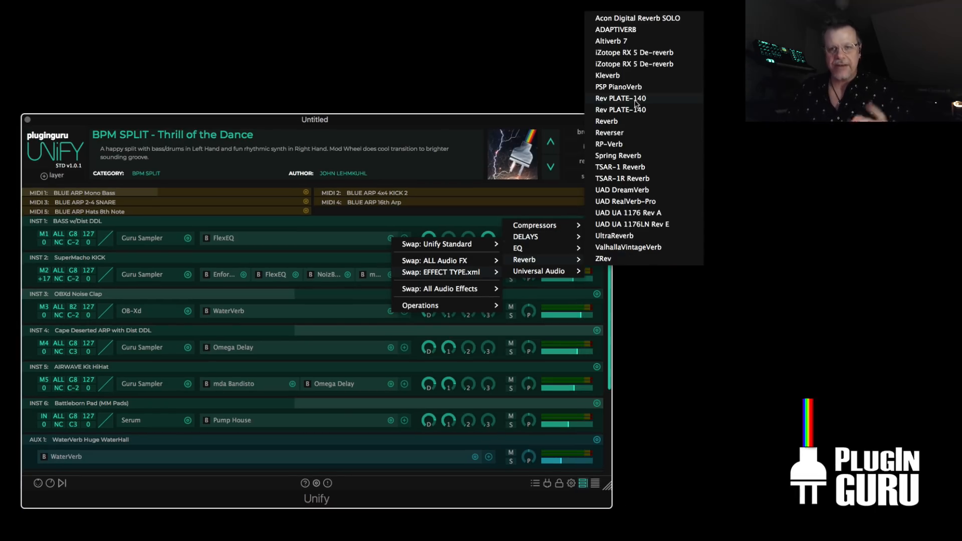
mouse_move(626, 221)
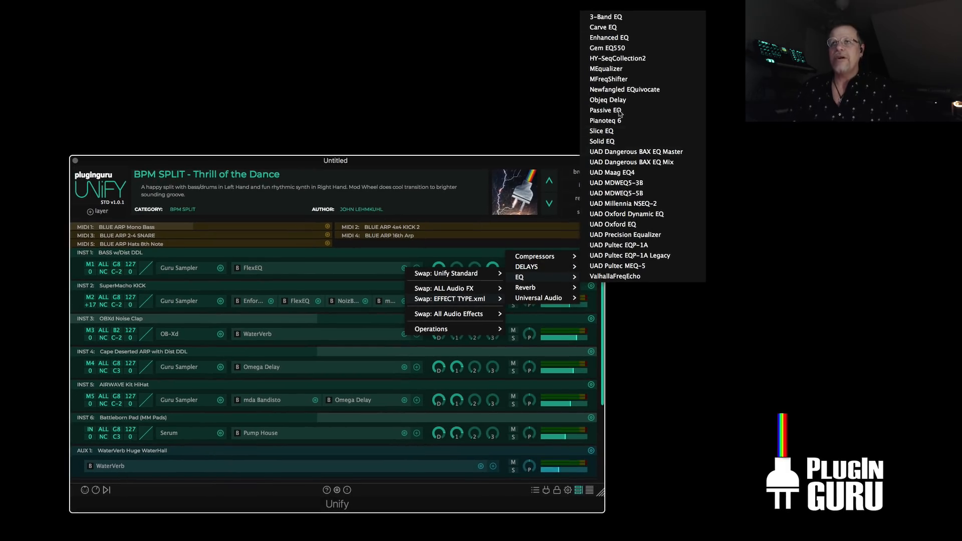
mouse_move(649, 275)
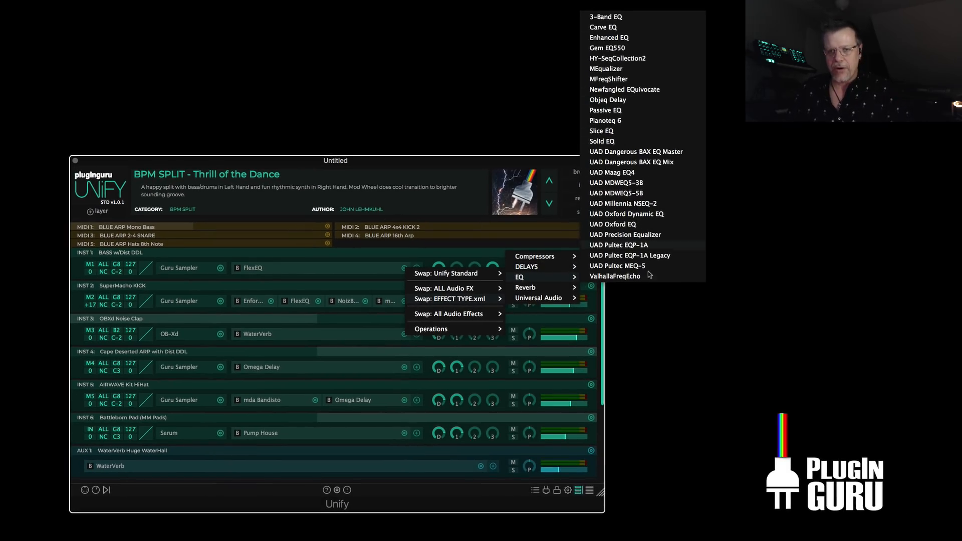
Dismiss the EFFECT TYPE swap choices, keeping FlexEQ on the bass layer
left_click(657, 361)
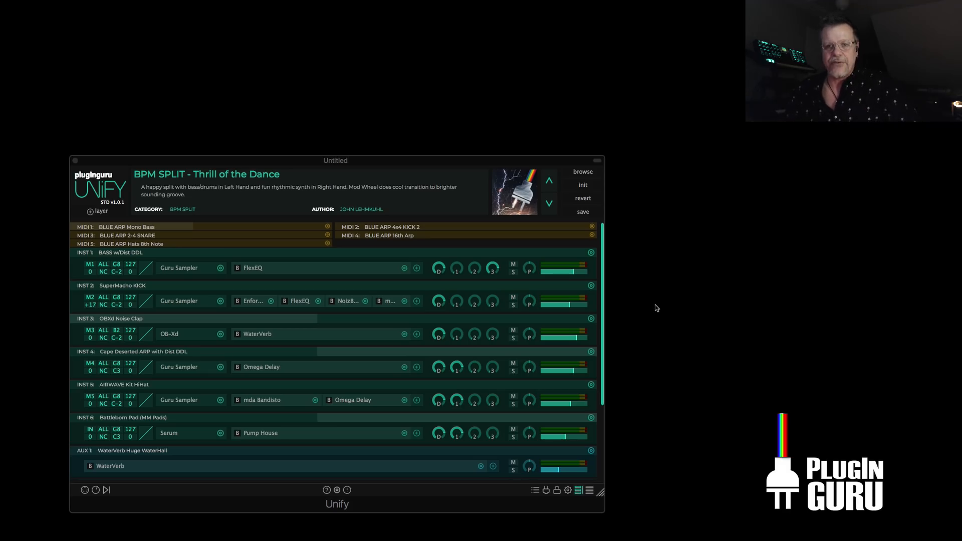
Load the GTR - Octave Jazz Guitar in Space patch and browse Swap: ALL My Instruments toward Icarus
left_click(581, 171)
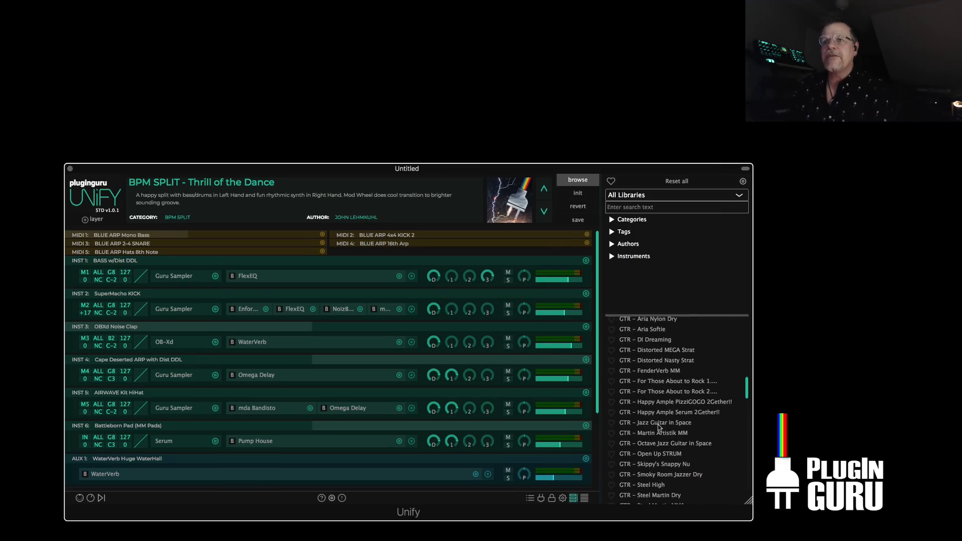
left_click(668, 428)
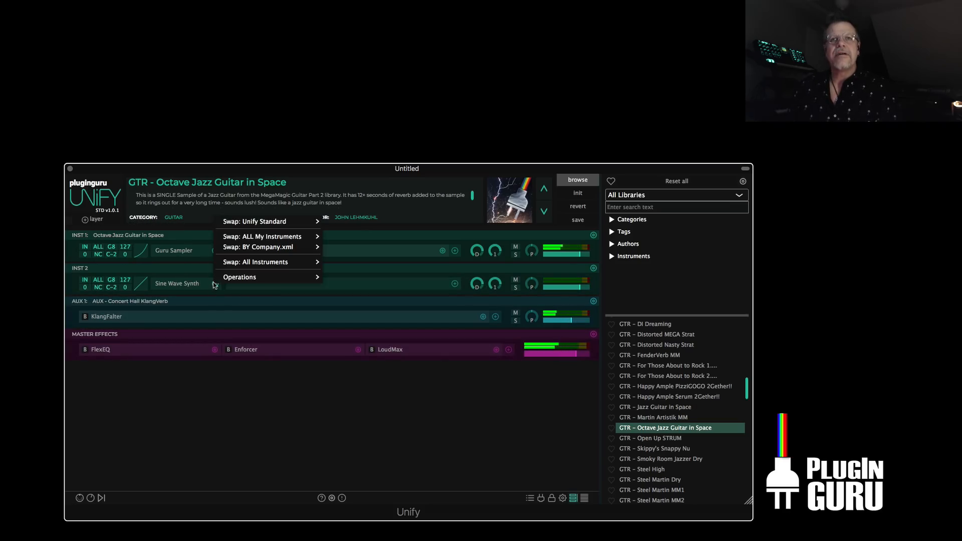
left_click(256, 262)
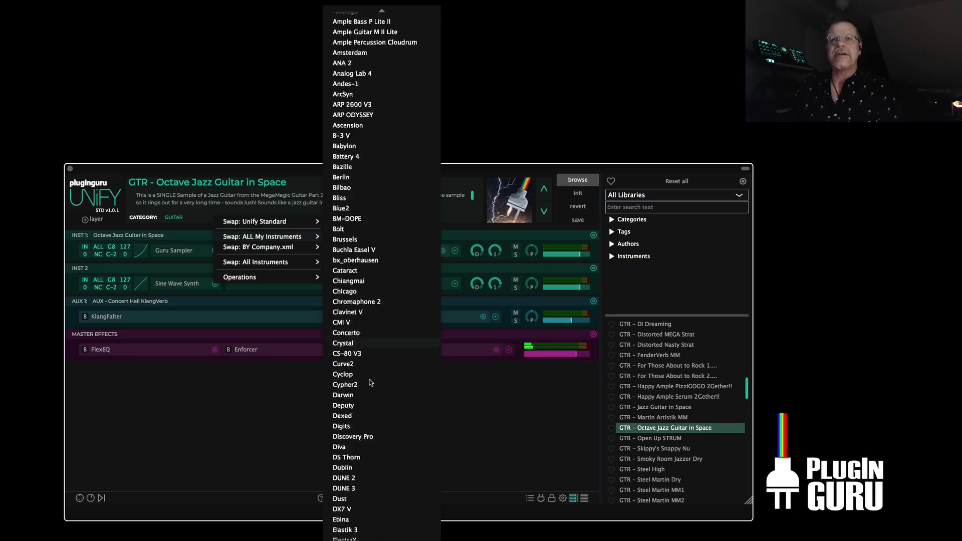
scroll("down", 3)
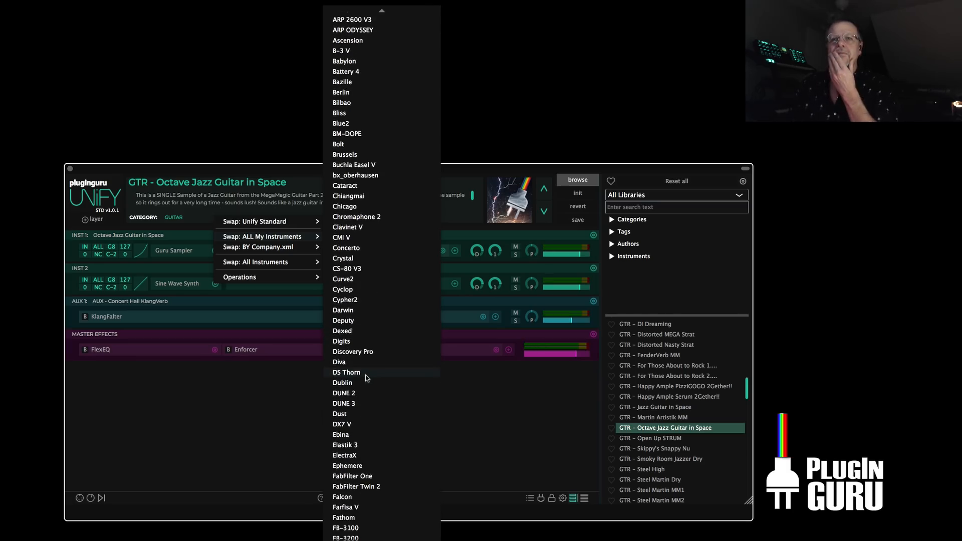
scroll("down", 3)
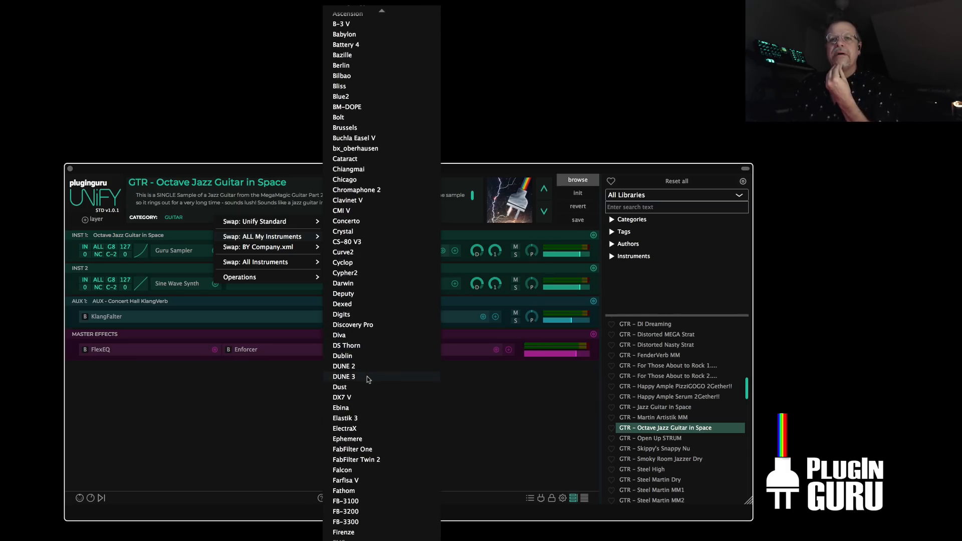
scroll("down", 3)
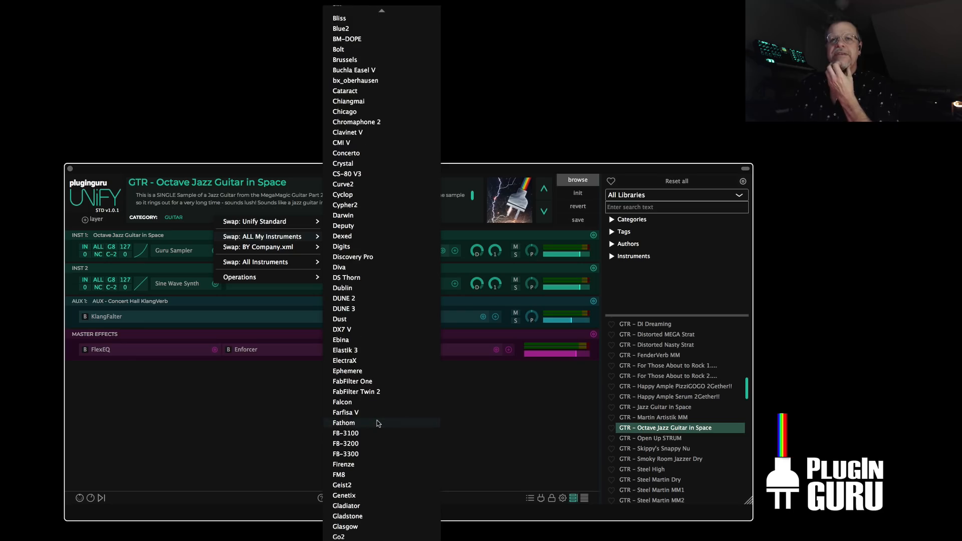
scroll("down", 3)
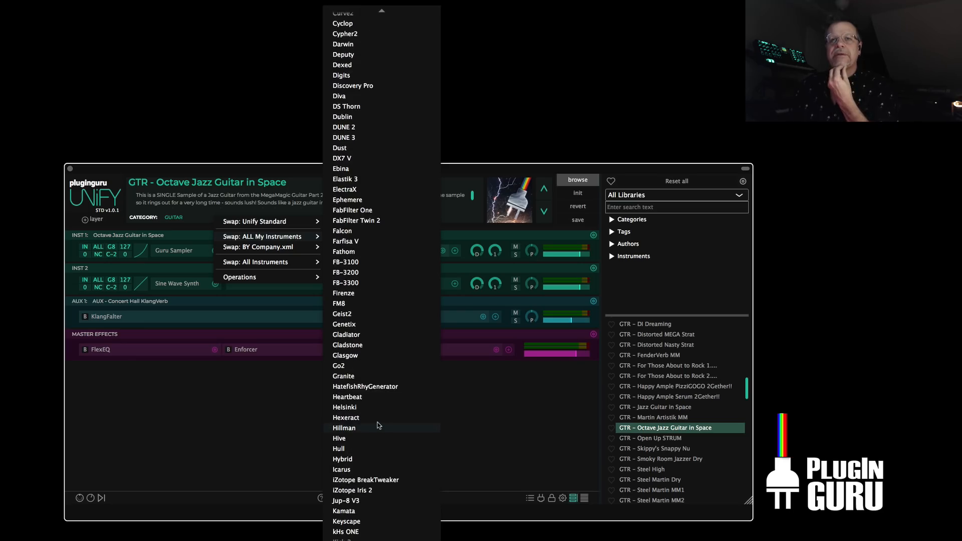
scroll("down", 3)
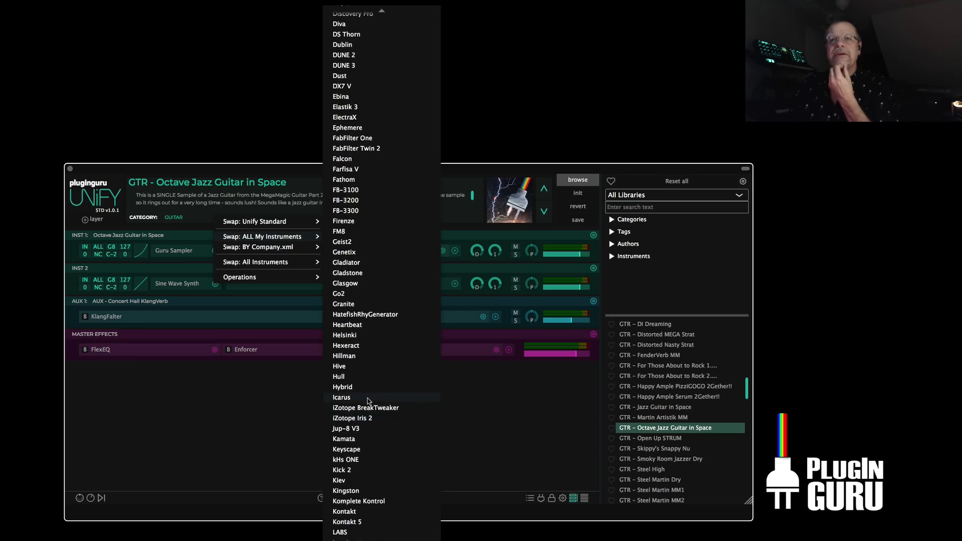
Swap Icarus into the second layer and step through its Bell category presets
left_click(341, 397)
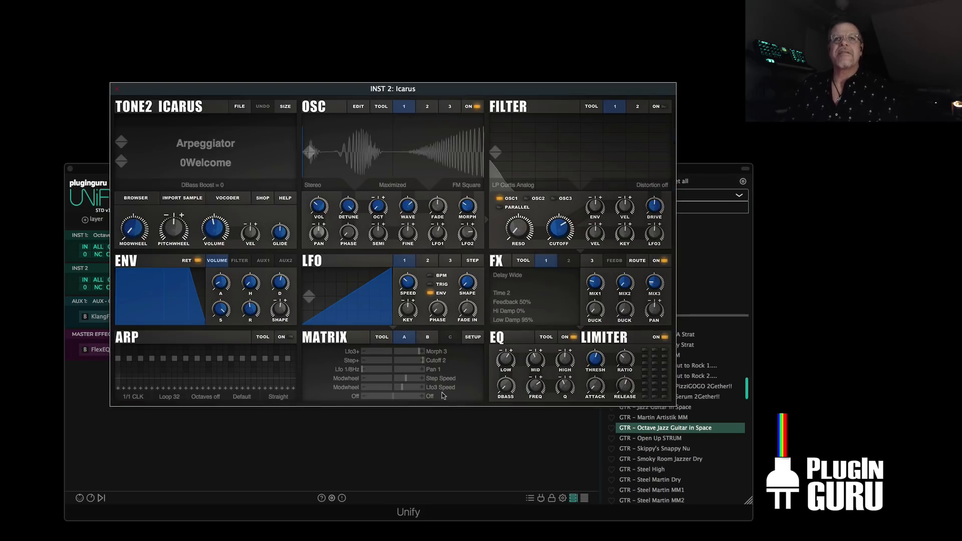
mouse_move(300, 129)
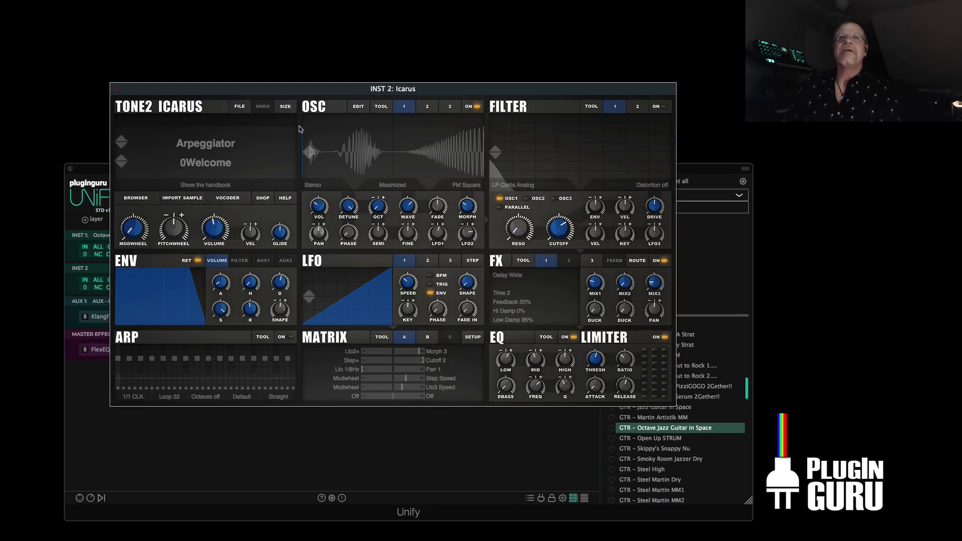
left_click(205, 143)
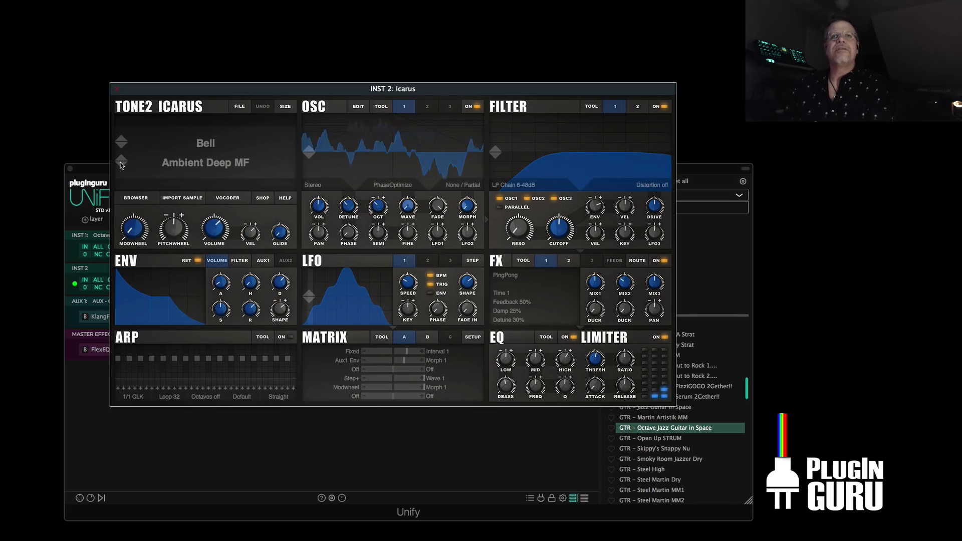
left_click(122, 168)
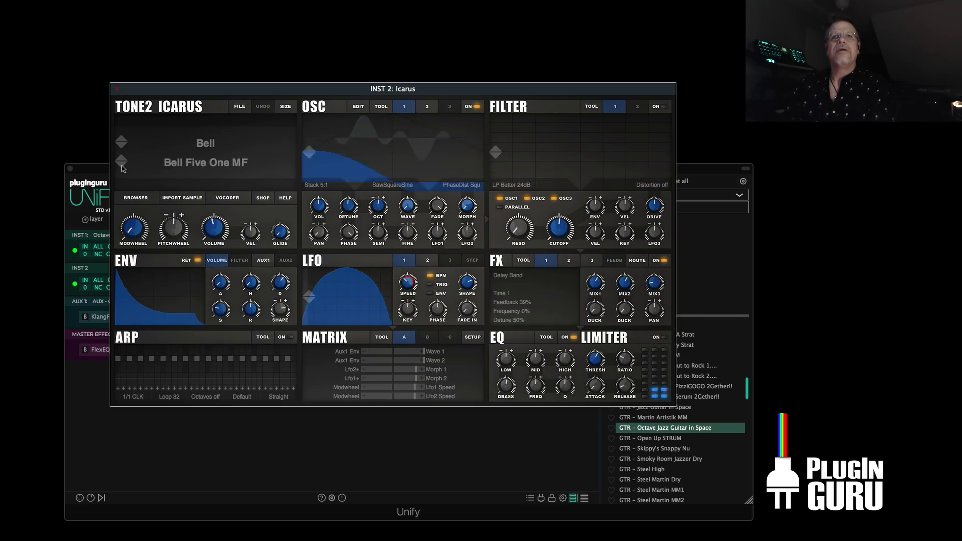
left_click(121, 167)
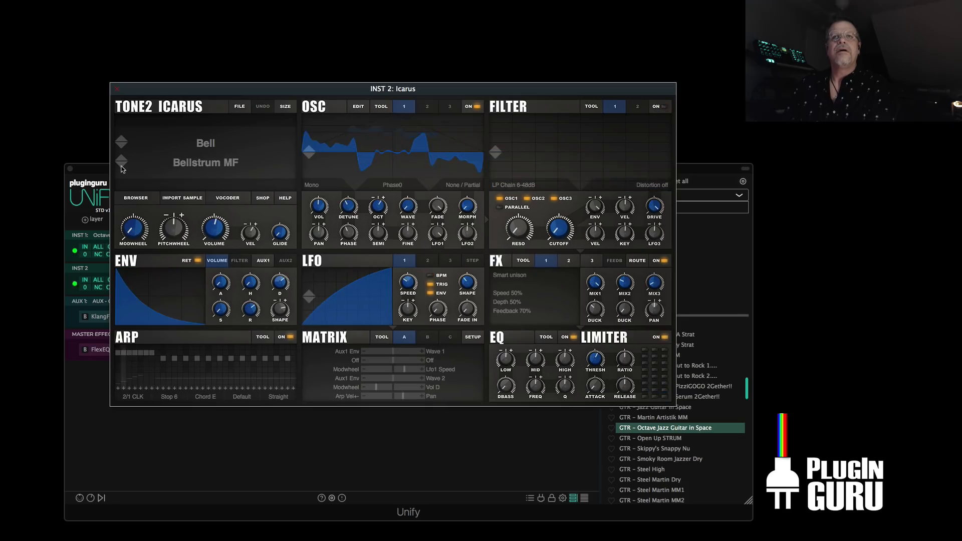
left_click(121, 165)
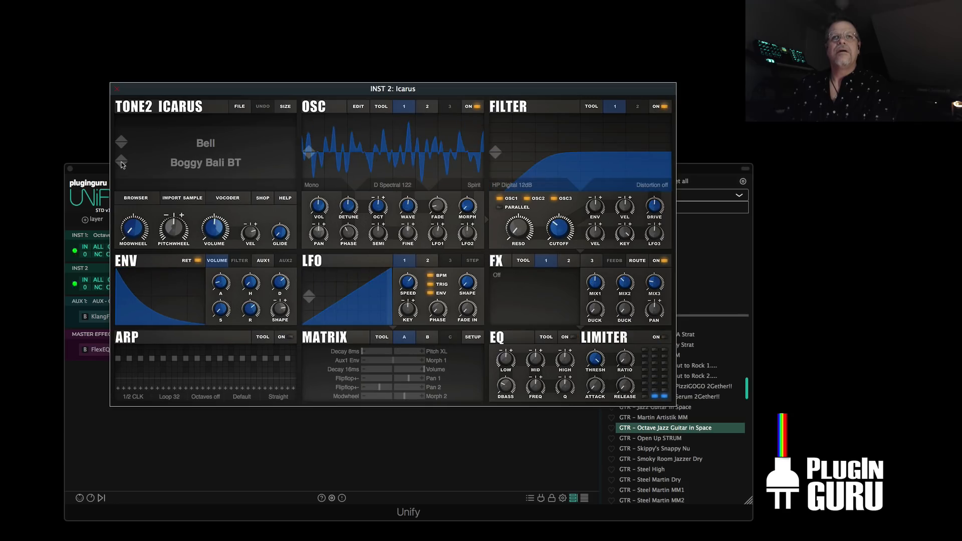
left_click(122, 144)
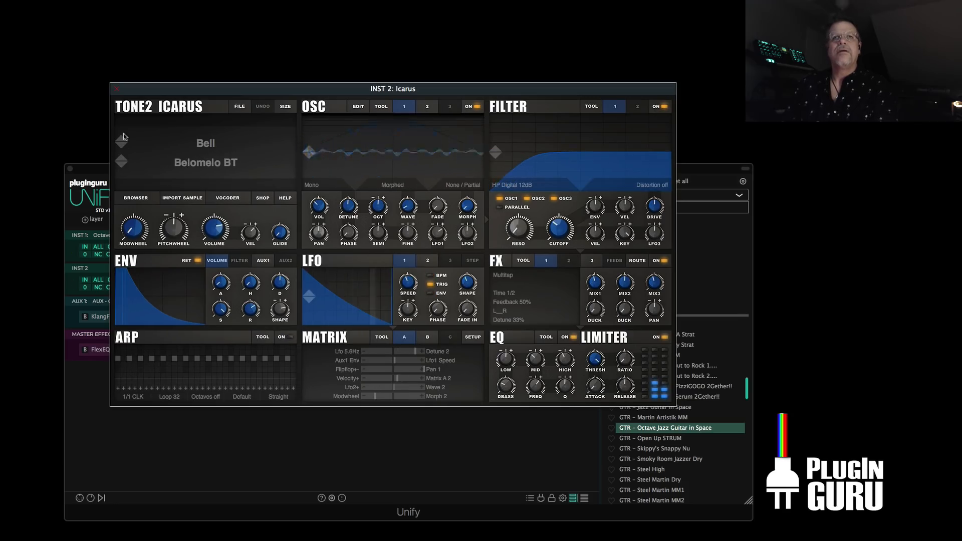
left_click(116, 89)
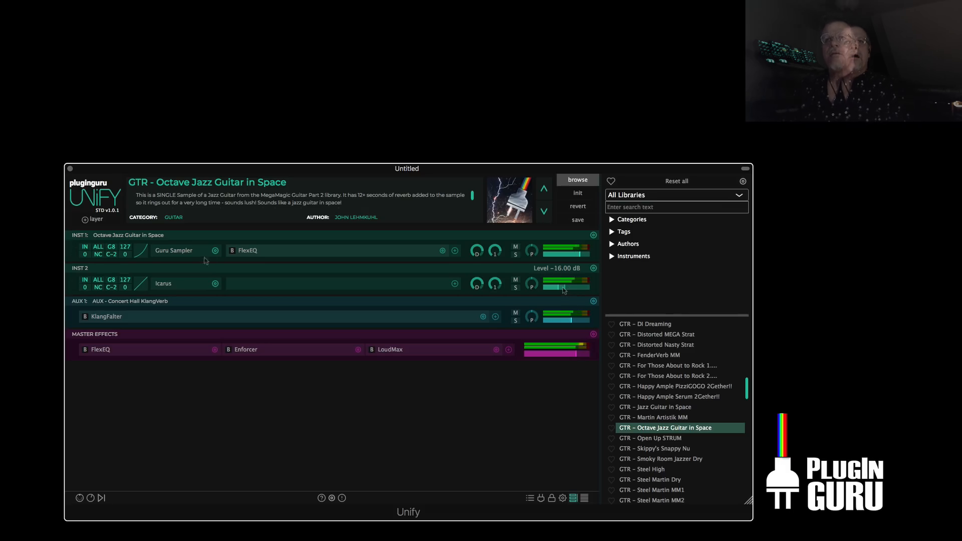
mouse_move(182, 272)
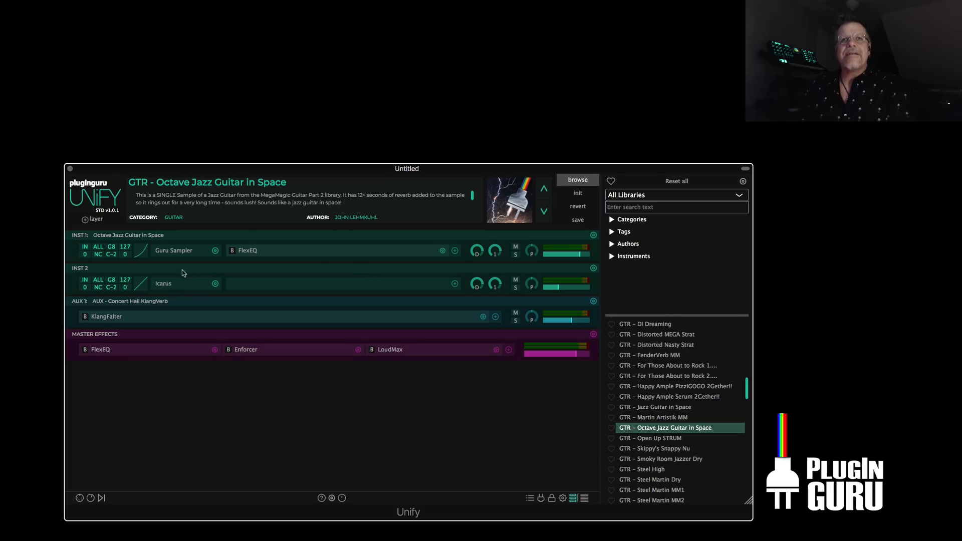
mouse_move(404, 258)
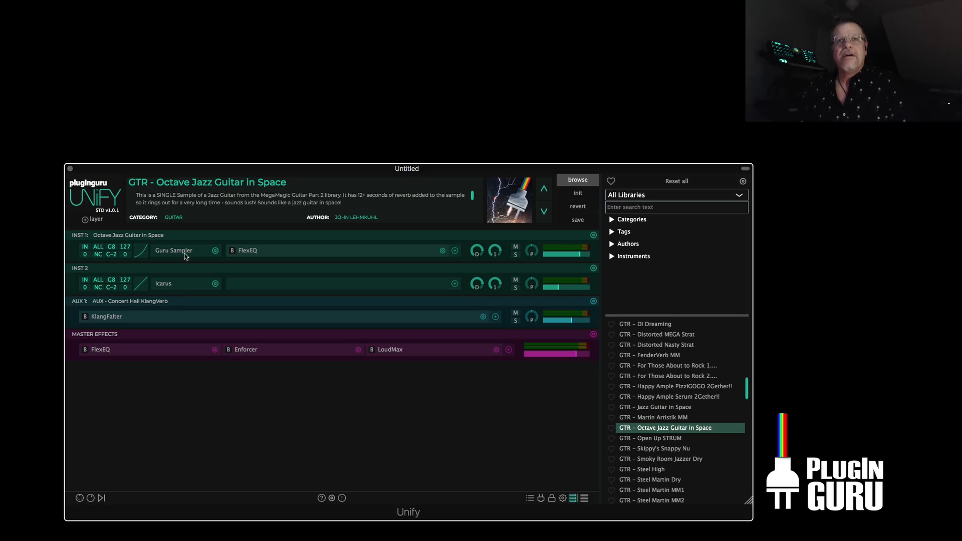
Add a new instrument layer for the Church Steinway V5 piano
left_click(90, 220)
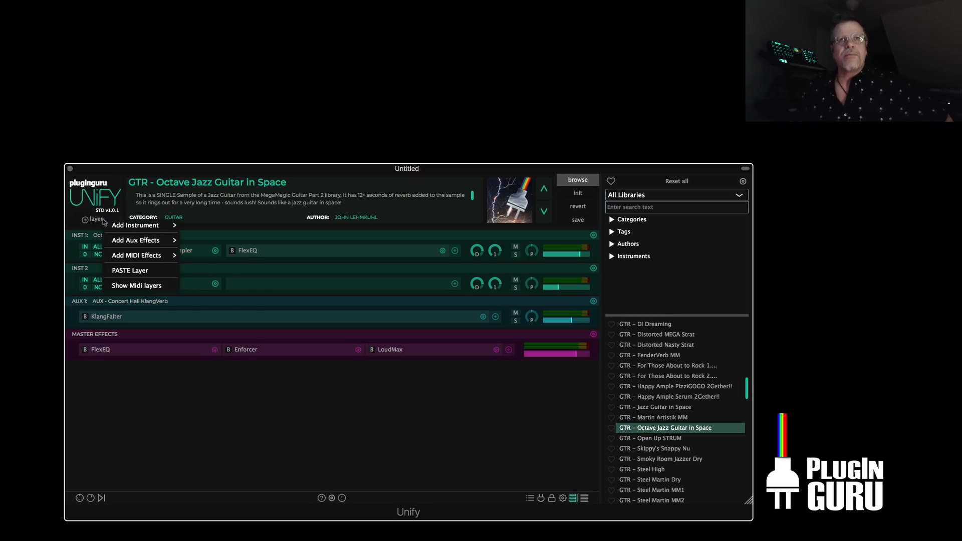
left_click(134, 226)
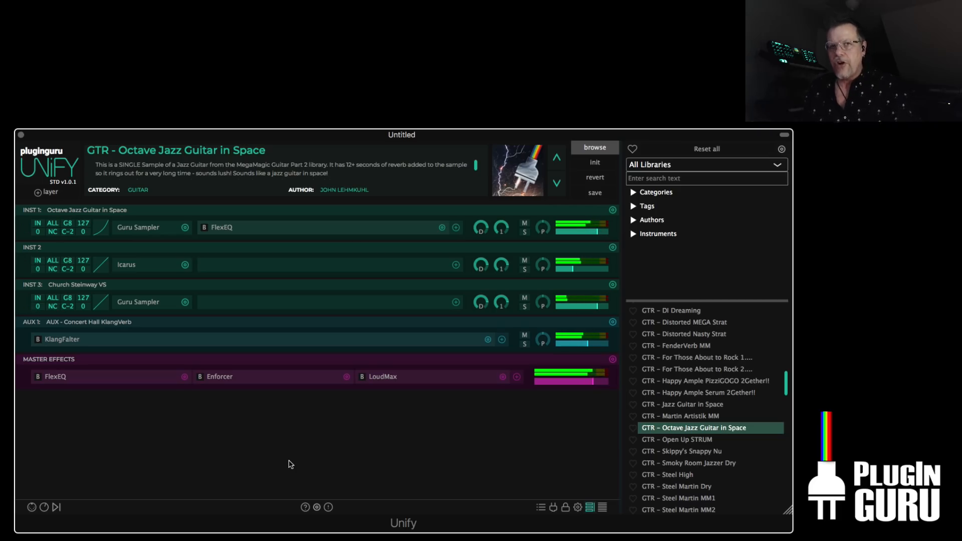
mouse_move(378, 300)
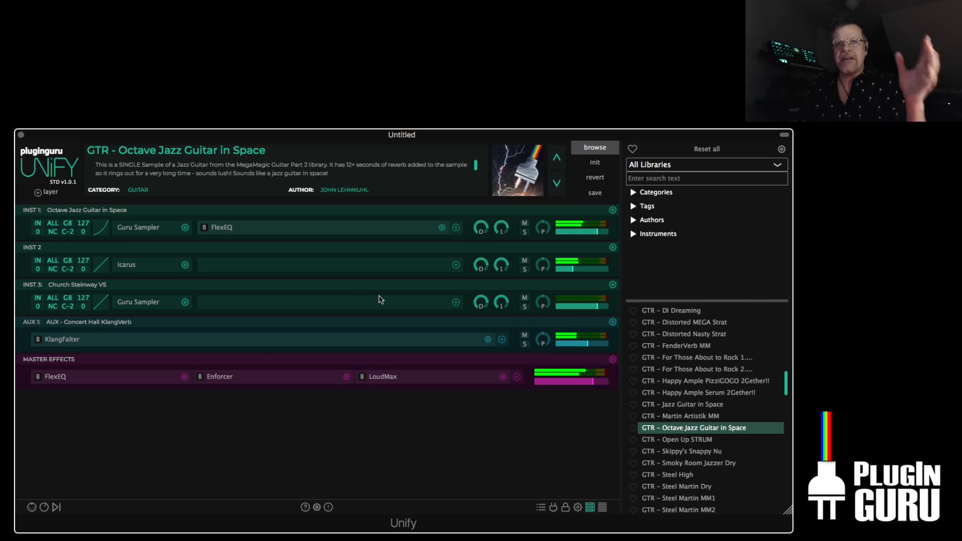
mouse_move(342, 387)
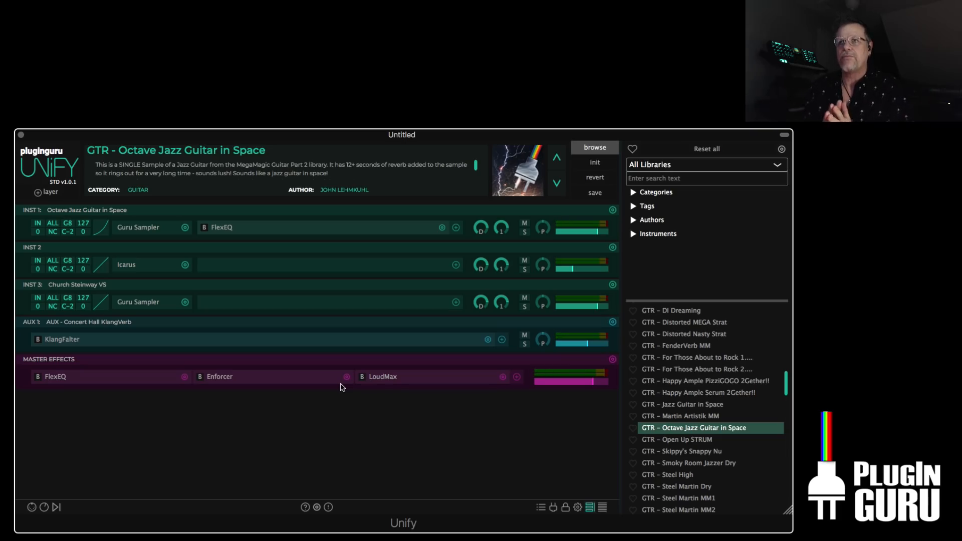
left_click_drag(401, 134, 405, 168)
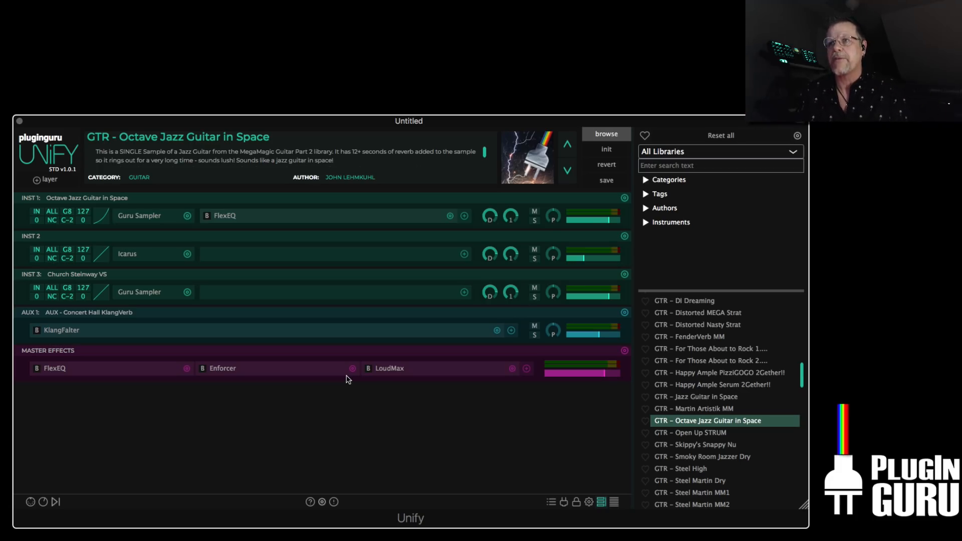
Scroll the User Library toward the GTR – Happy Ample PizziGOGO 2Gether!! patch
scroll("down", 3)
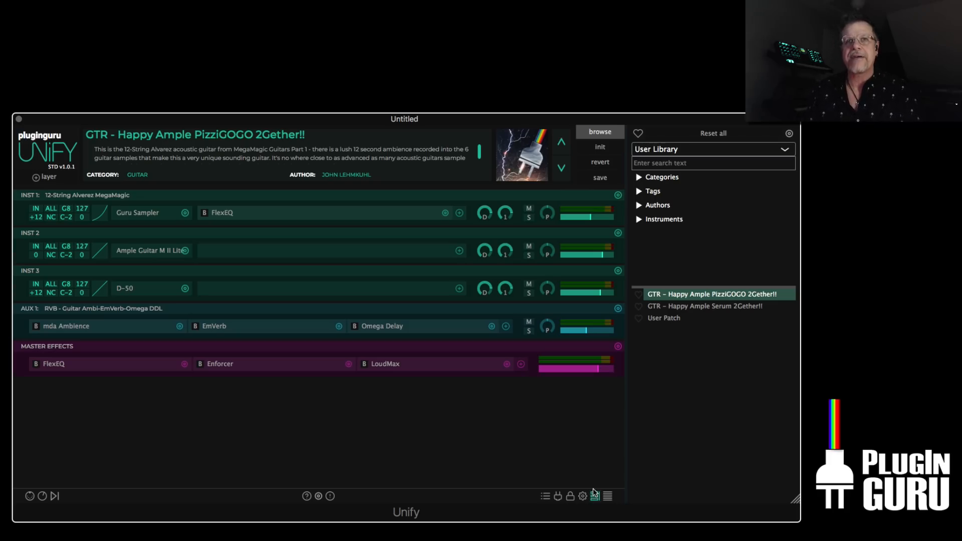
mouse_move(827, 535)
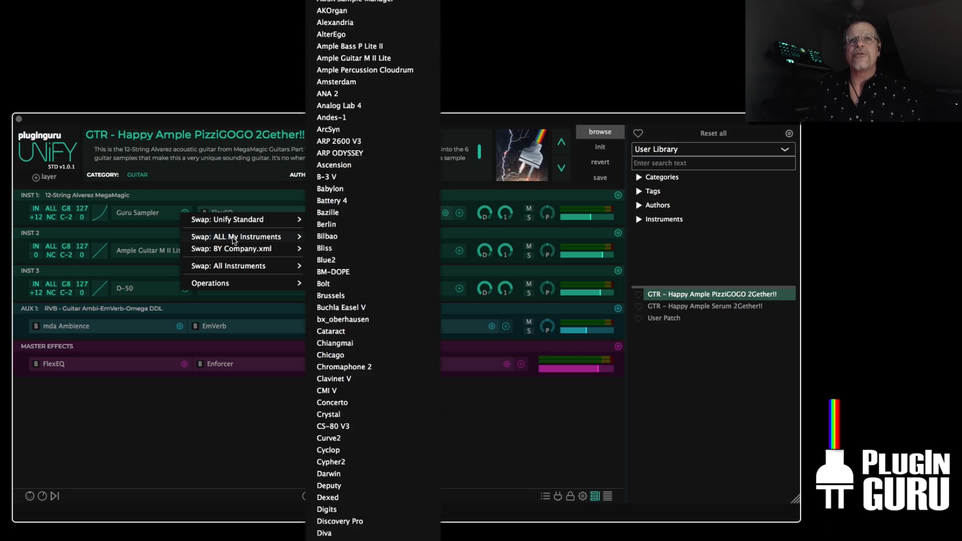
scroll("down", 3)
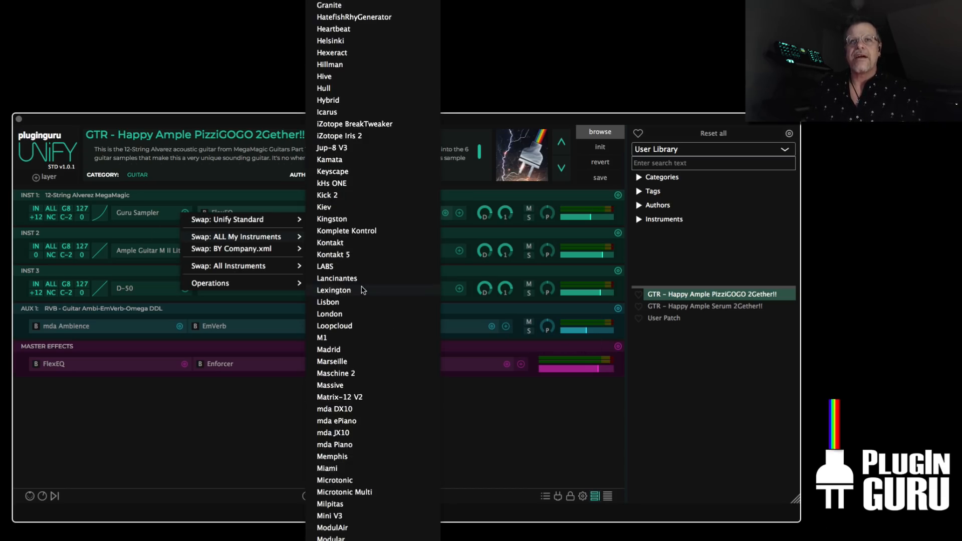
scroll("down", 3)
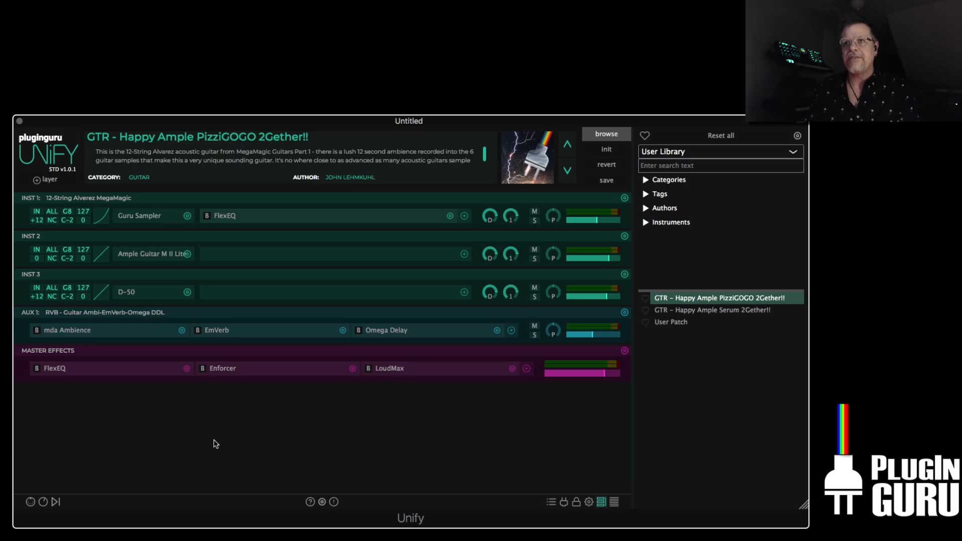
mouse_move(399, 340)
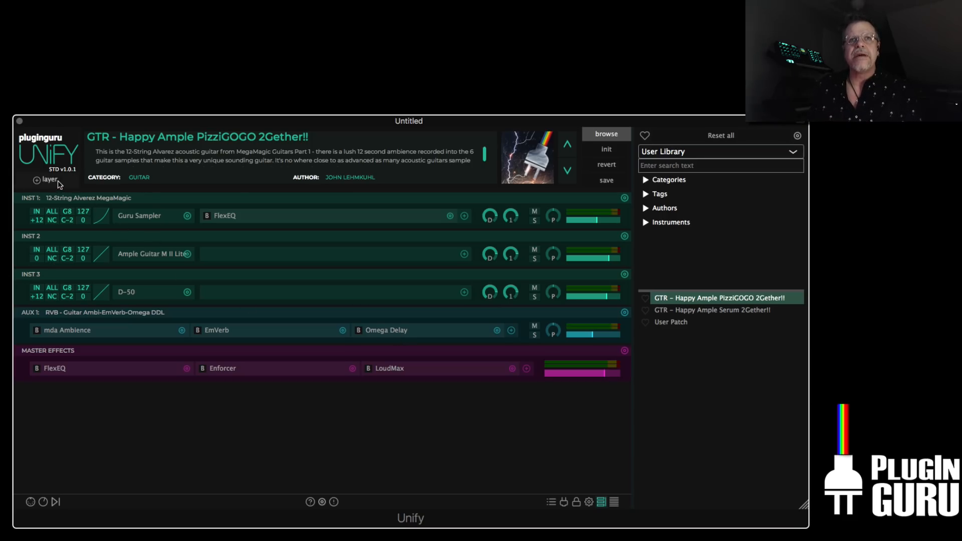
Insert MIDI 1: MIDI Effect layer 1 above the three instrument layers
left_click(37, 179)
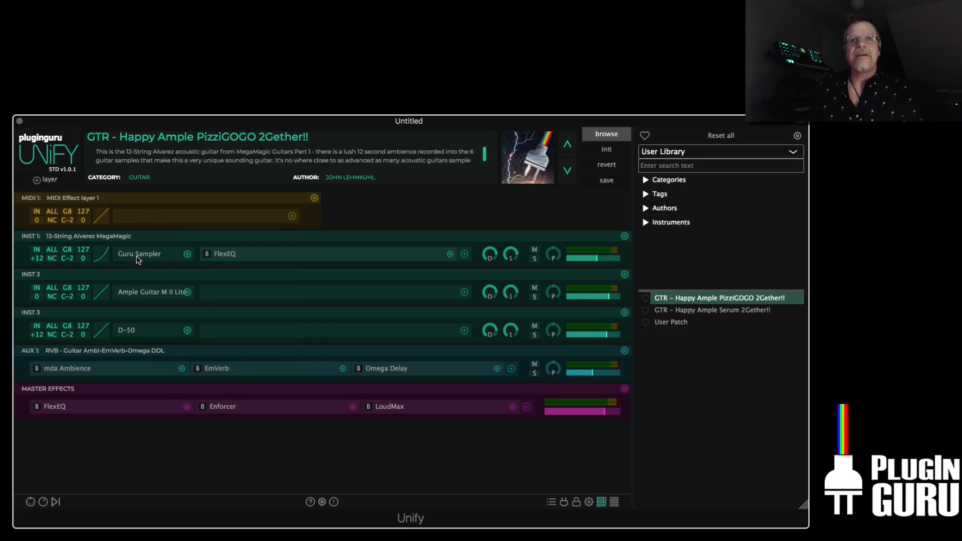
mouse_move(354, 392)
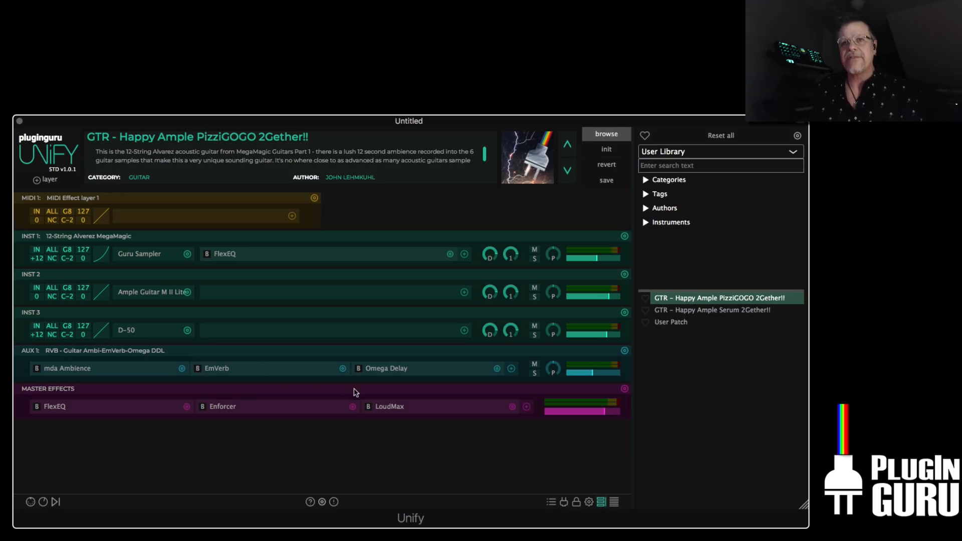
mouse_move(196, 253)
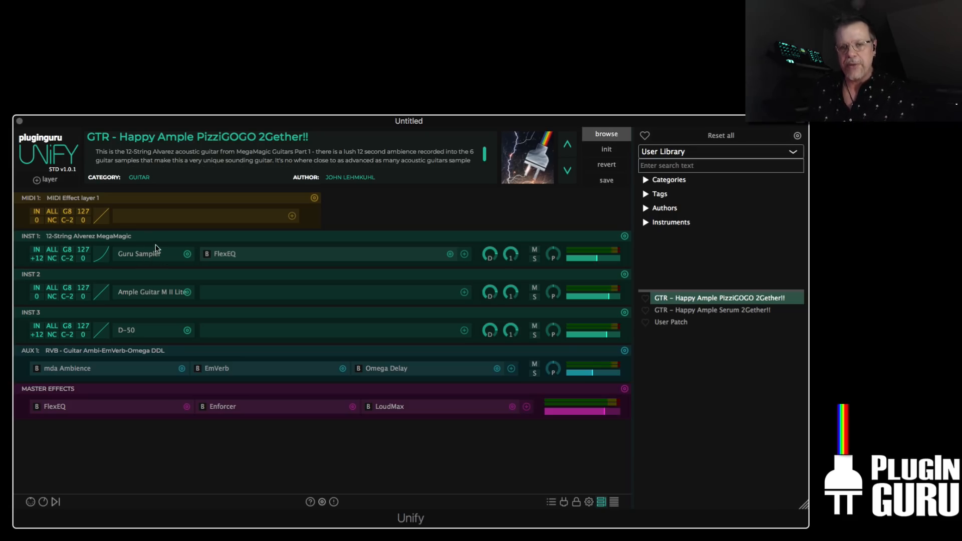
mouse_move(292, 310)
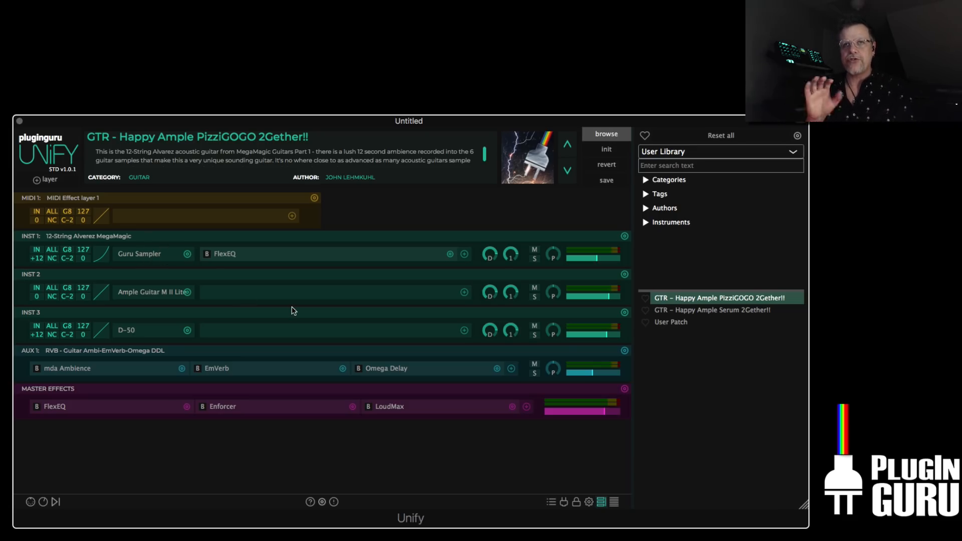